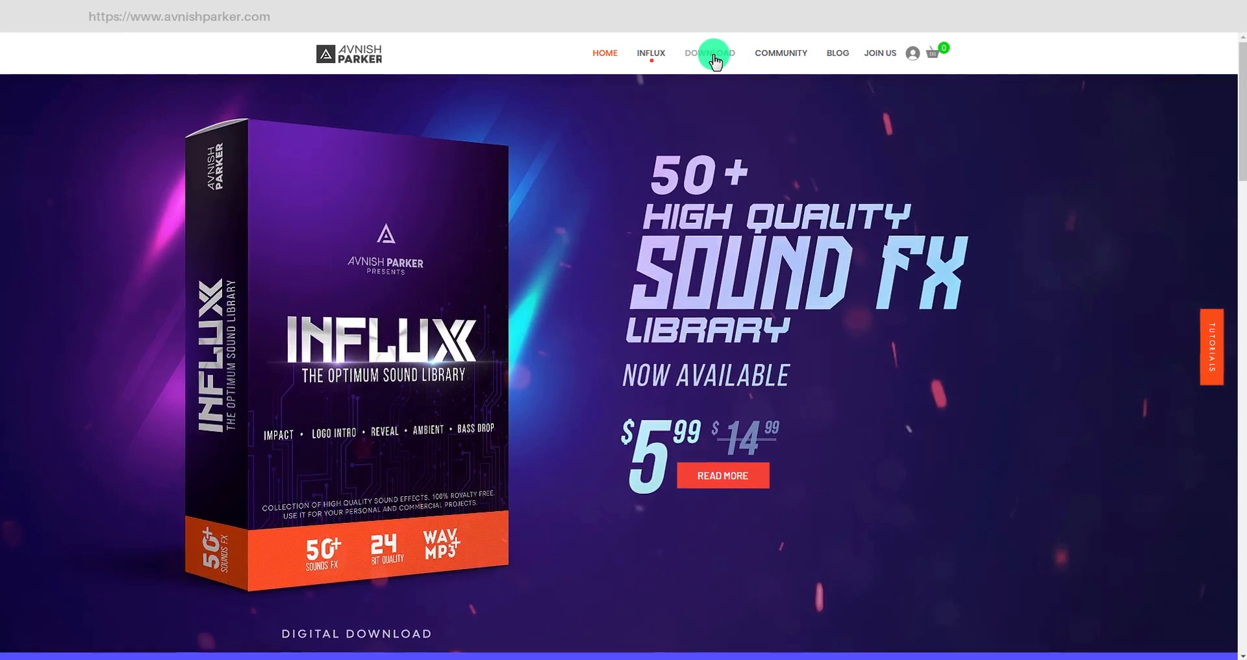
View the site's Download page and browse the Wix editor's Add panel
left_click(713, 53)
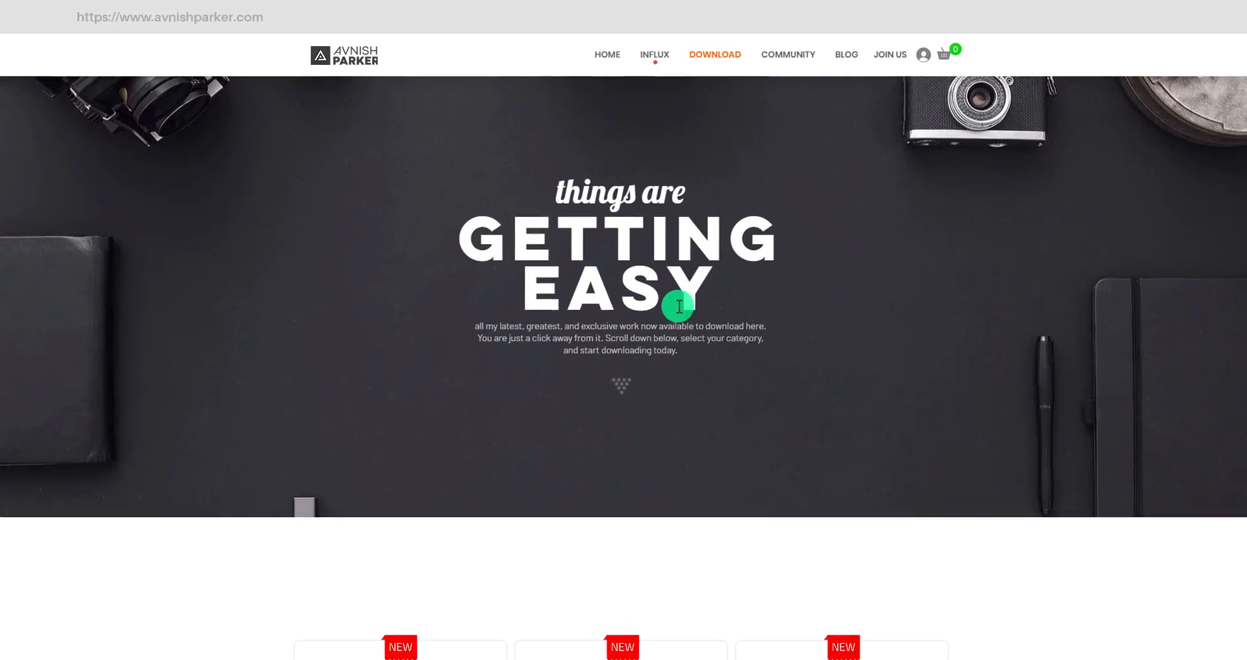
scroll("down", 3)
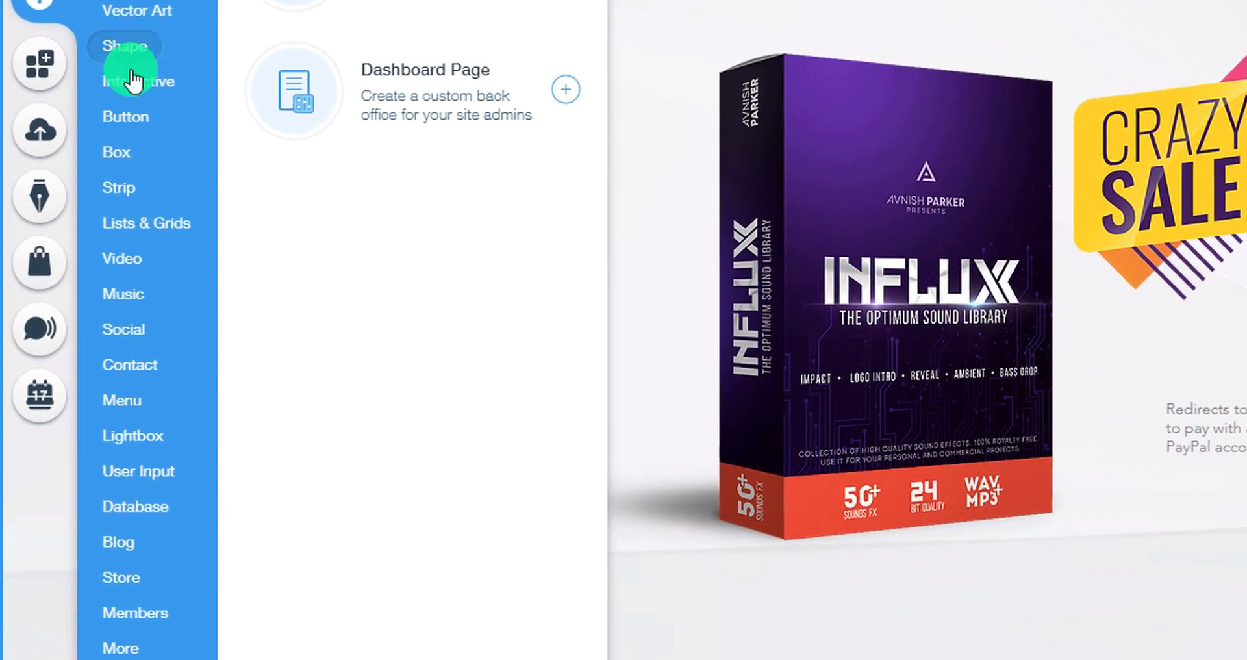
left_click(121, 400)
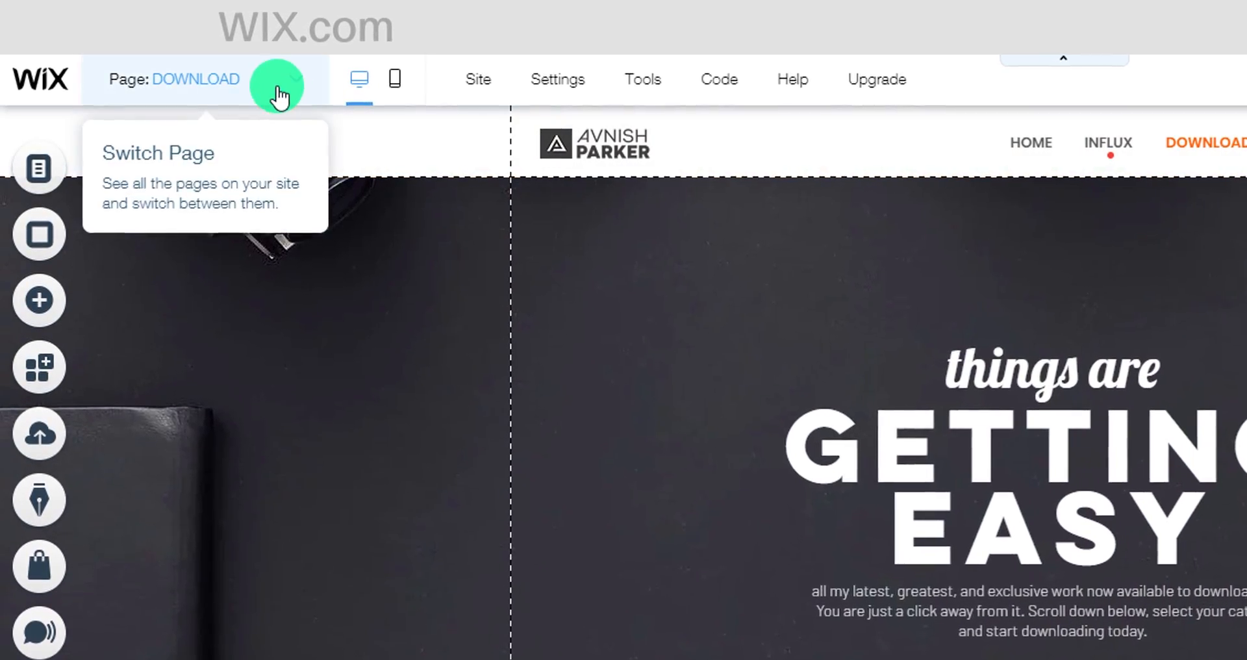
From the page switcher, select the popup lightbox's Enter button
left_click(196, 79)
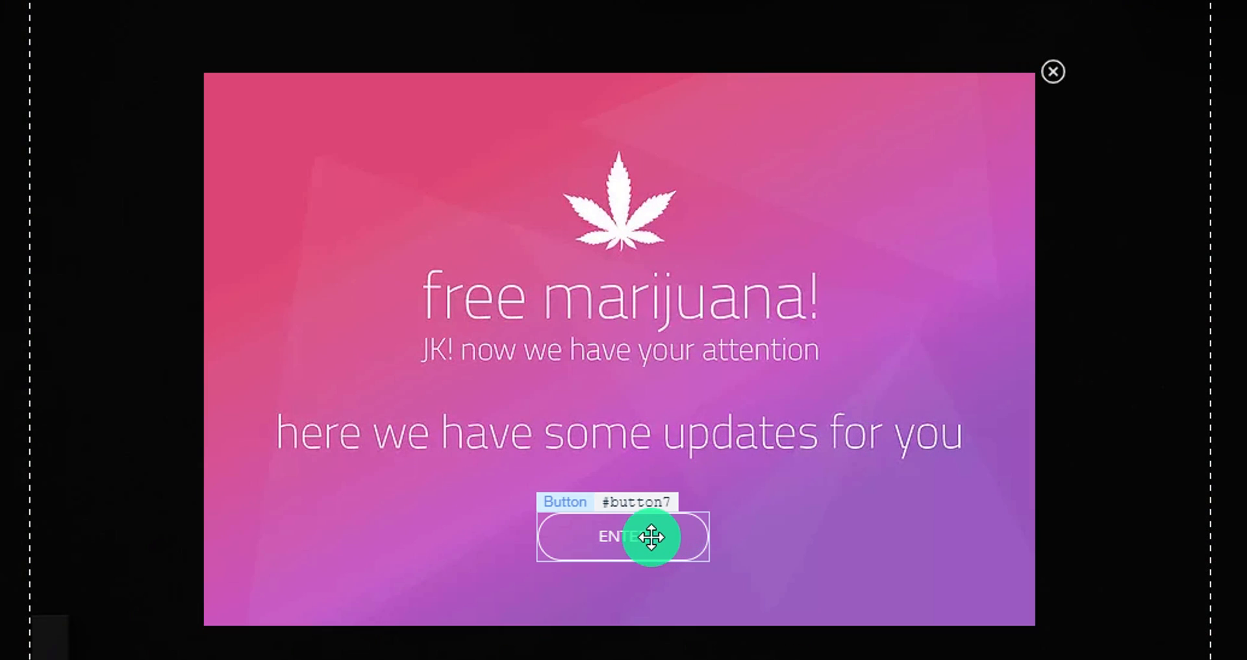
left_click(622, 537)
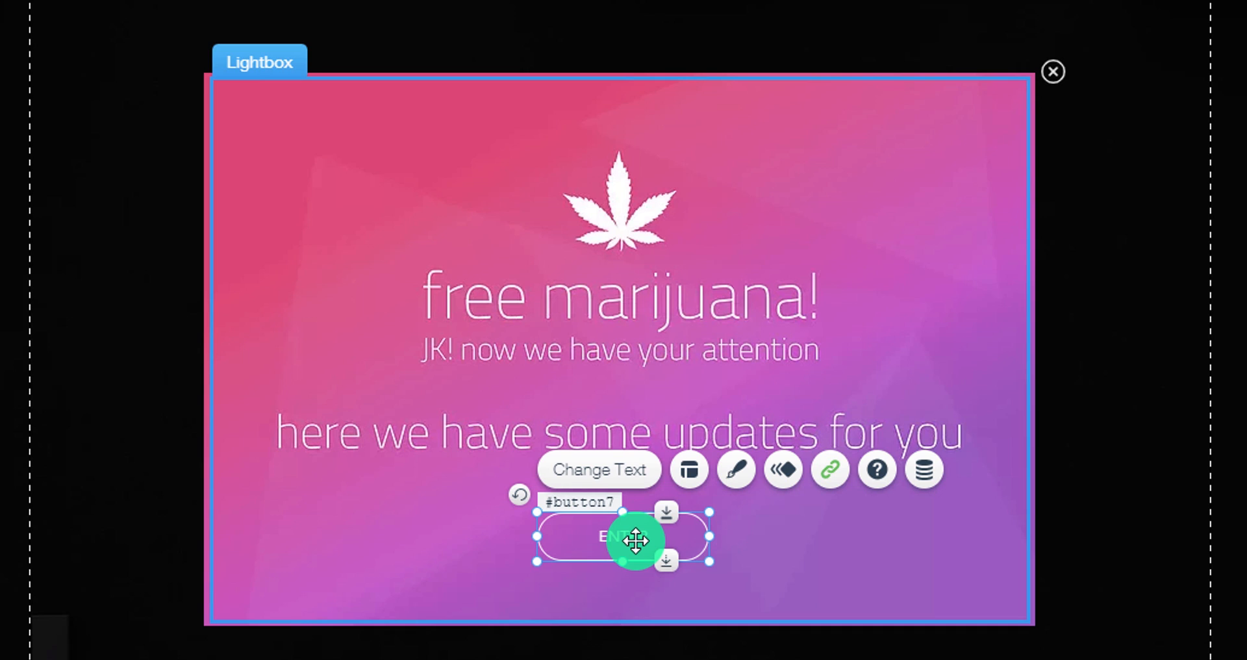
left_click(1052, 71)
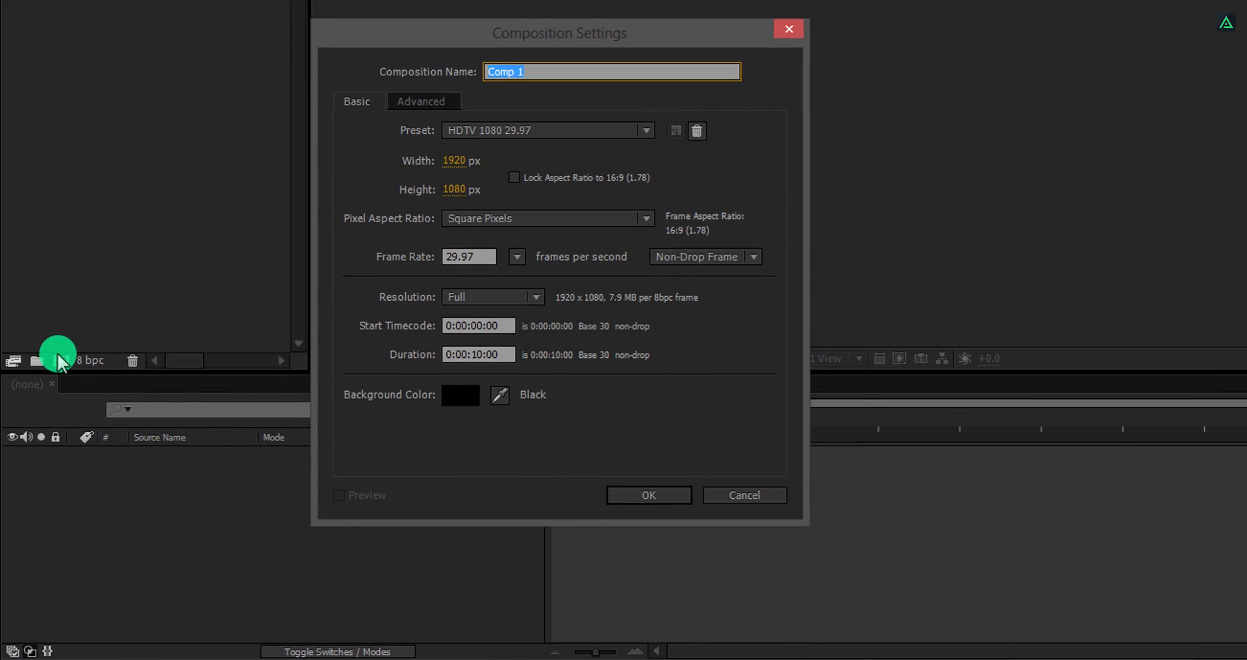
Name the composition Love_In_Air at 1920×1080, 60 fps, ten seconds, and confirm
type("Love_In")
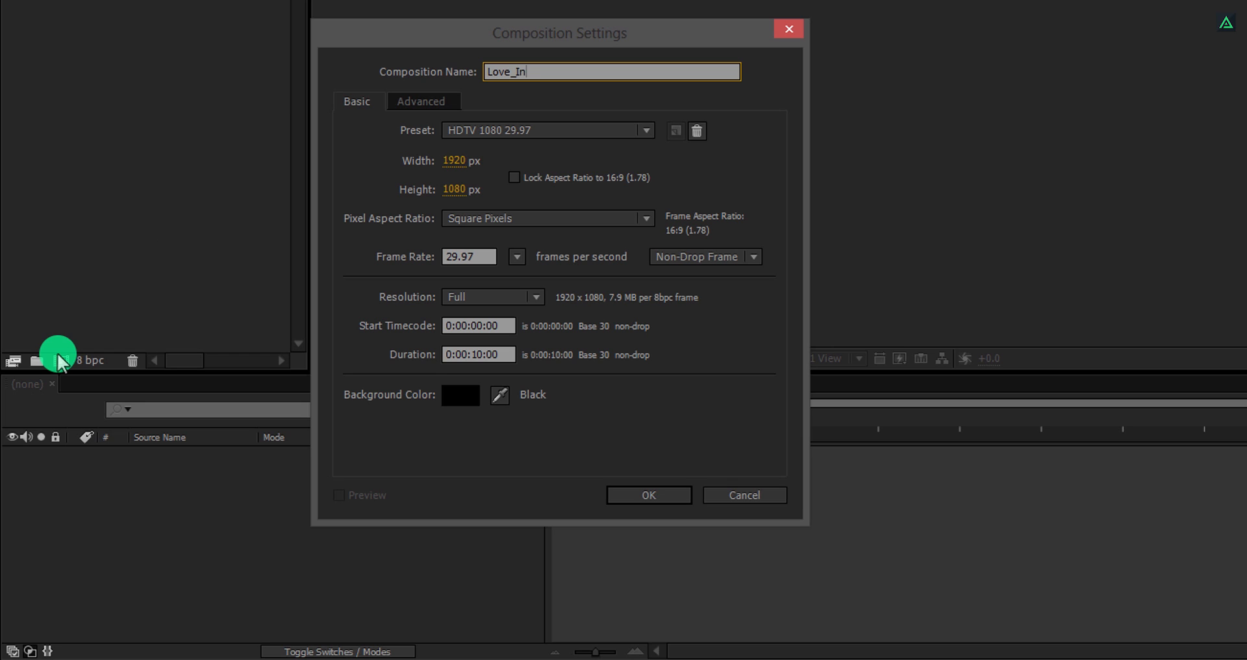
type("_Air")
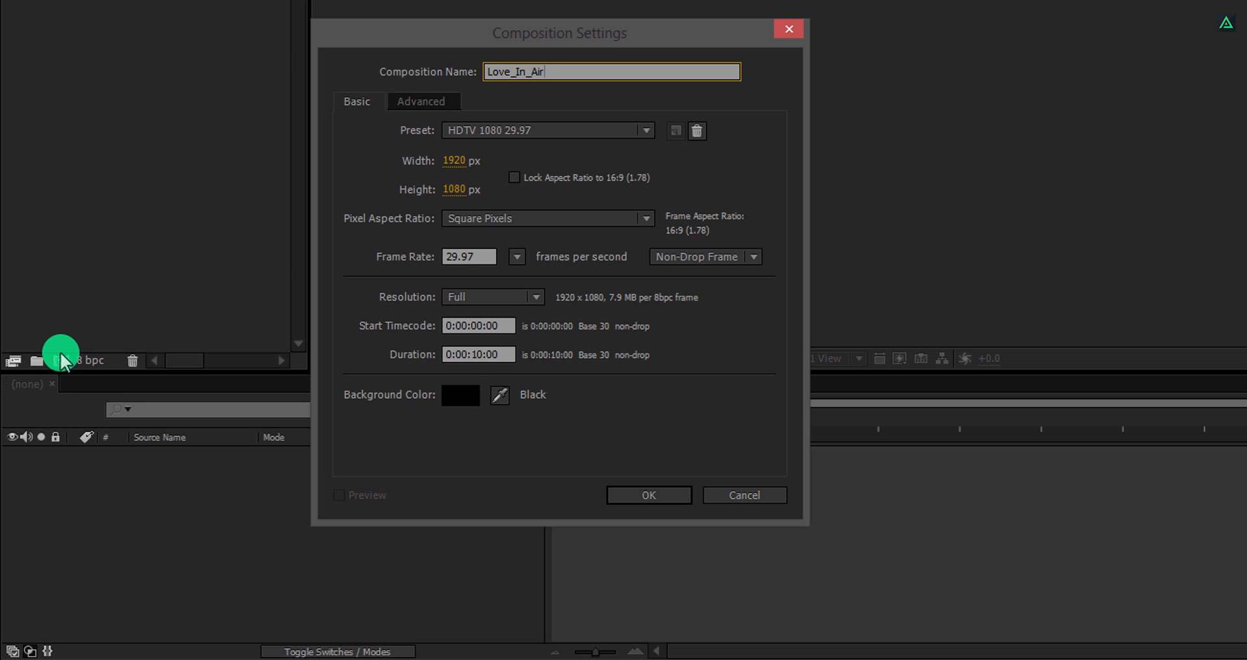
mouse_move(481, 176)
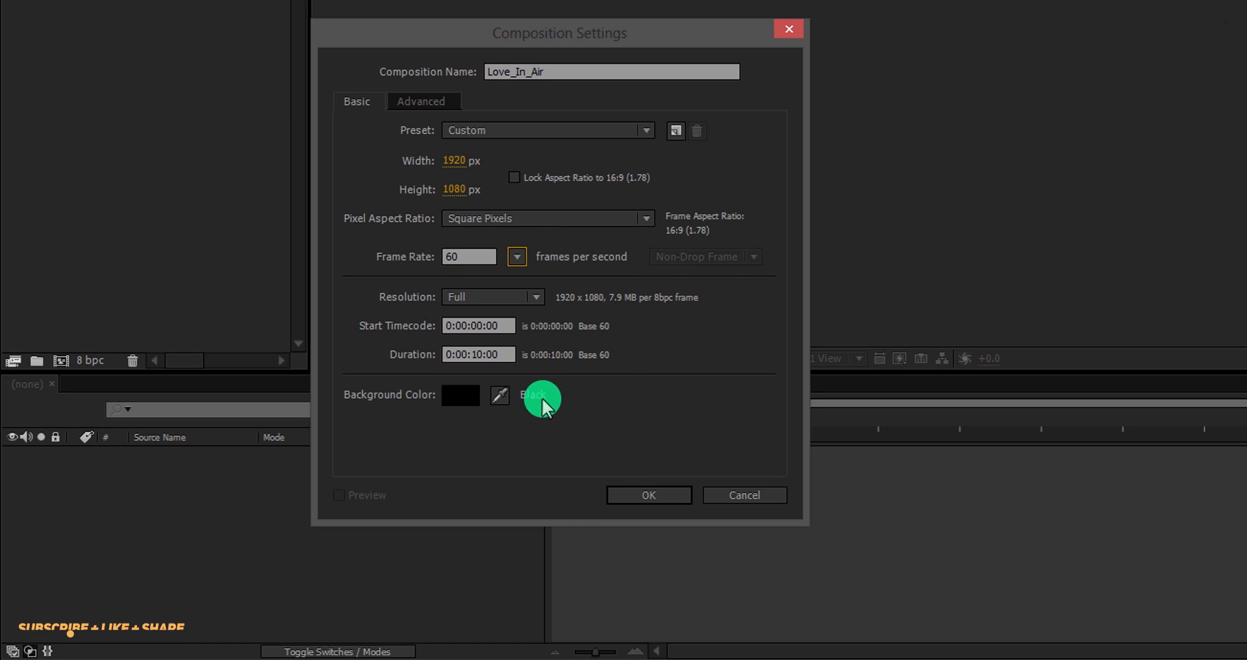
left_click(648, 495)
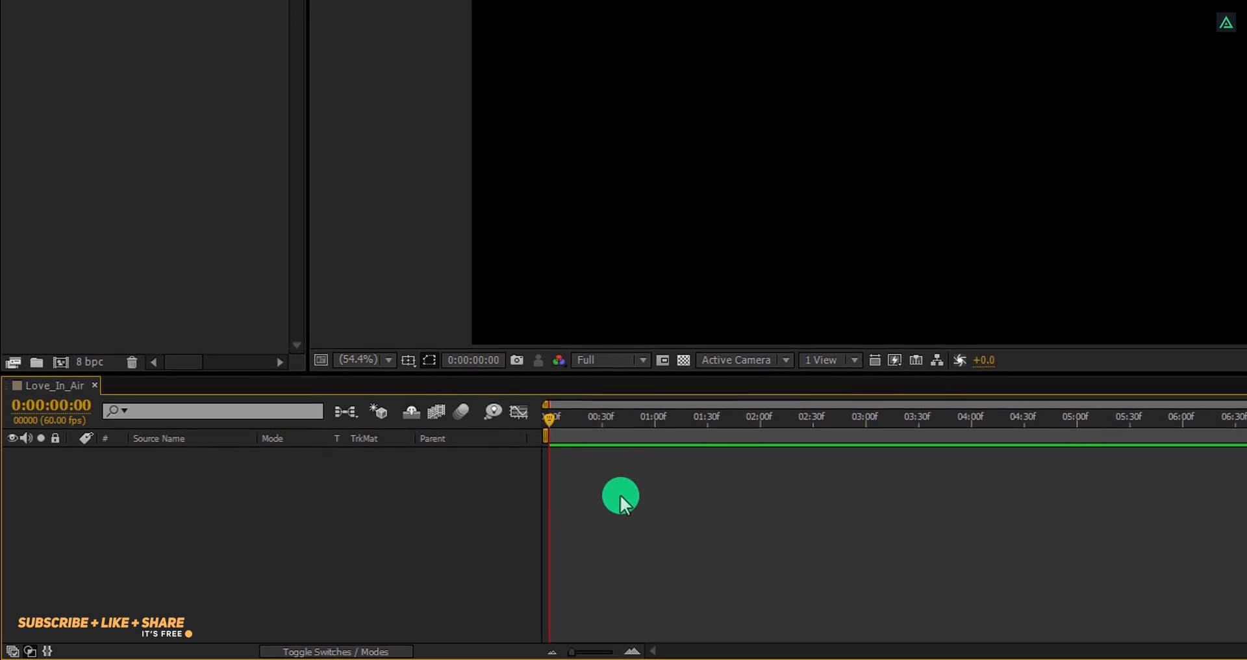
Create a comp-size solid named Background in pinkish red D92251
right_click(621, 497)
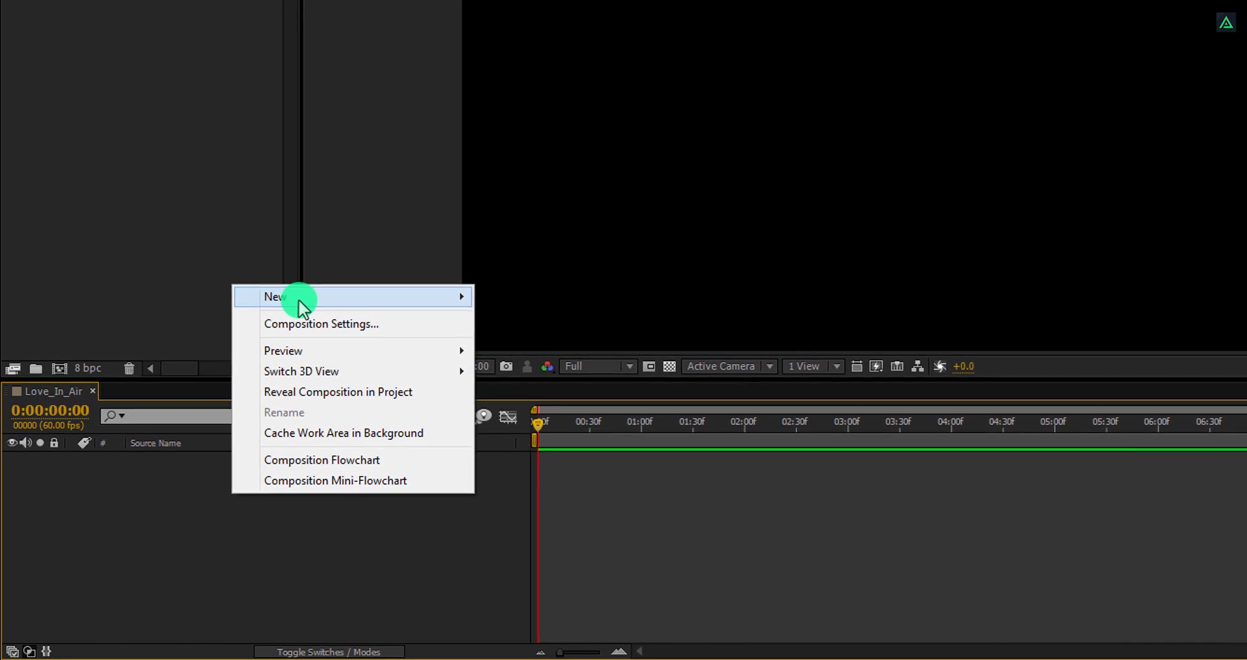
left_click(274, 296)
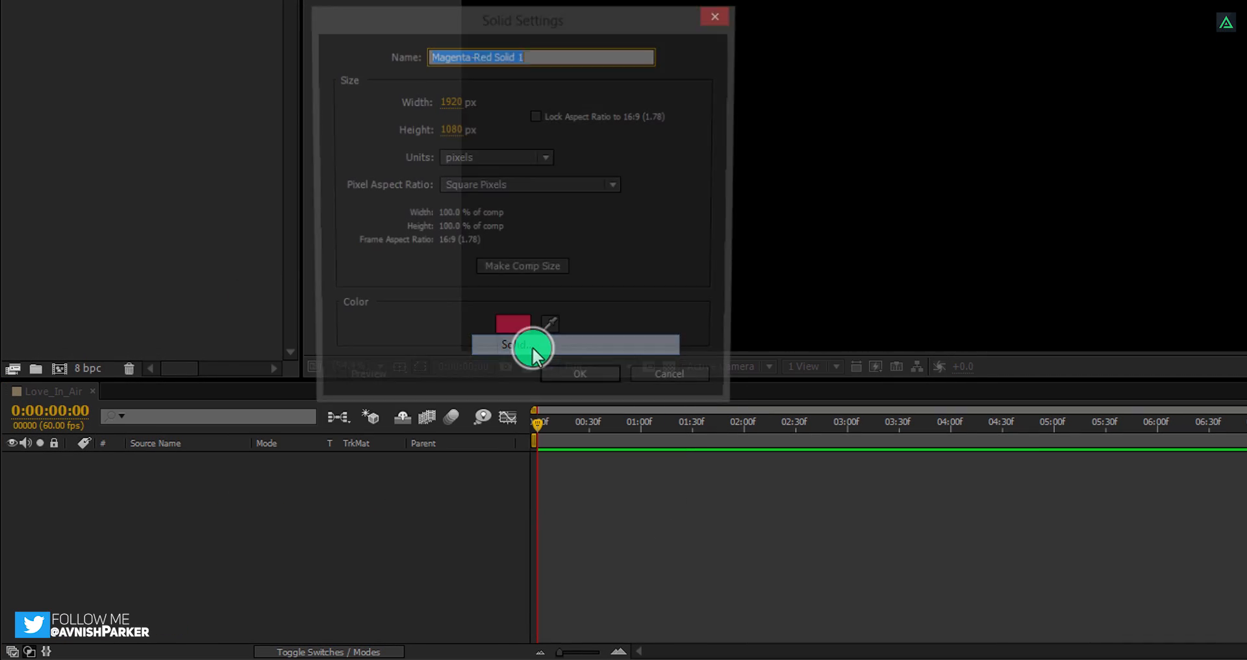
type("Background")
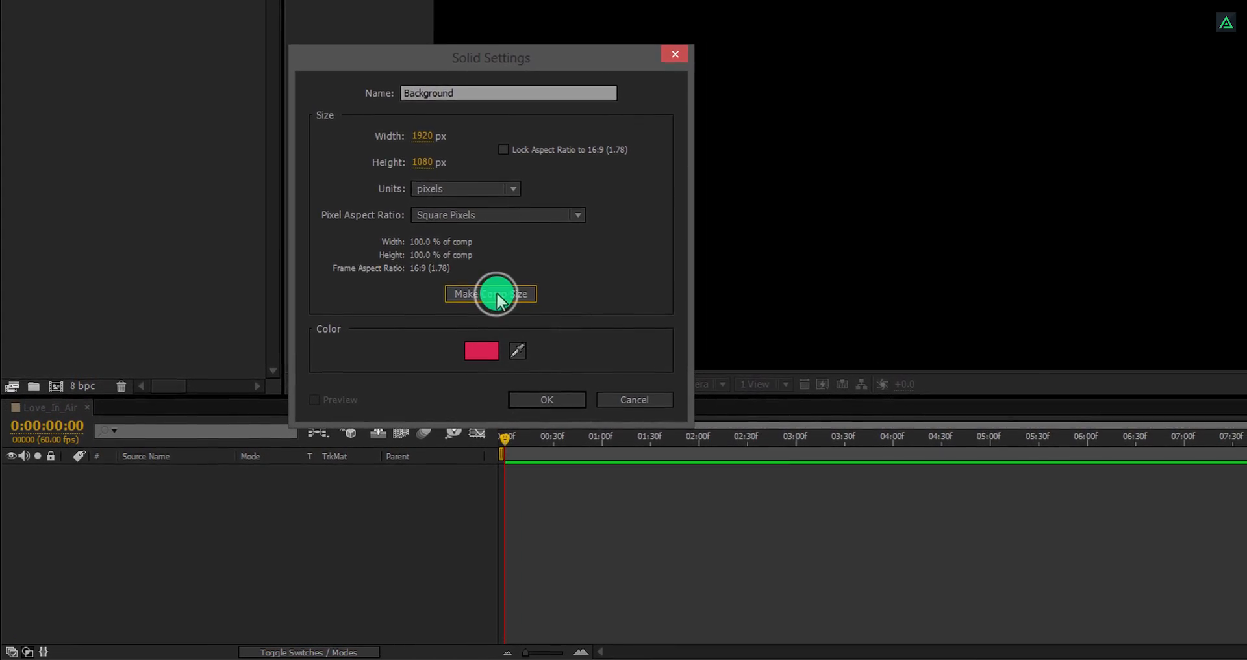
left_click(480, 351)
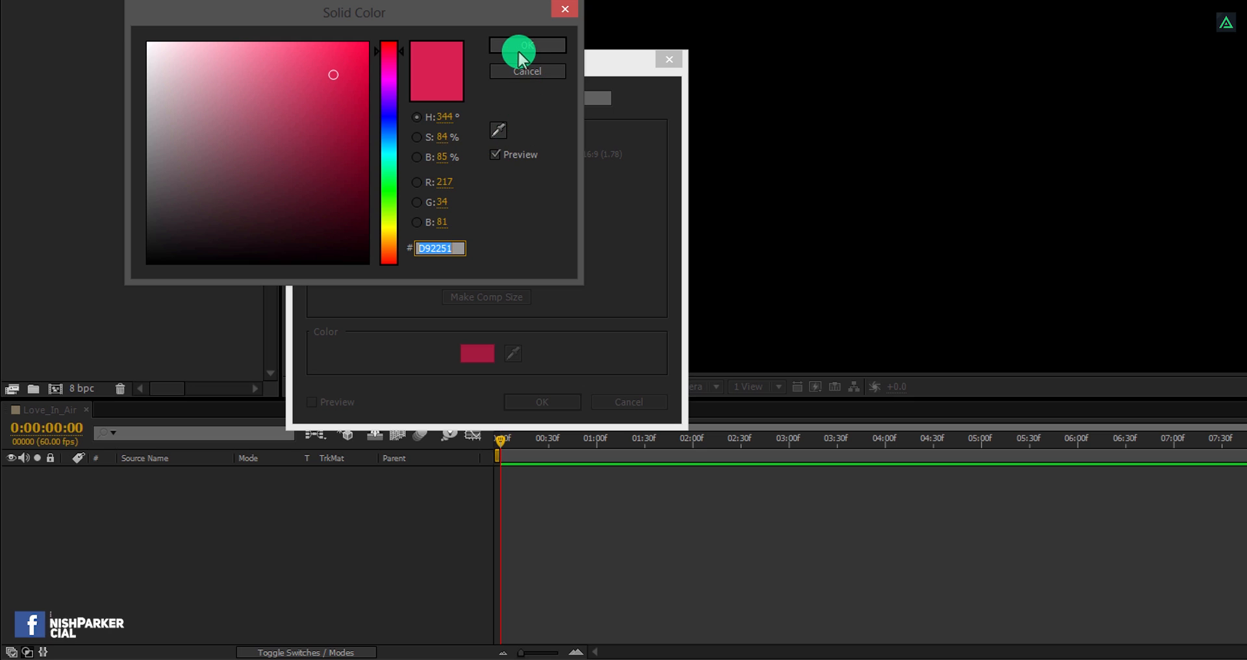
left_click(526, 45)
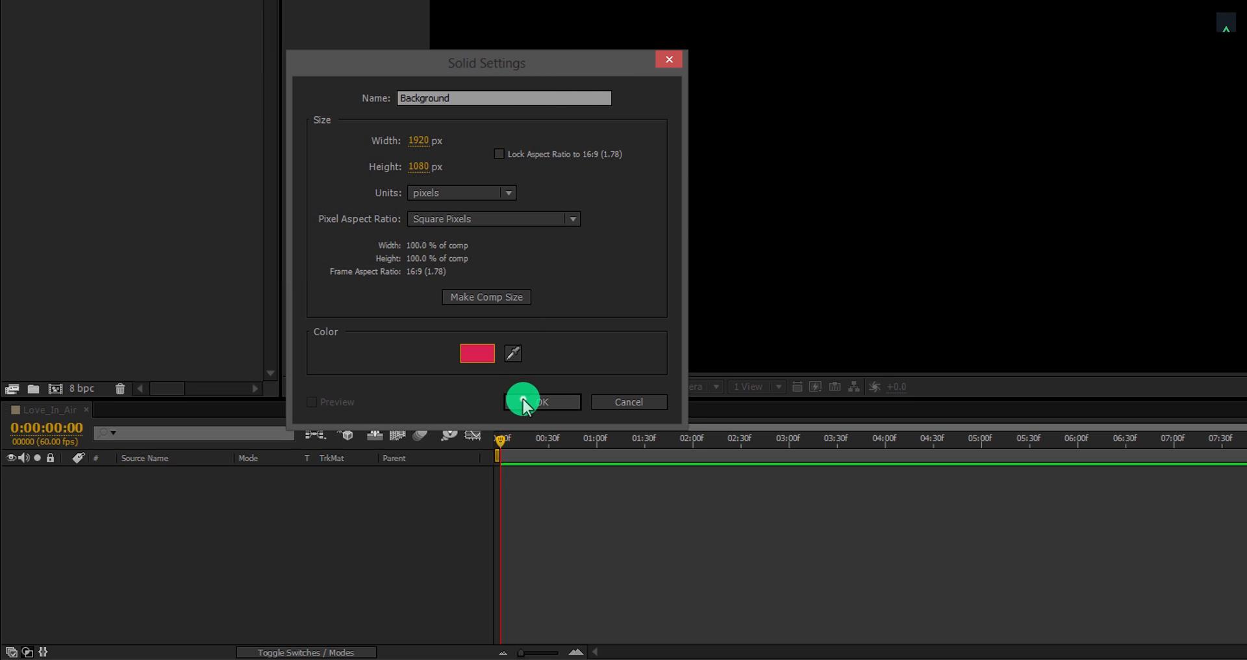
left_click(543, 401)
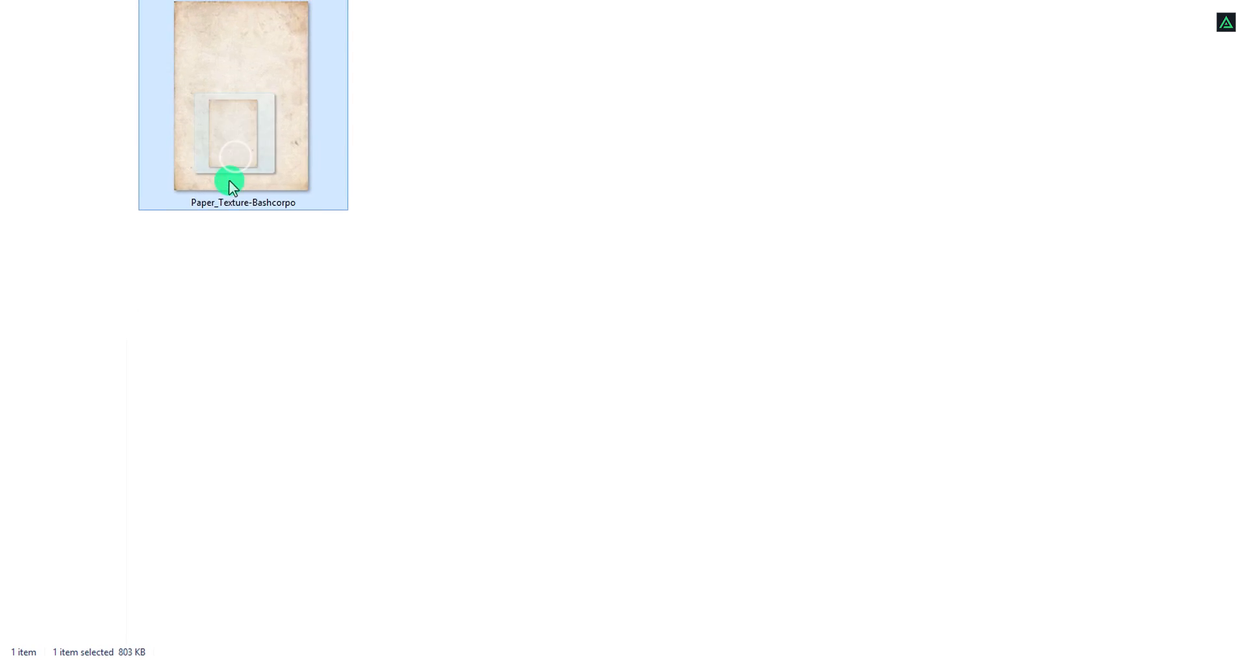
Import the paper texture, place it beneath Background, and blend Background as Color Burn
left_click_drag(229, 179, 136, 307)
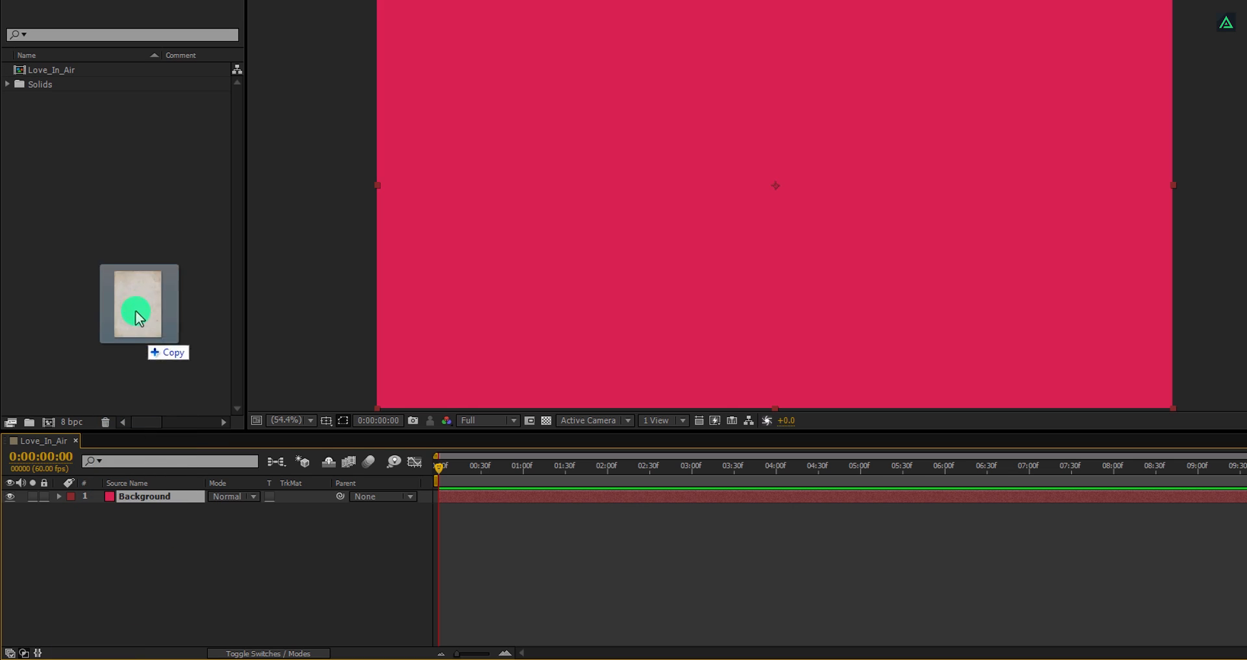
left_click_drag(139, 307, 104, 84)
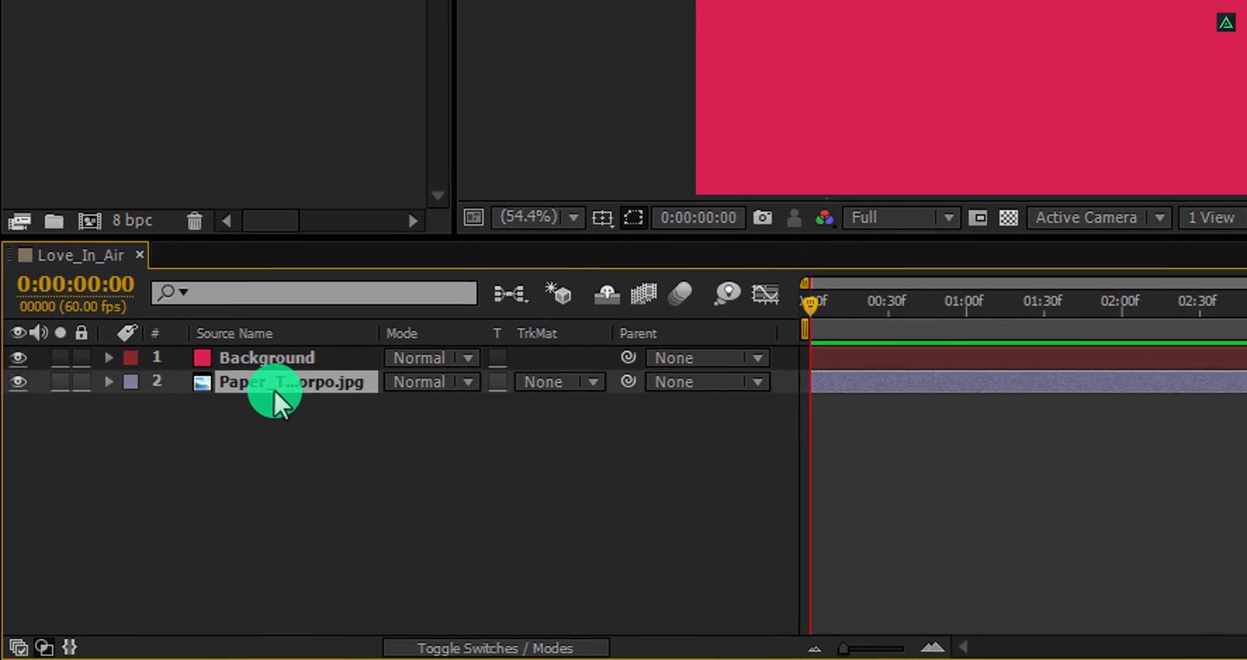
left_click(266, 357)
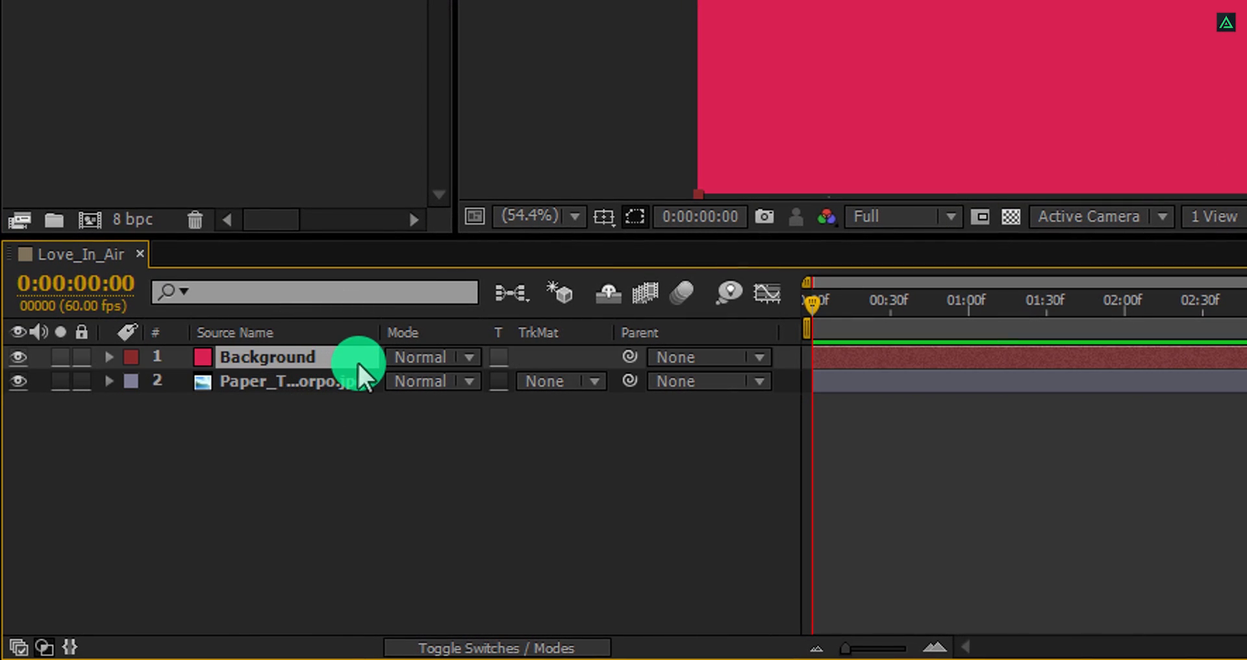
mouse_move(457, 370)
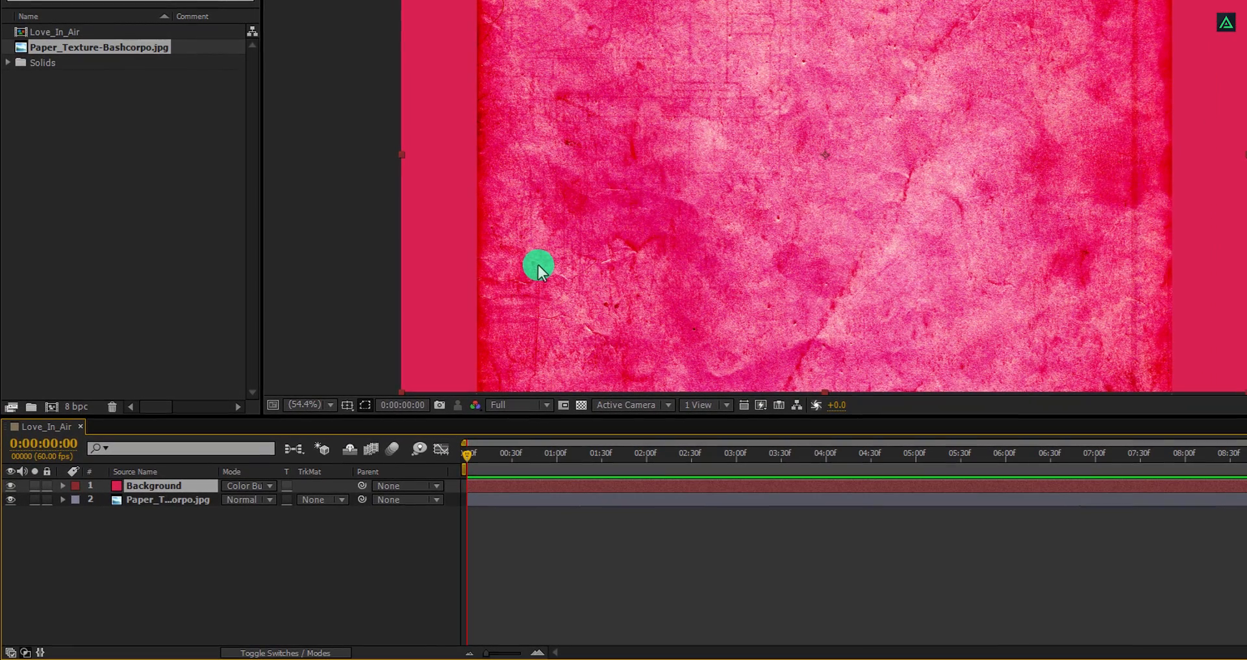
Scale the paper texture to 200% and lower Background opacity to 30%
left_click(167, 499)
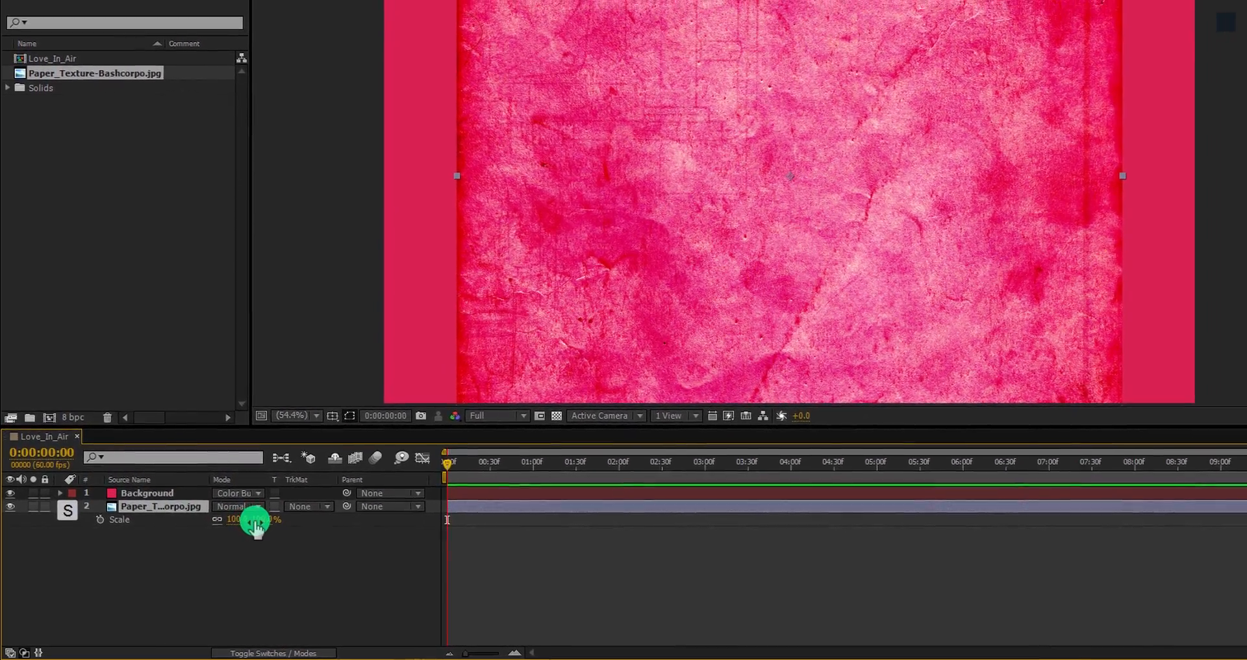
left_click_drag(255, 525, 303, 521)
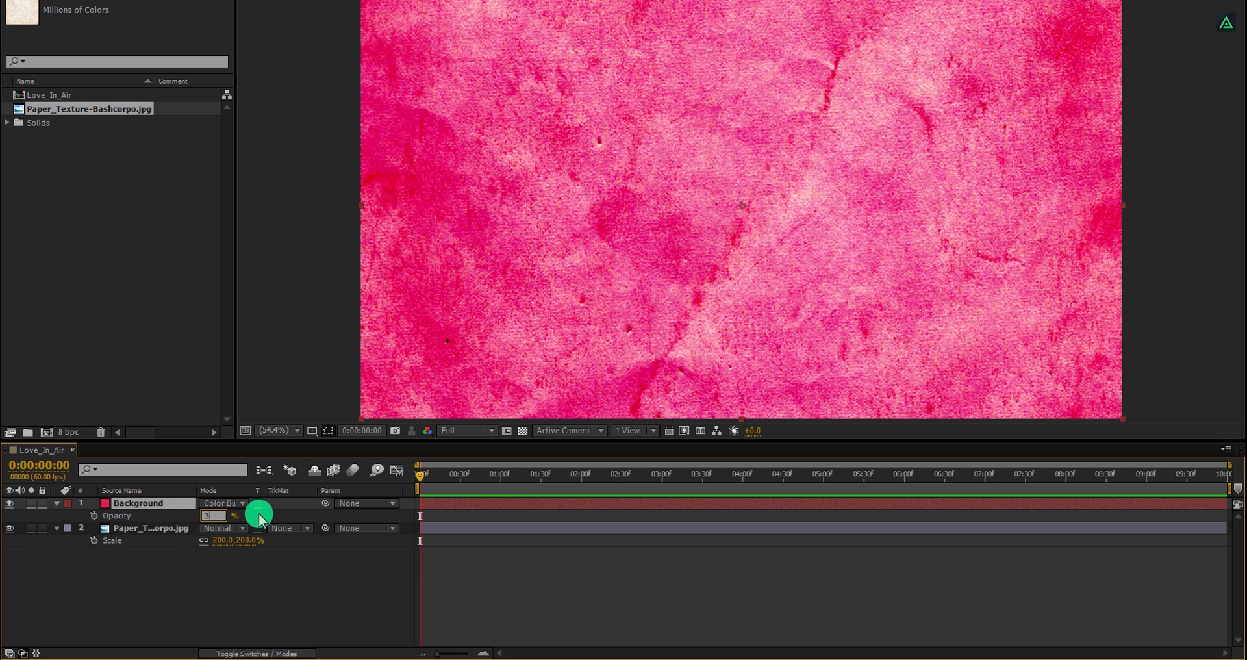
type("30")
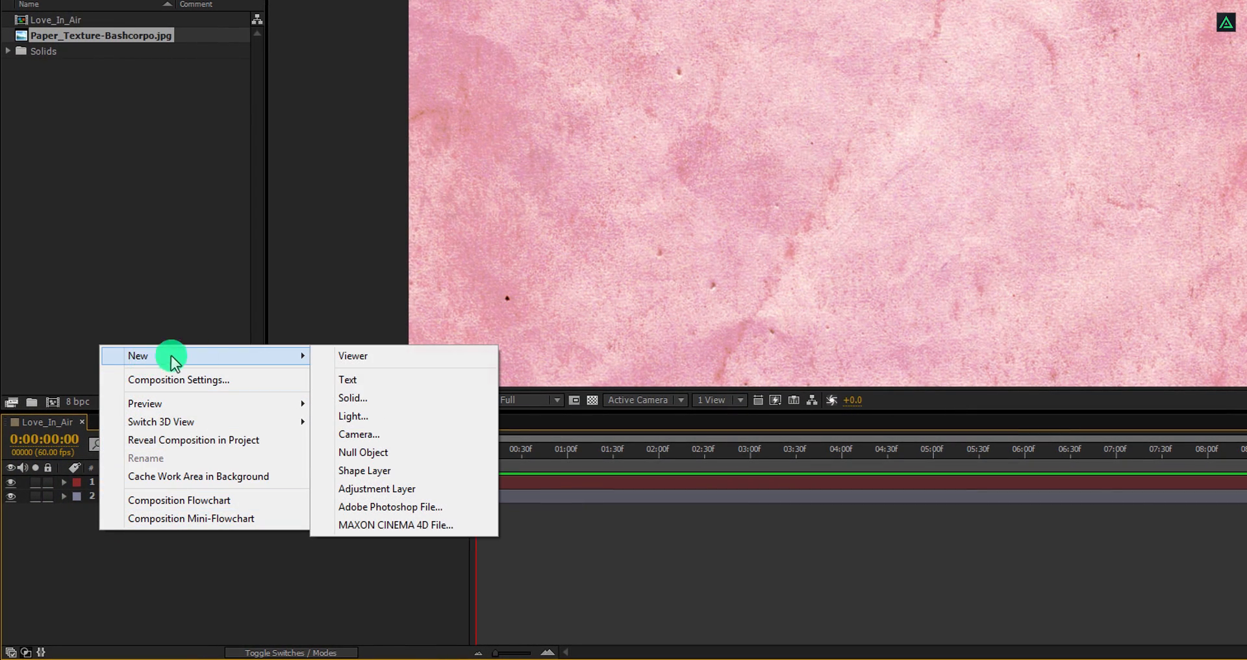
Add the centred red script word Candy and pre-compose it as Text_Comp
left_click(348, 380)
type("Candy")
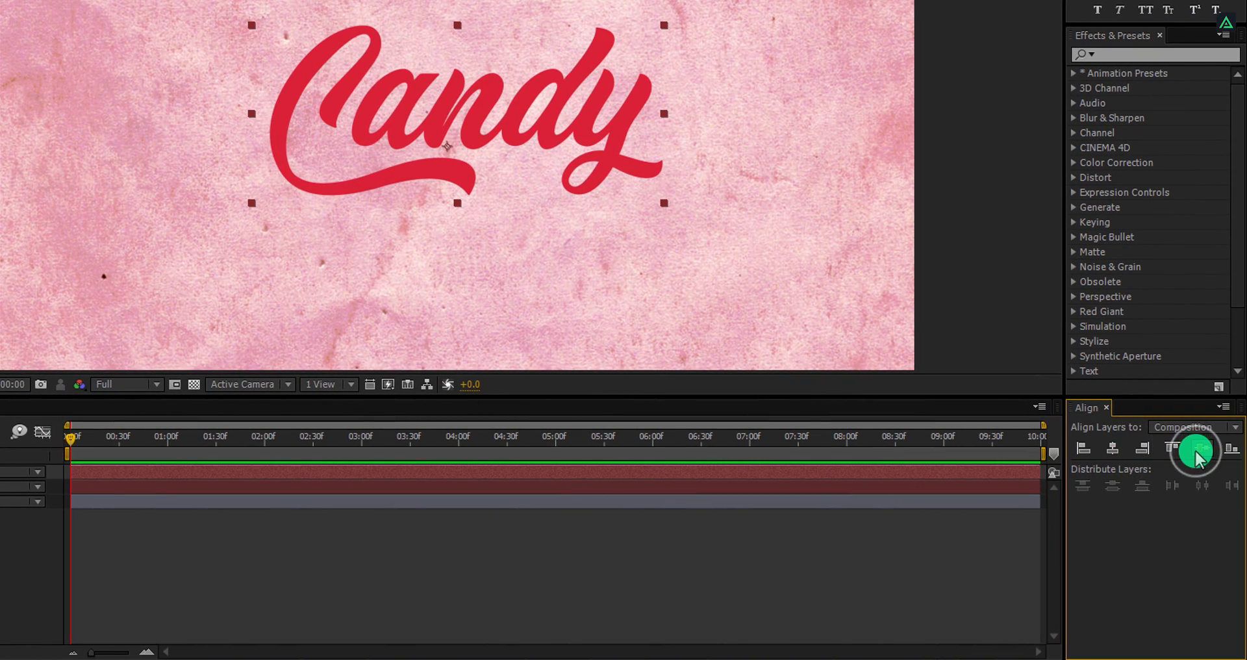
right_click(177, 434)
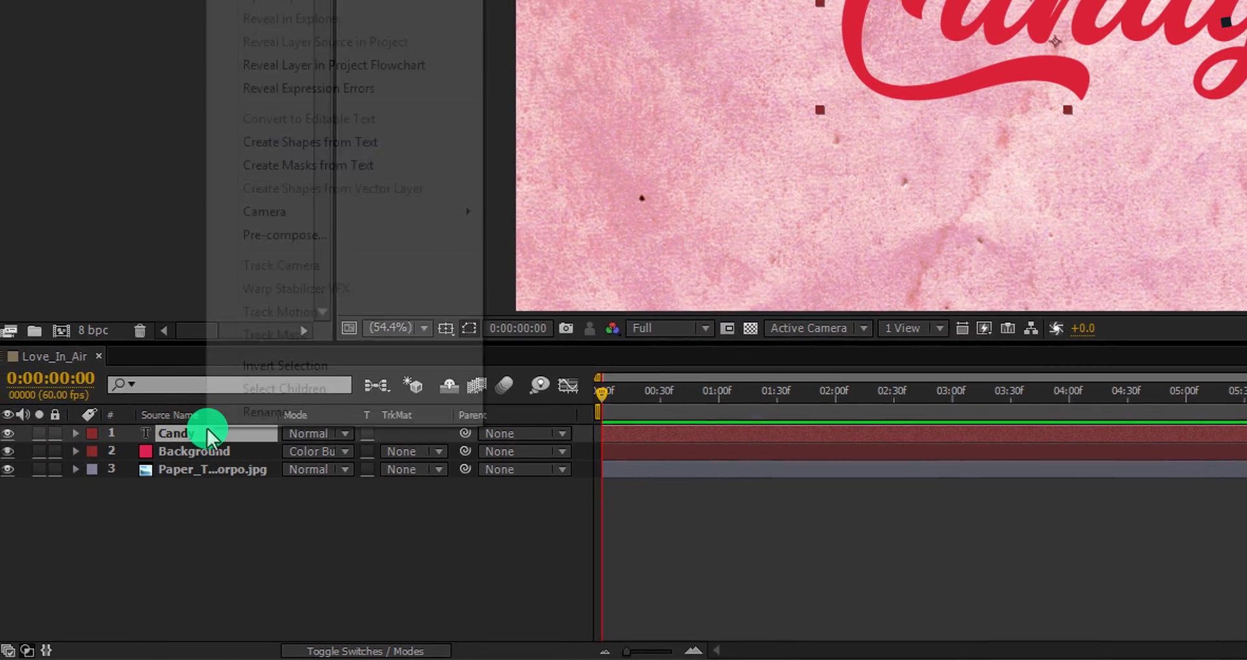
left_click(285, 235)
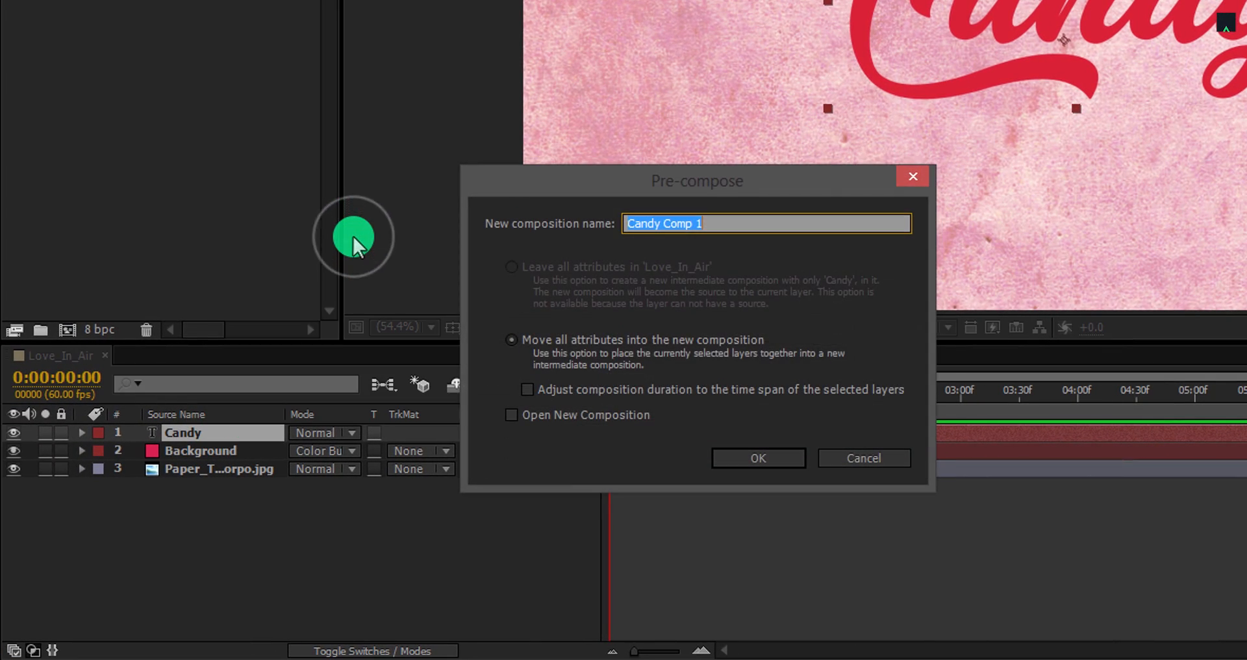
type("Text_Comp")
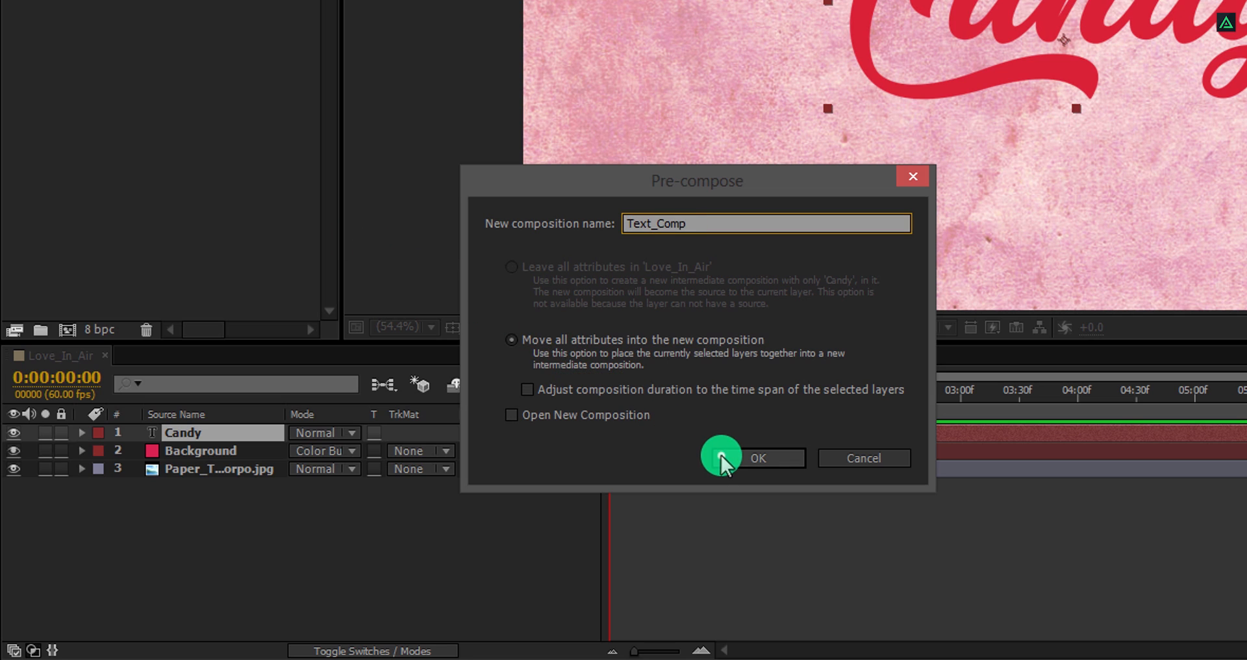
left_click(770, 459)
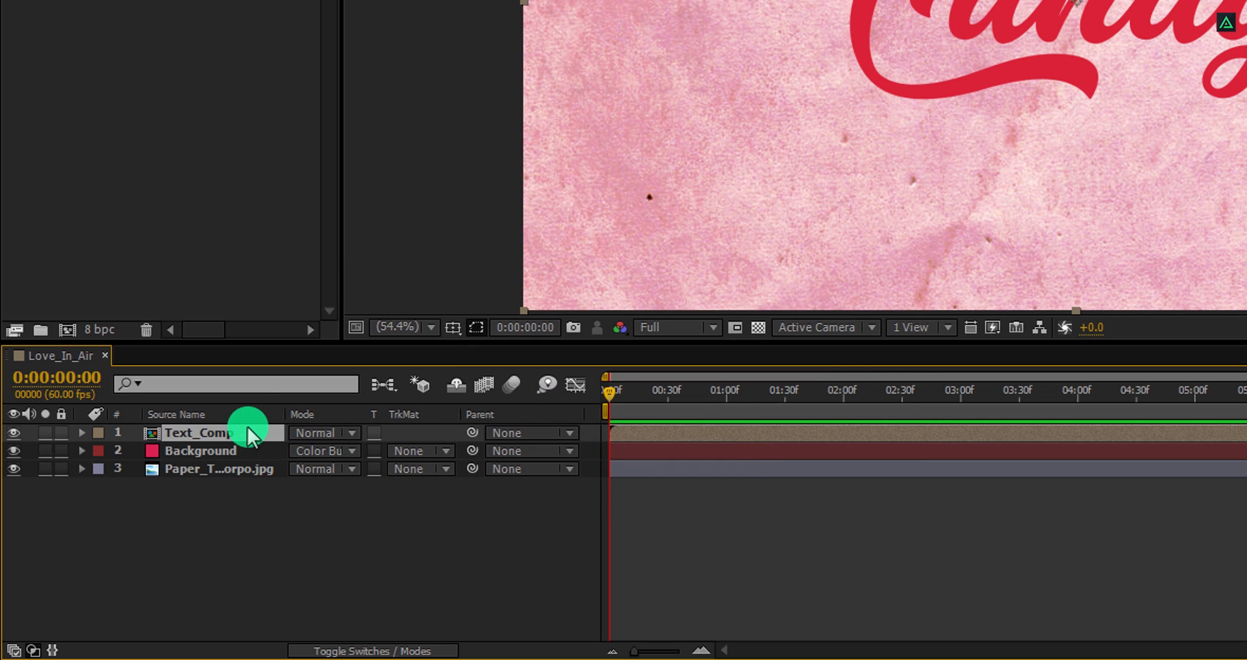
Inside Text_Comp, time-reverse the Candy Range Selector Offset keyframes after previewing
double_click(199, 432)
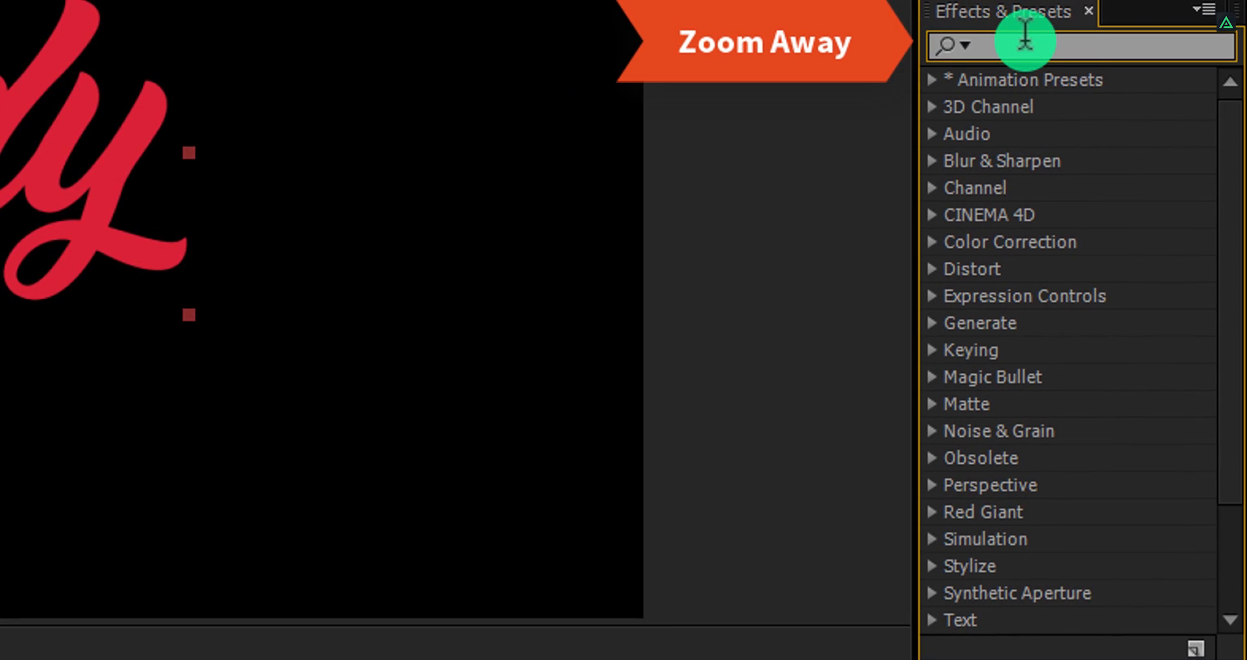
type("zoo")
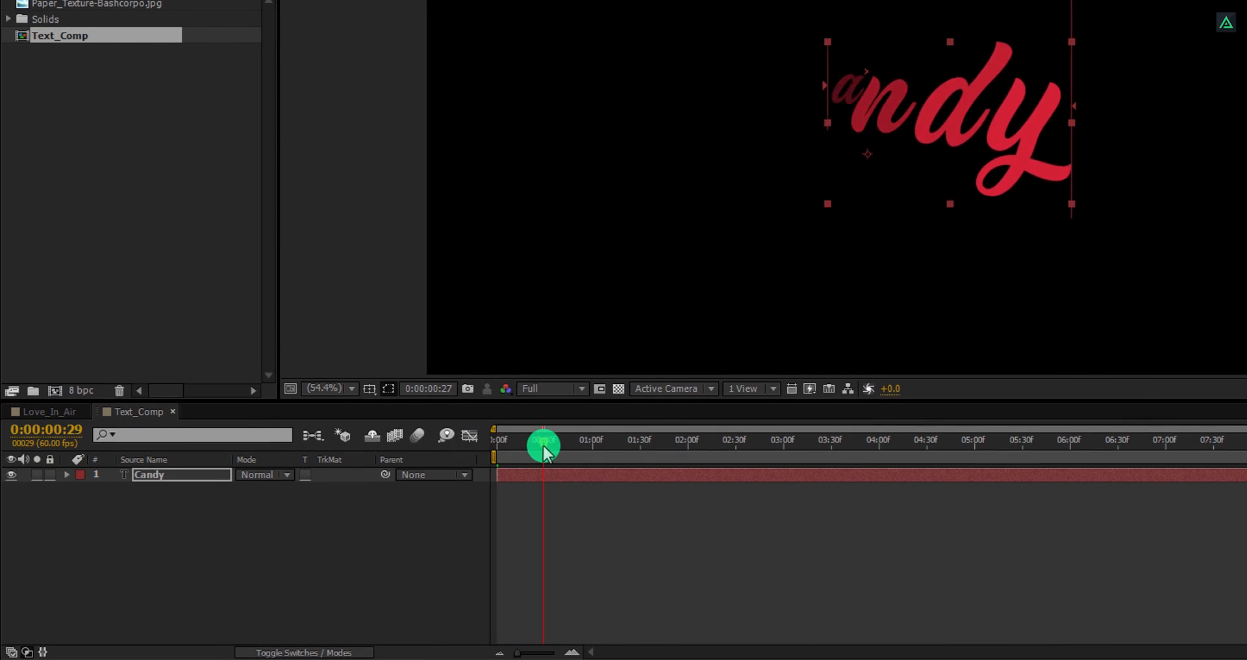
left_click_drag(544, 445, 502, 457)
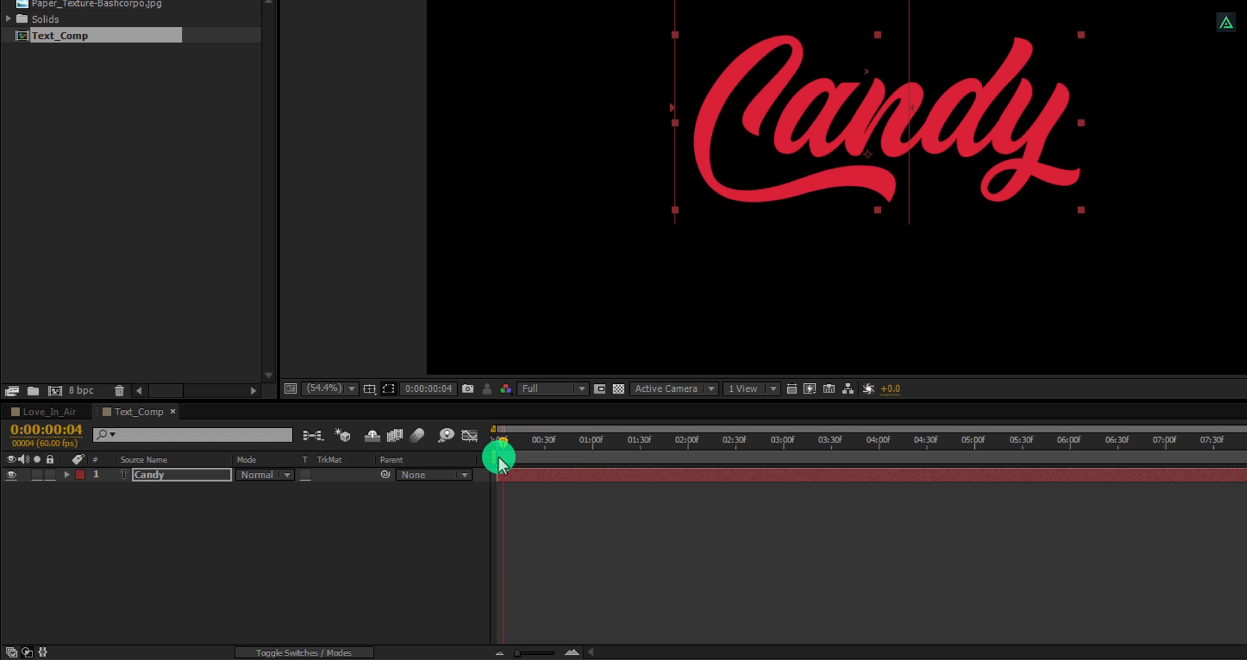
left_click_drag(501, 456, 495, 456)
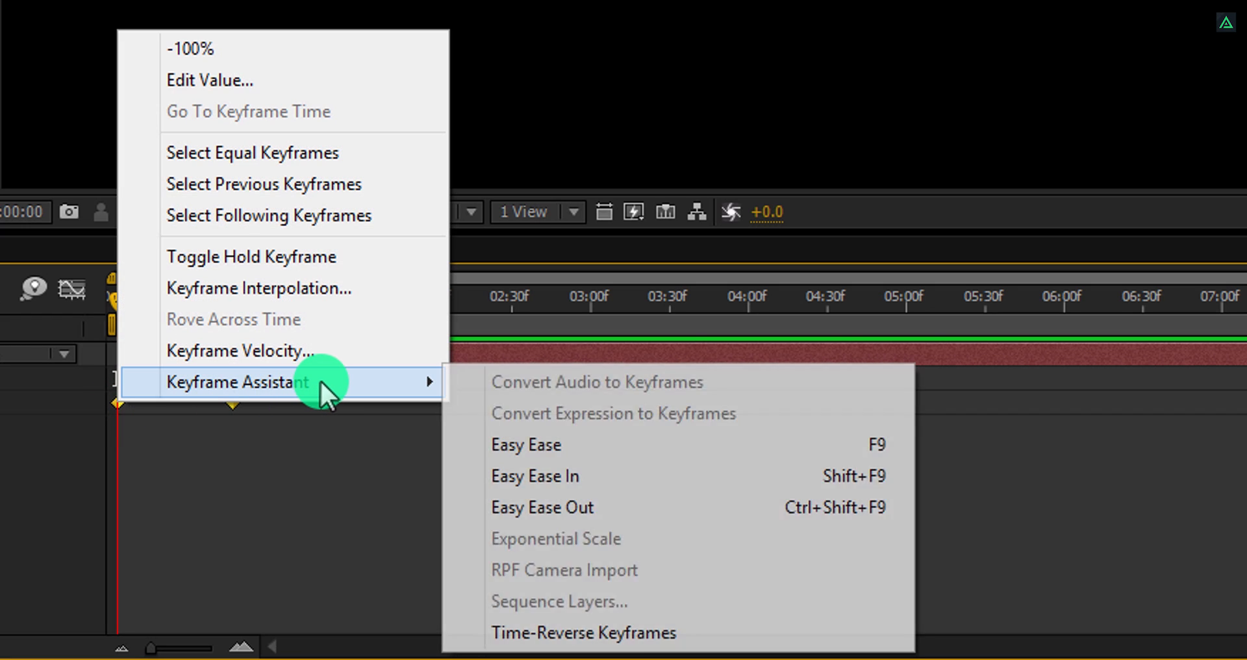
mouse_move(712, 632)
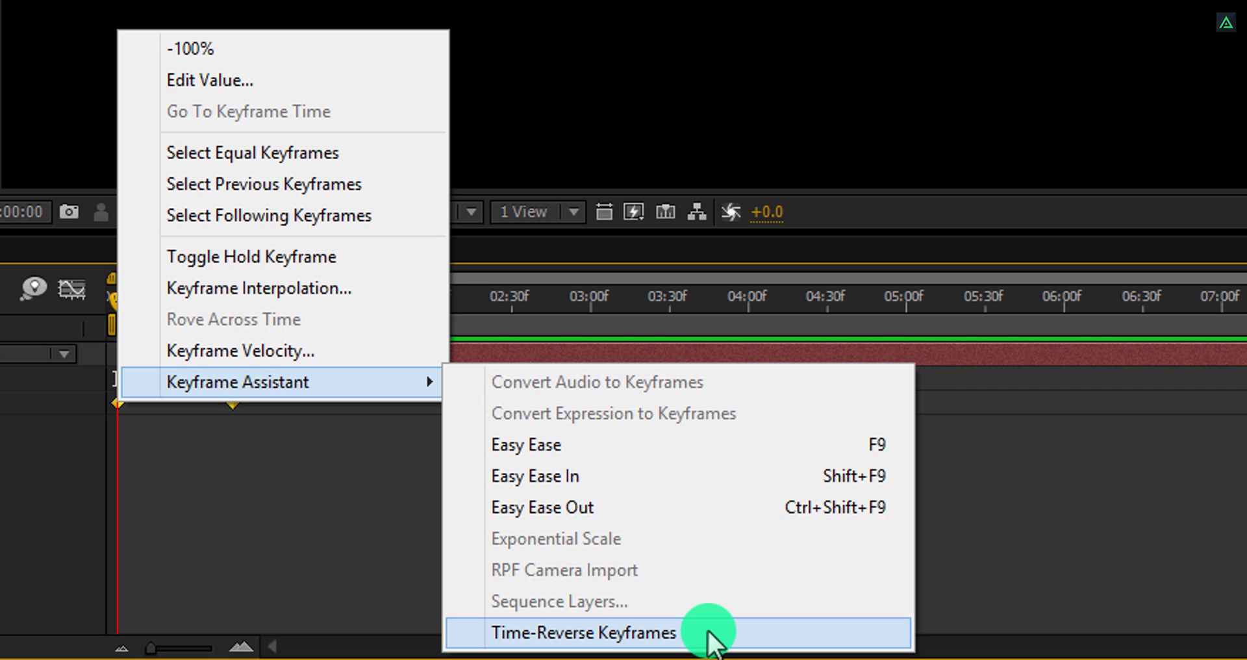
left_click(582, 633)
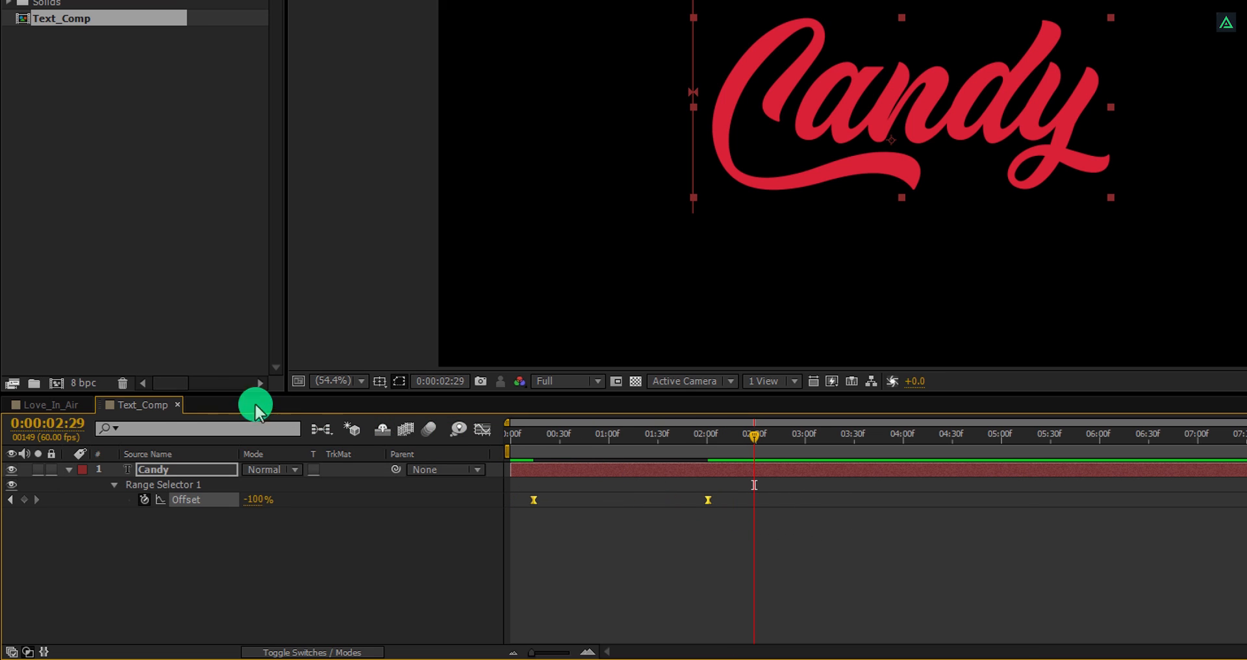
In Love_In_Air, apply CC Radial Fast Blur to Text_Comp
left_click(46, 406)
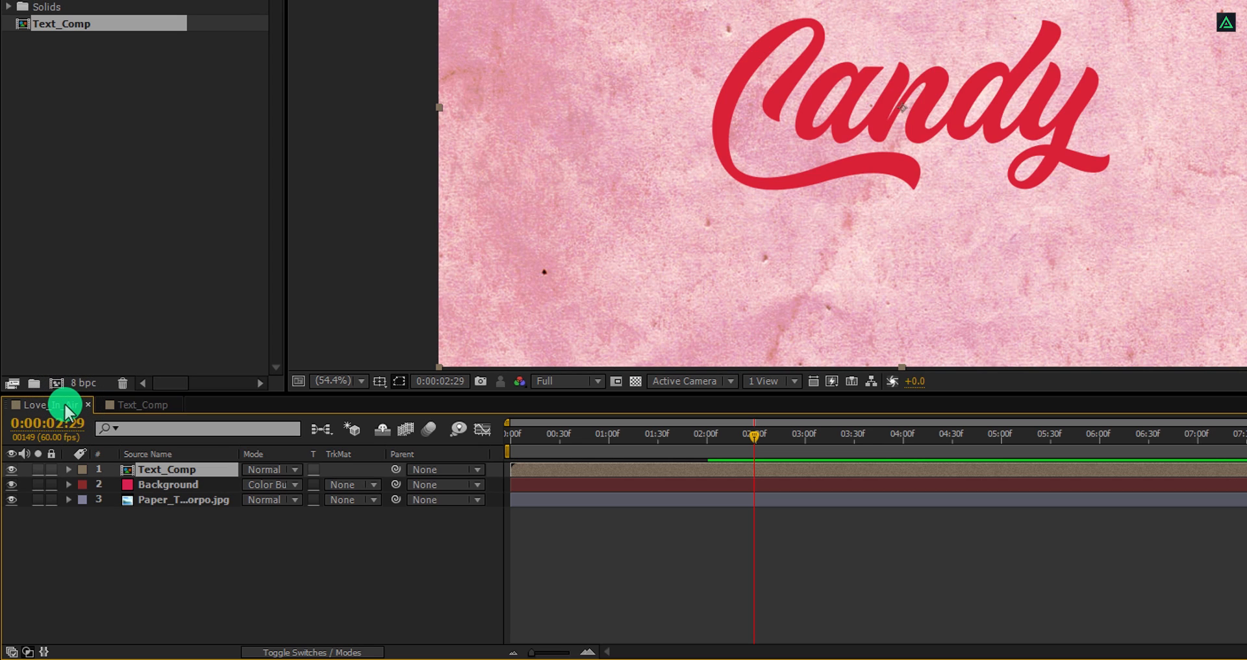
left_click(165, 468)
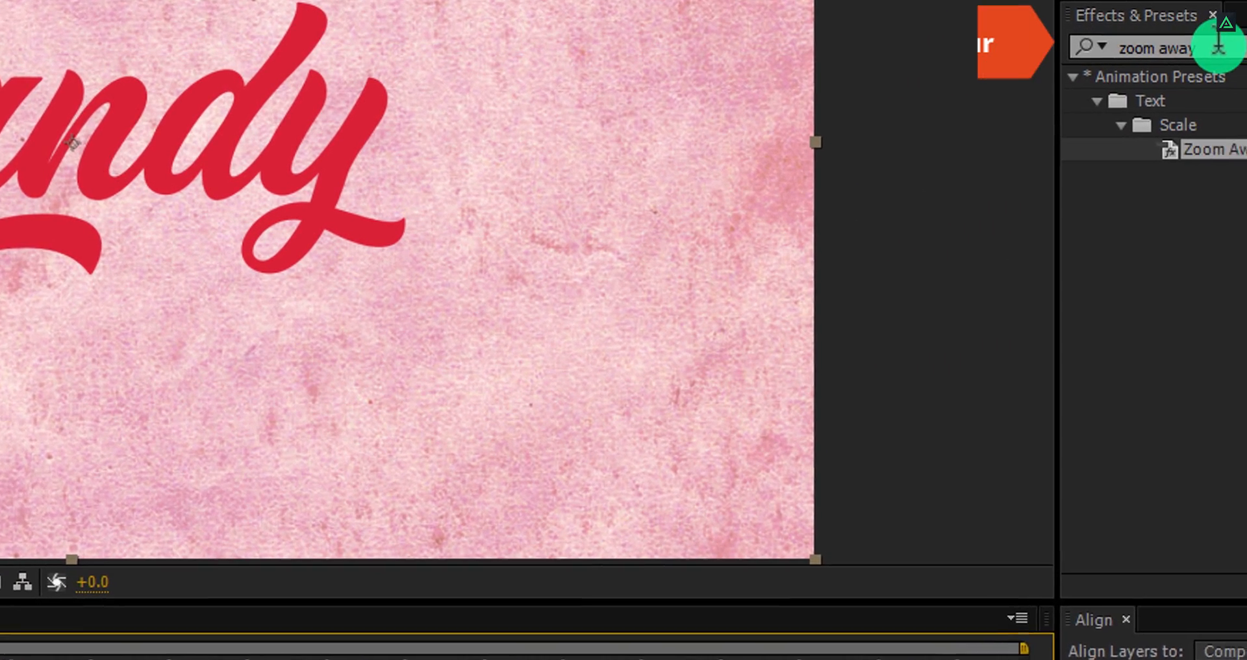
type("r")
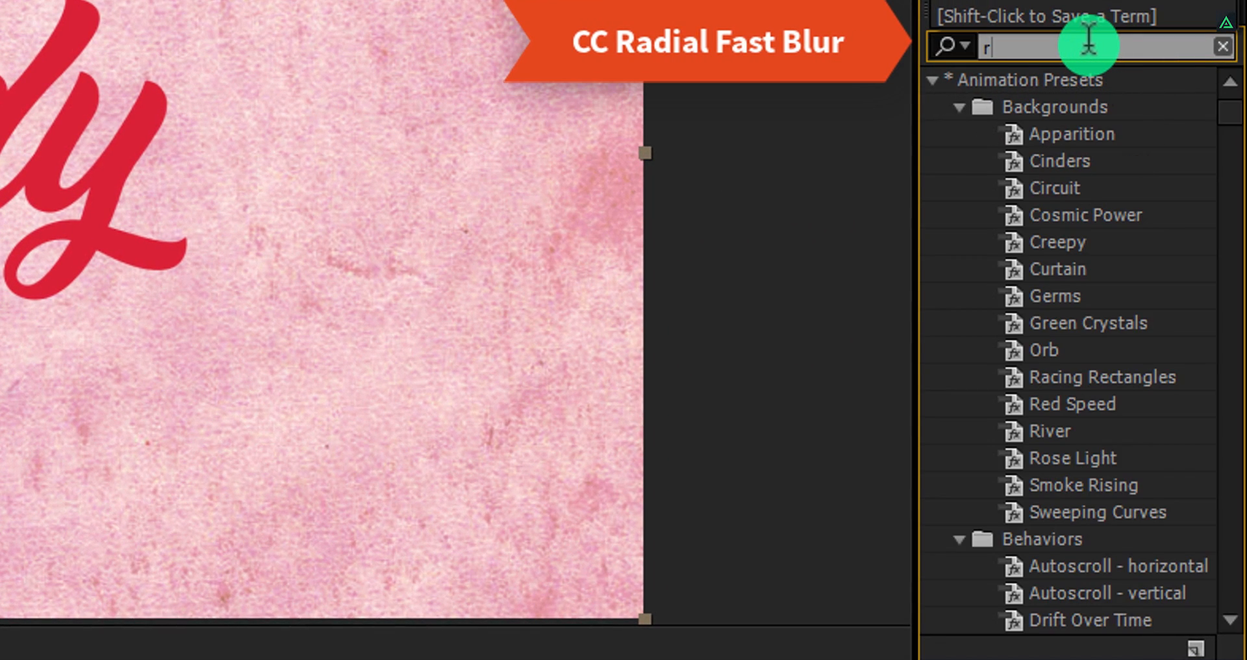
type("adial")
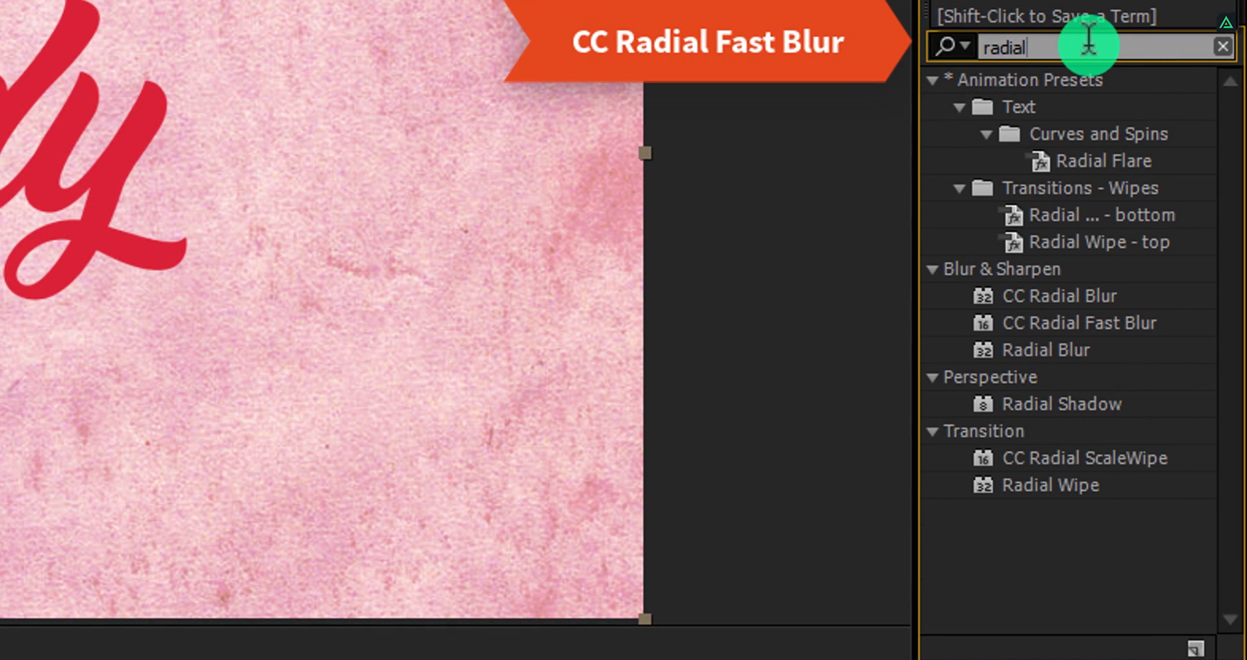
left_click(1080, 322)
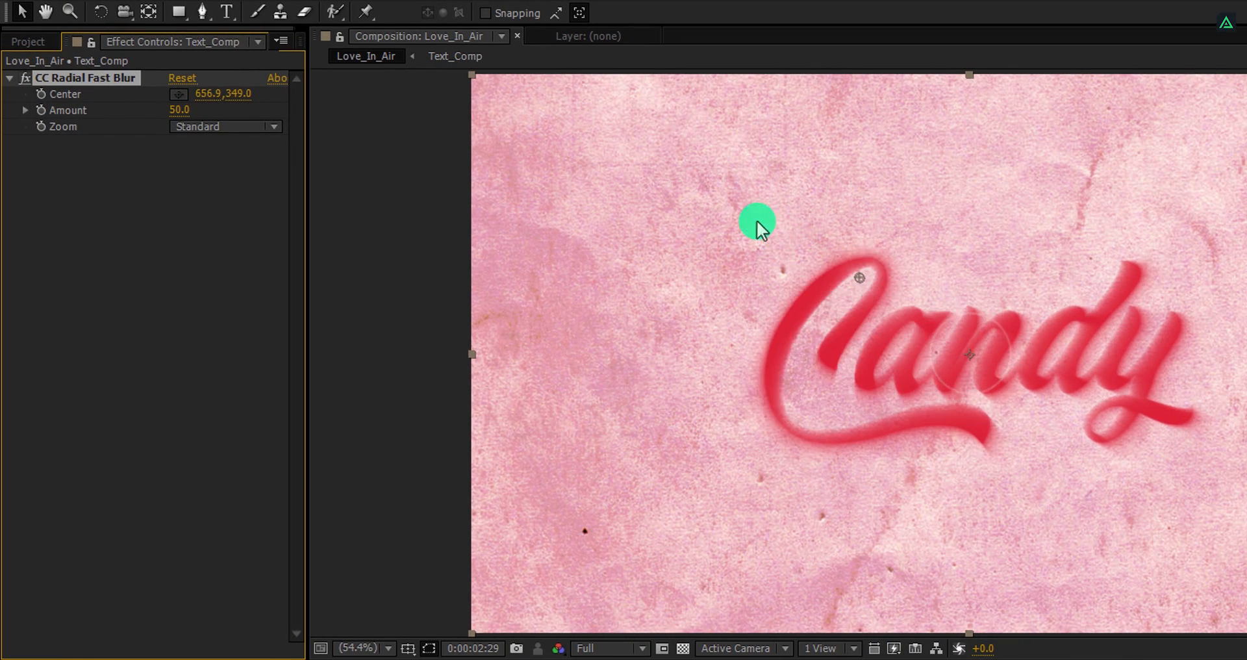
Pull the blur Center toward the upper left with Amount 35
left_click_drag(758, 221, 859, 278)
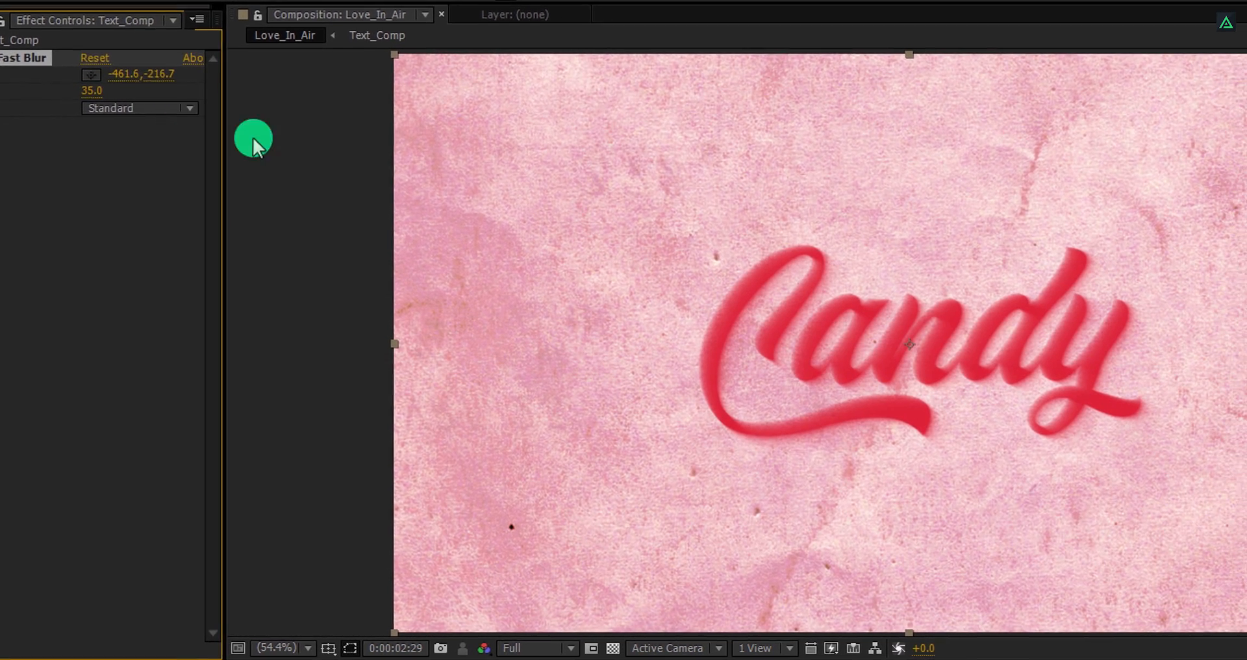
type("radial")
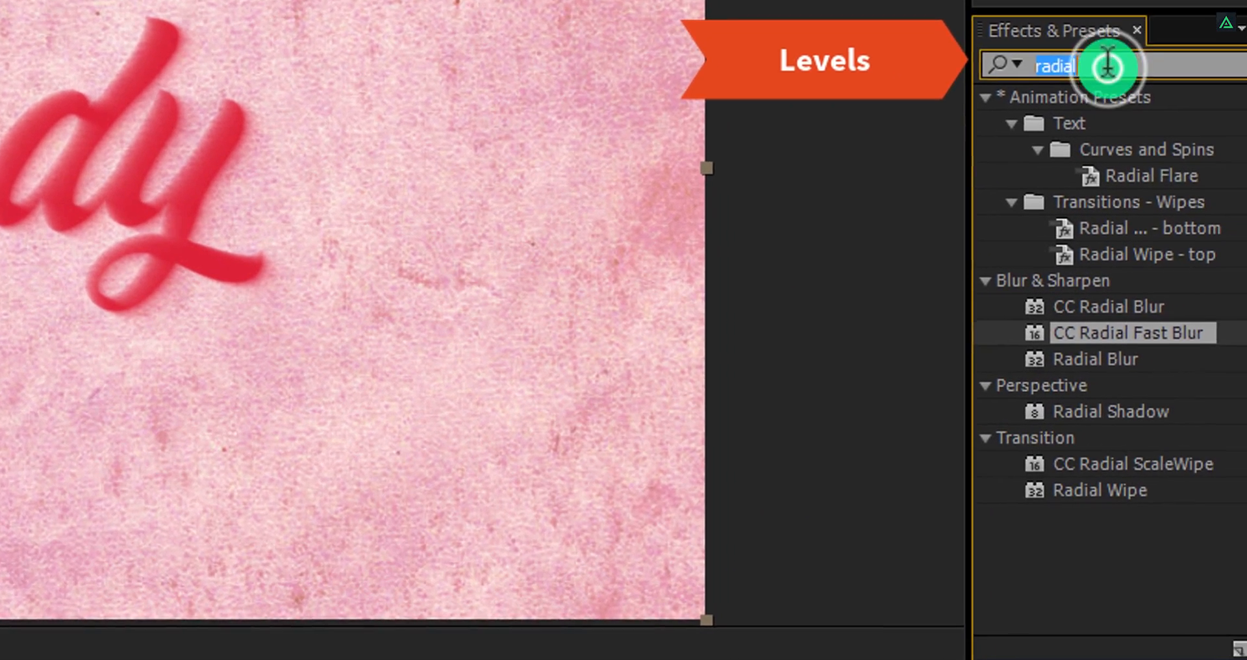
left_click(1223, 46)
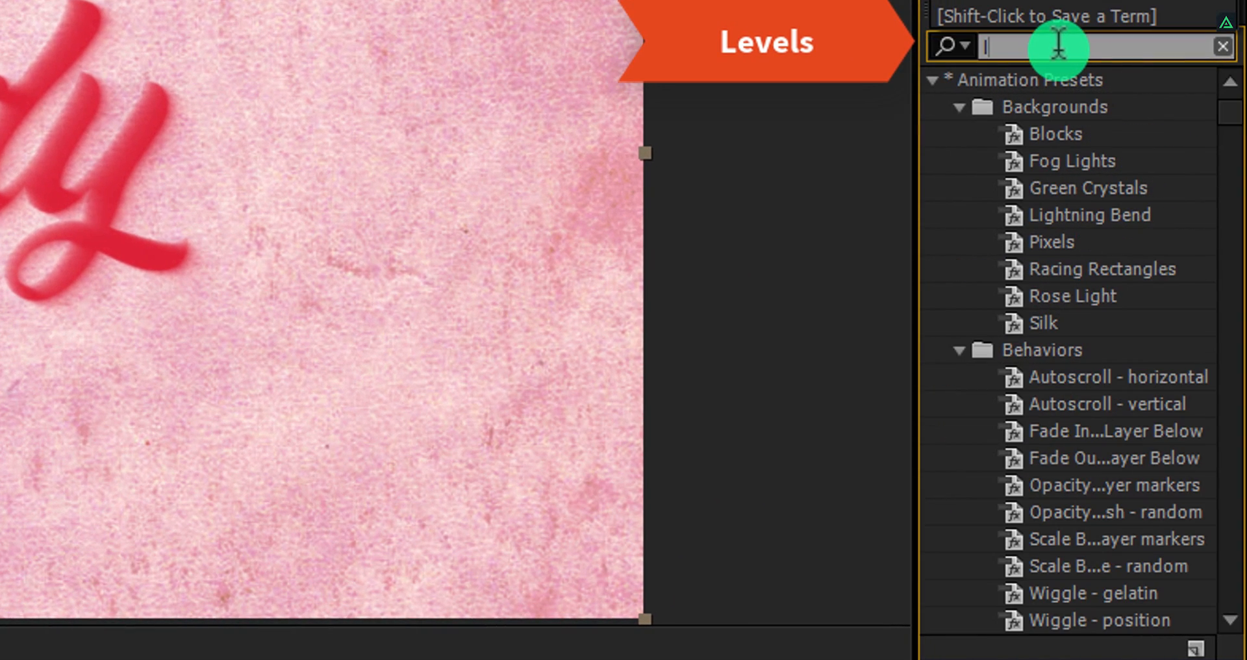
Apply Levels to the blurred text and set its Channel to Alpha
type("level")
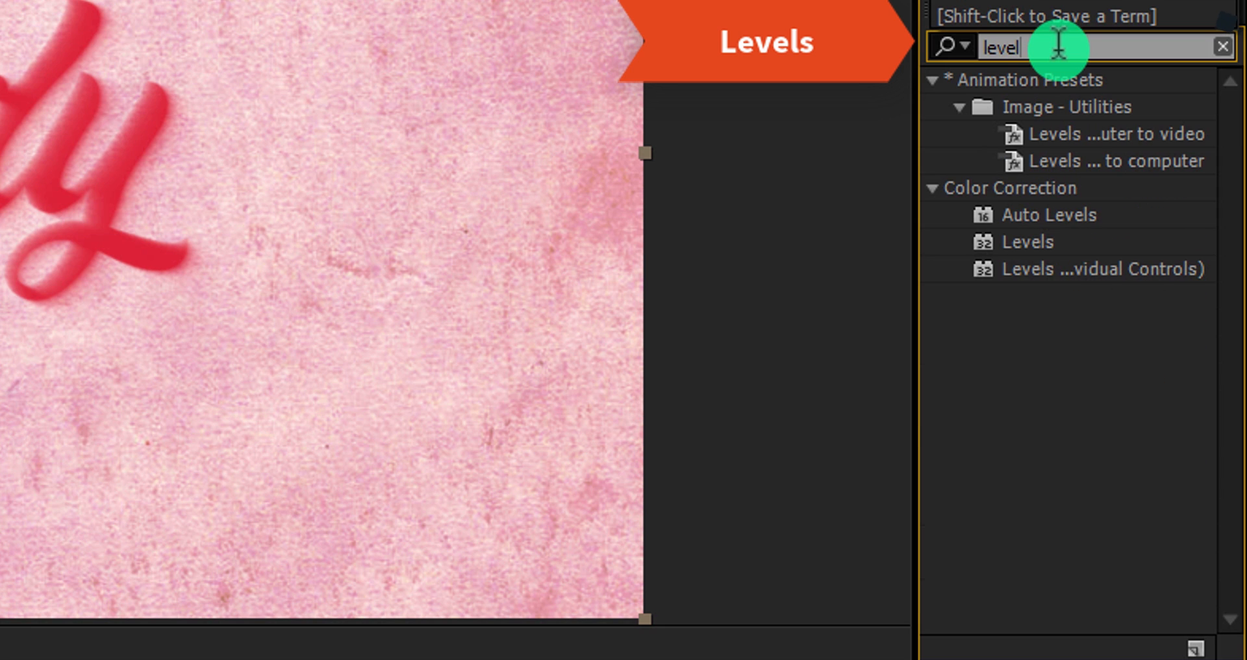
left_click(1050, 243)
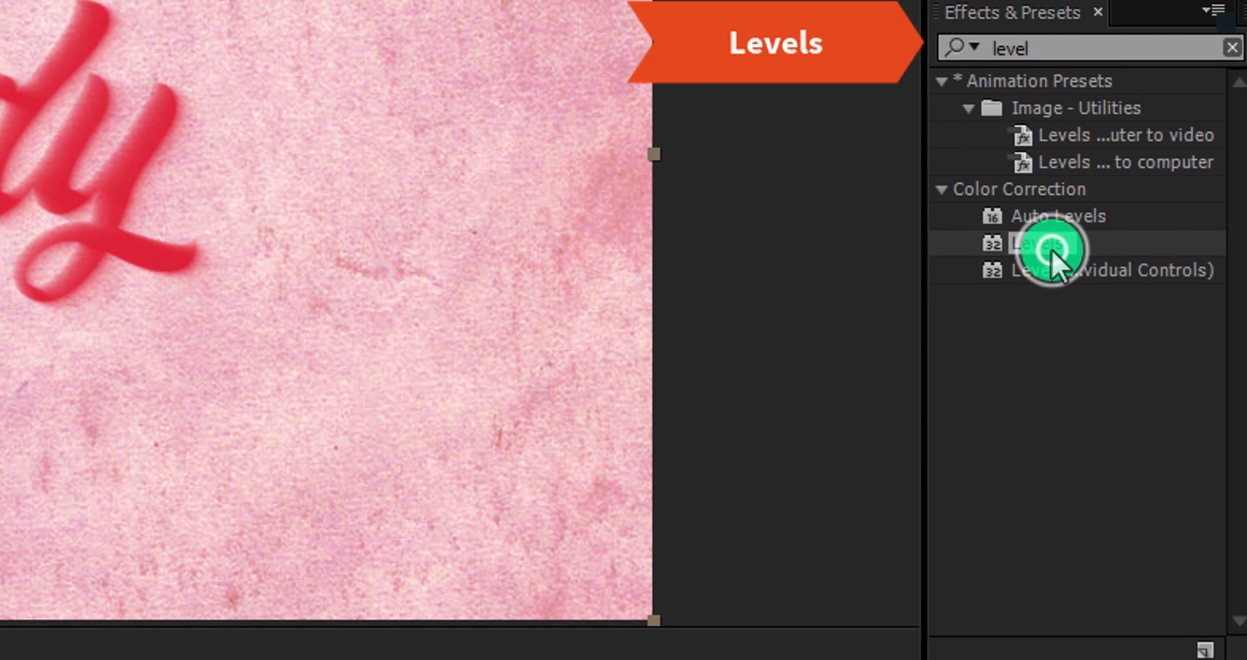
double_click(1042, 243)
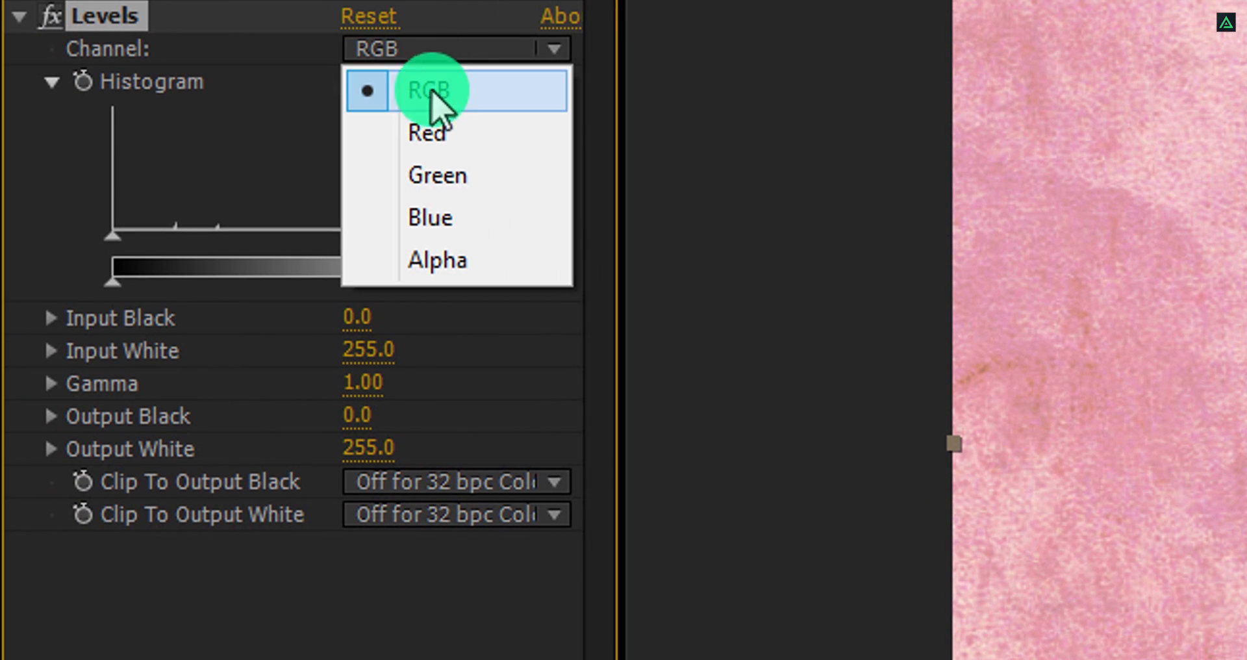
left_click(437, 260)
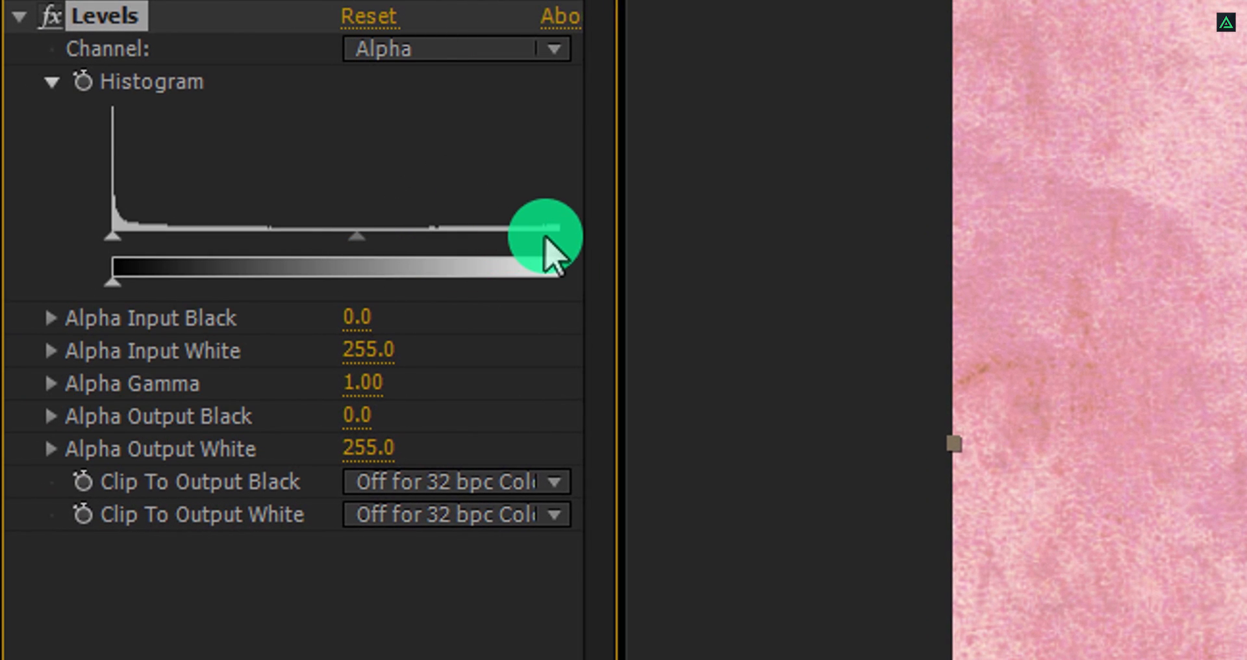
Drag Alpha Input White down to around 5–15 to solidify the streak
left_click_drag(549, 229, 132, 230)
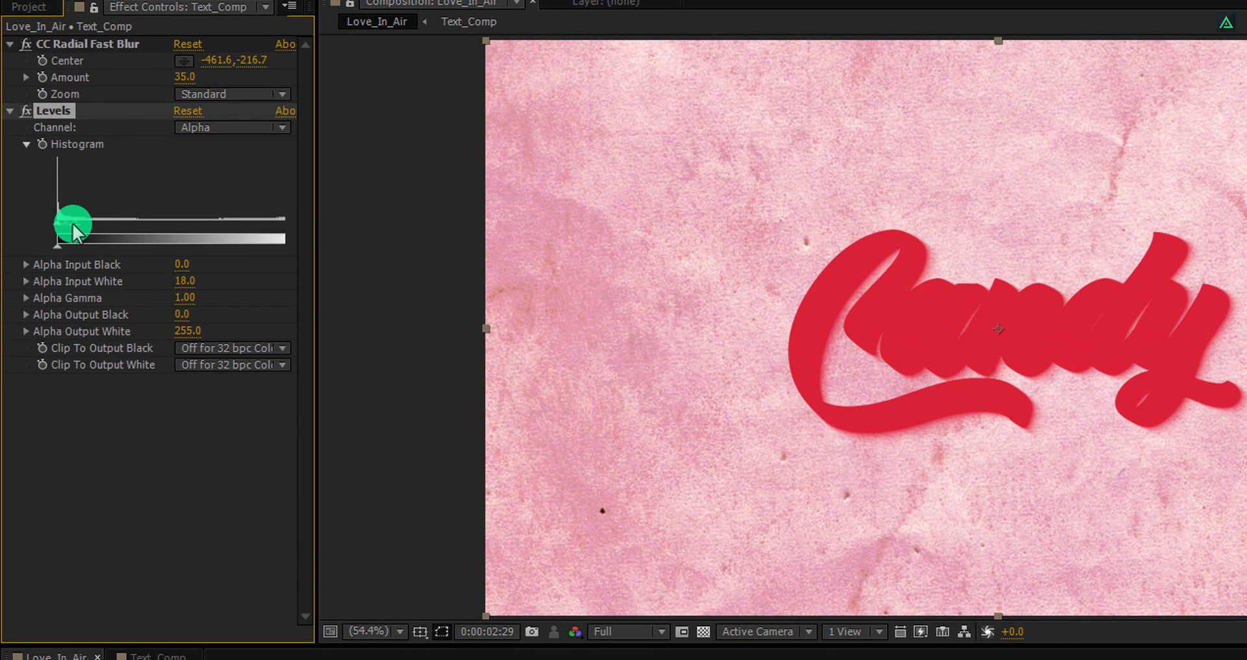
left_click_drag(73, 221, 50, 221)
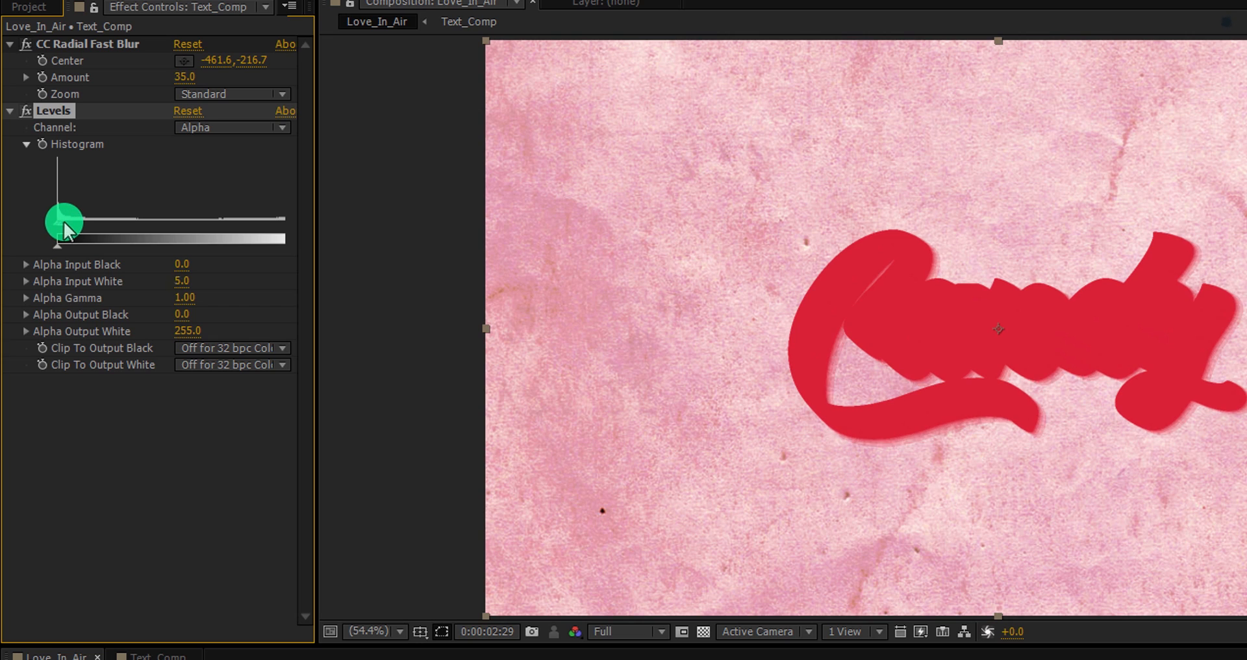
left_click_drag(58, 221, 76, 221)
type("c")
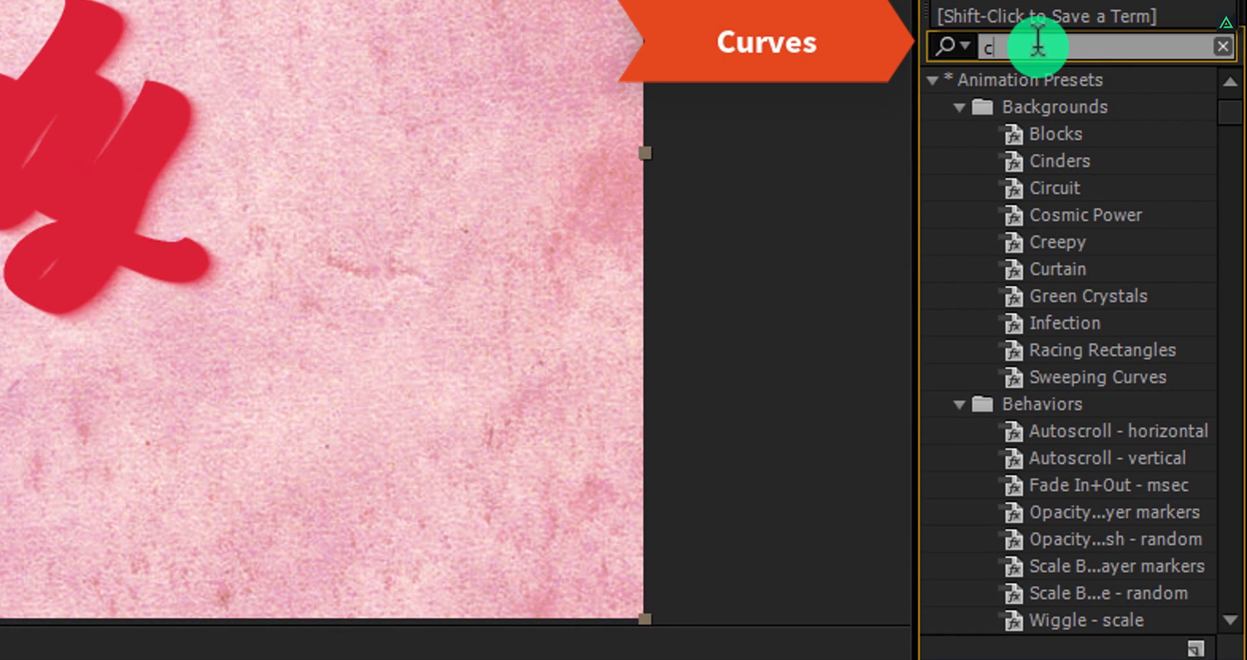
Apply Curves on the Alpha channel and bend the curve to refine the shadow edges
type("urve")
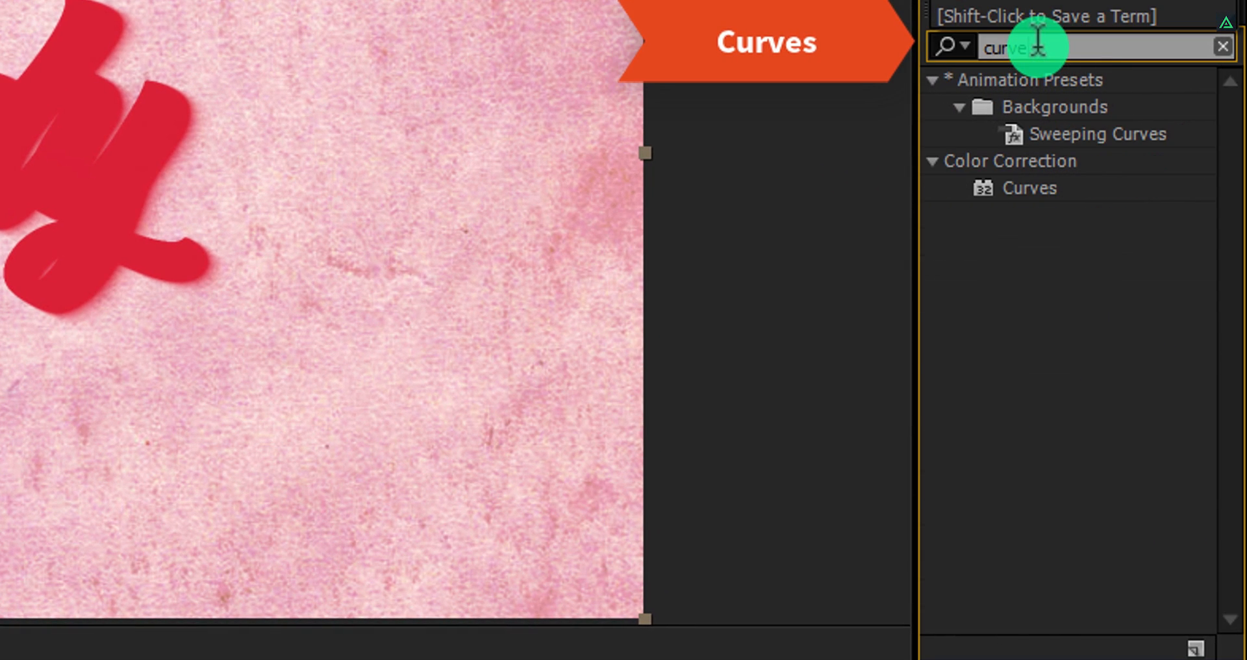
left_click(1082, 204)
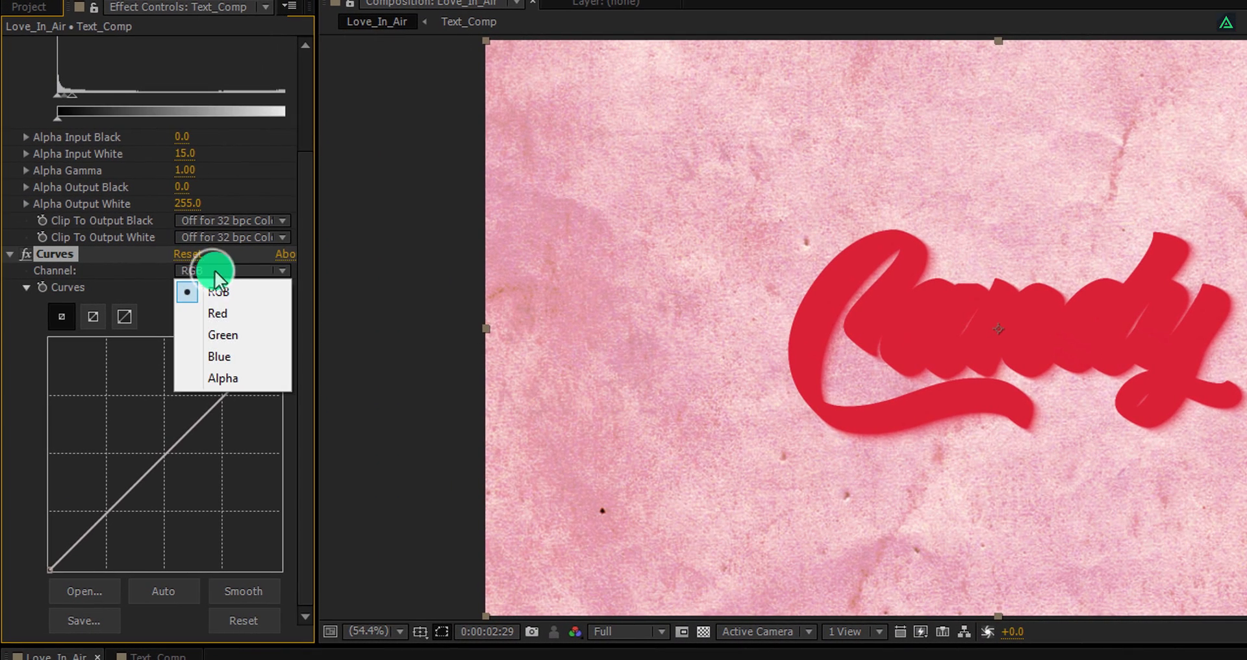
left_click(222, 378)
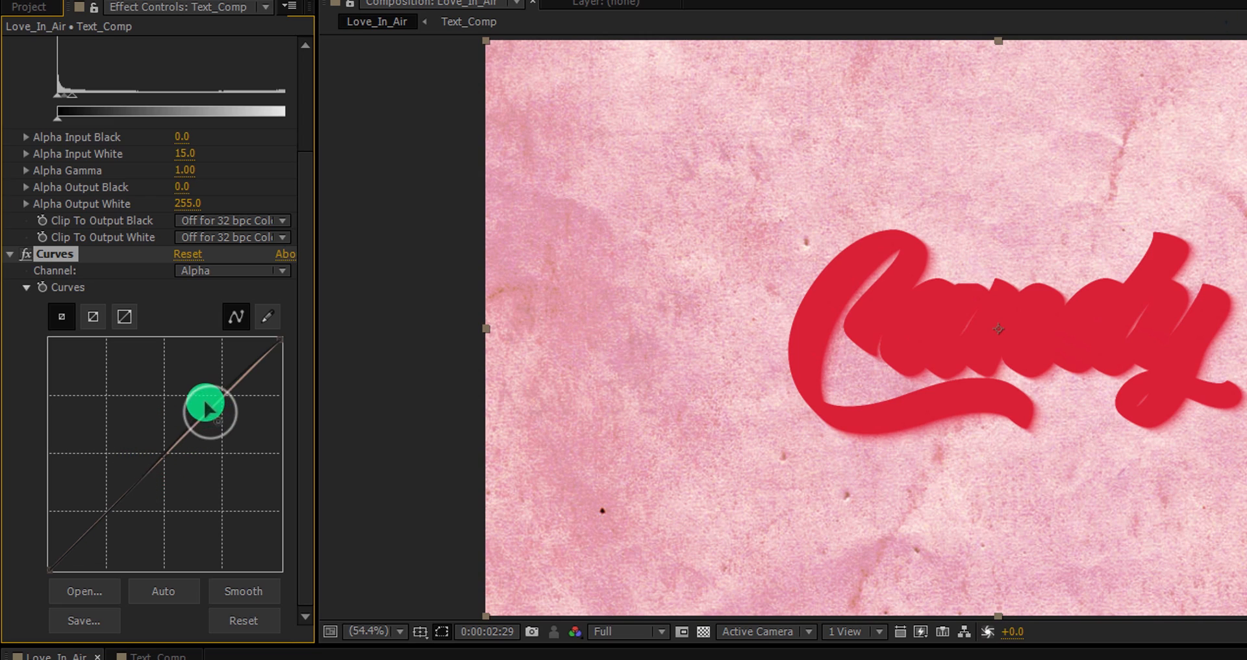
left_click_drag(210, 409, 165, 378)
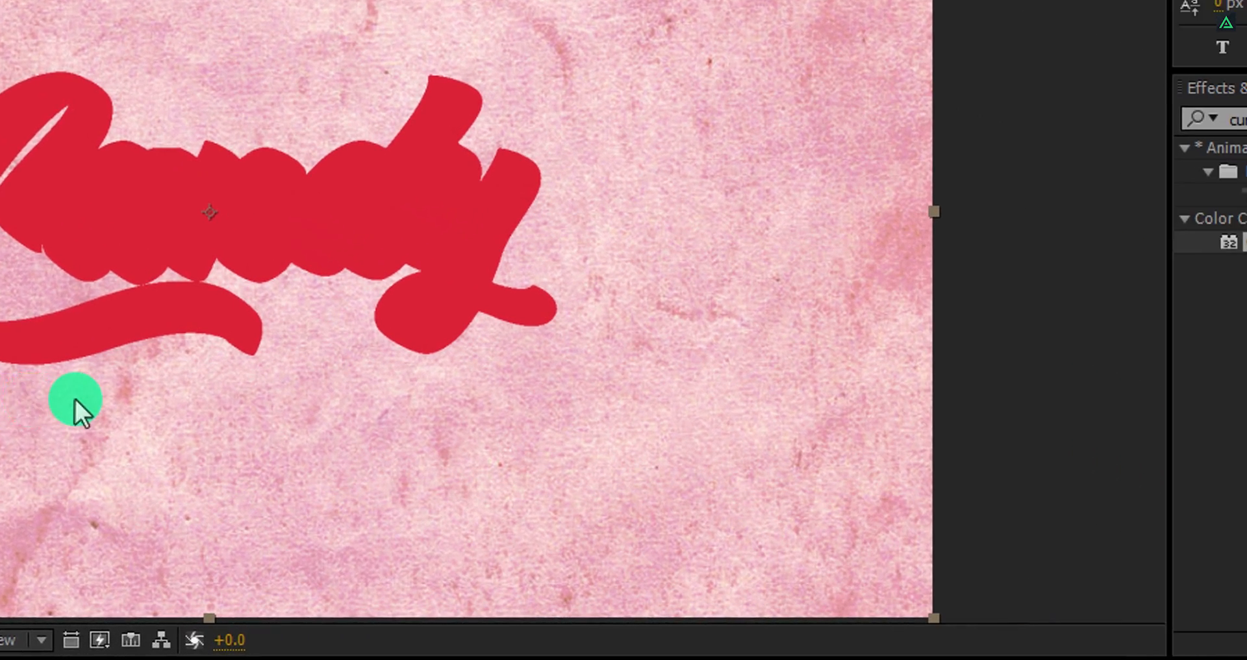
Apply the Distort > Transform effect to the red shadow layer
type("curve")
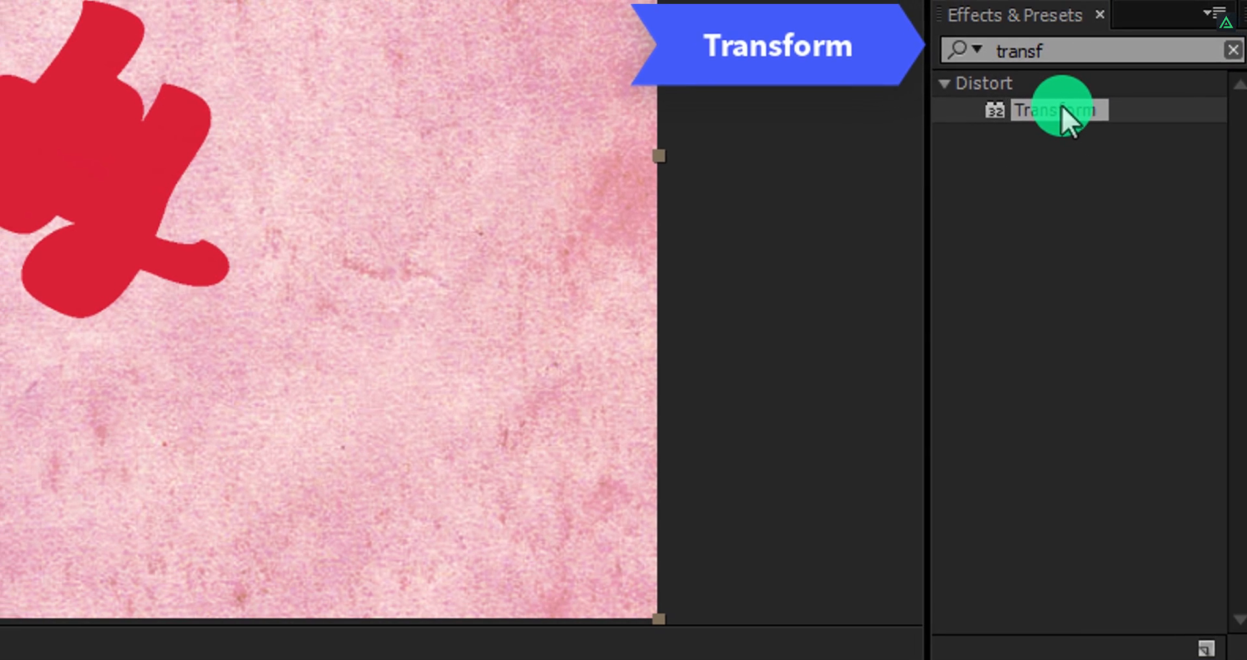
double_click(1053, 109)
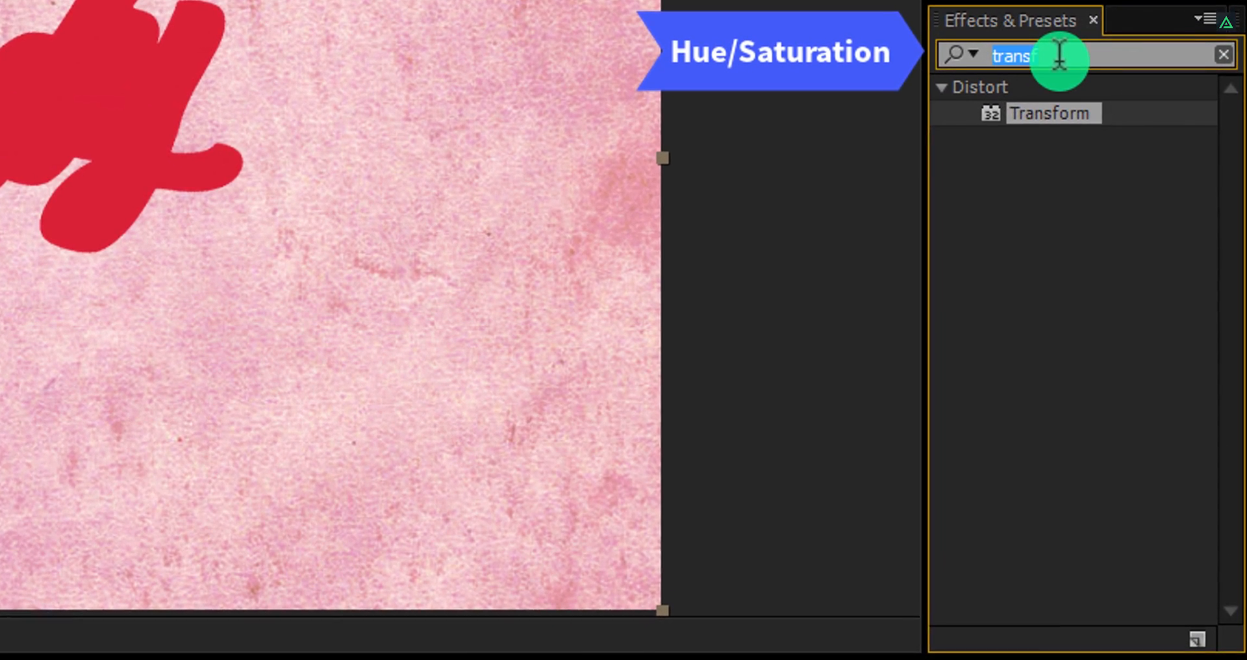
Apply Hue/Saturation to the shadow and lower Master Lightness to -19 to darken the red
type("hue")
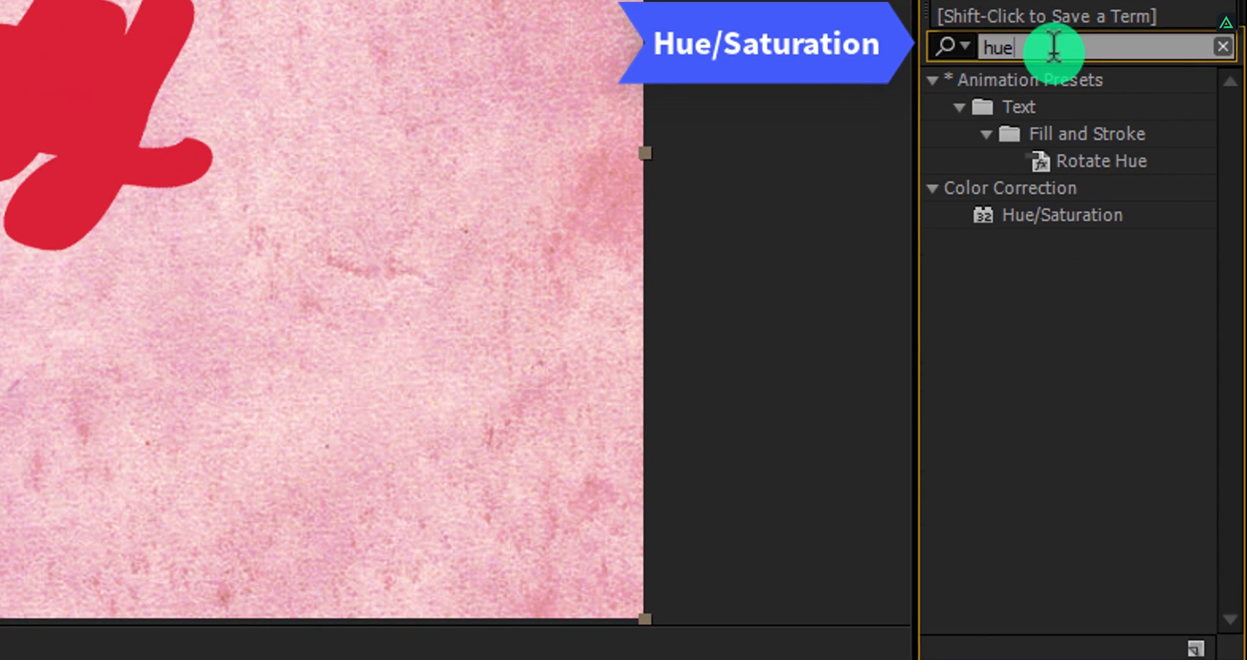
left_click(1061, 215)
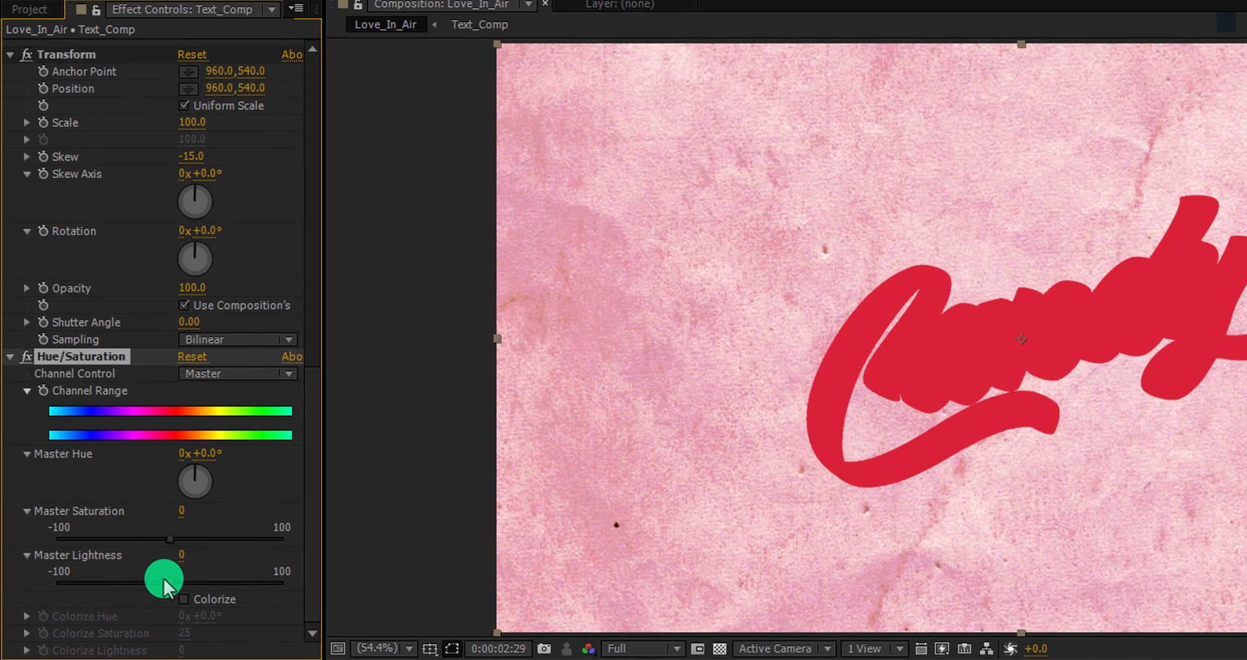
left_click_drag(165, 578, 151, 578)
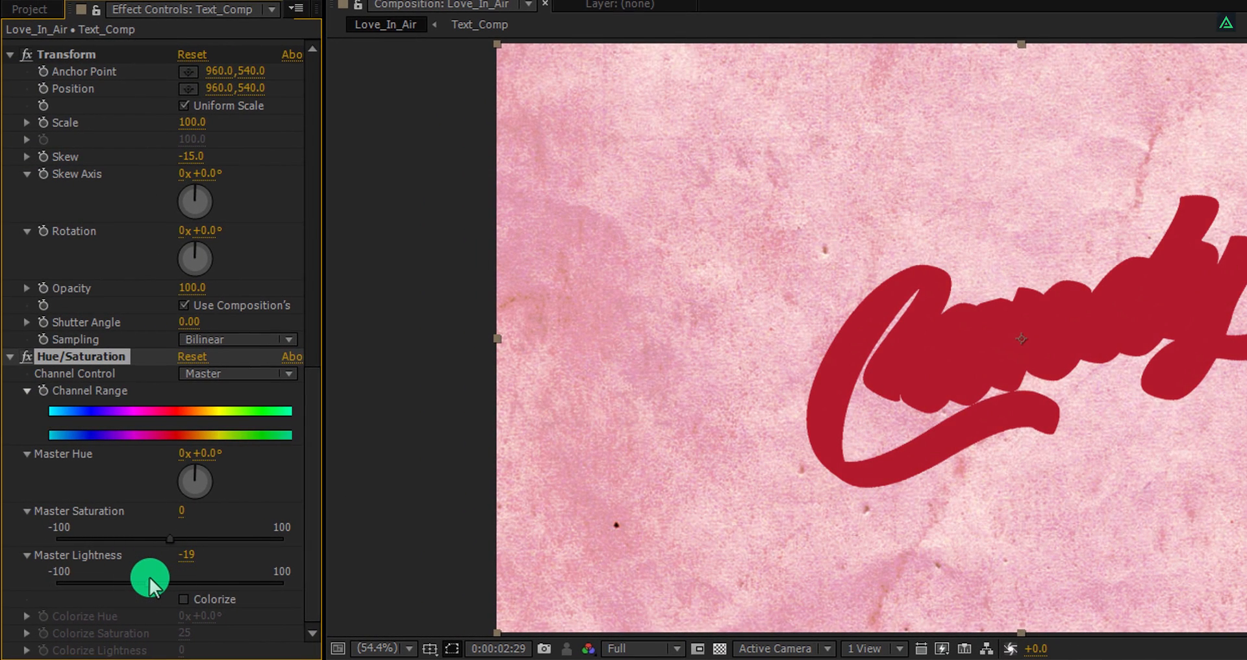
mouse_move(124, 492)
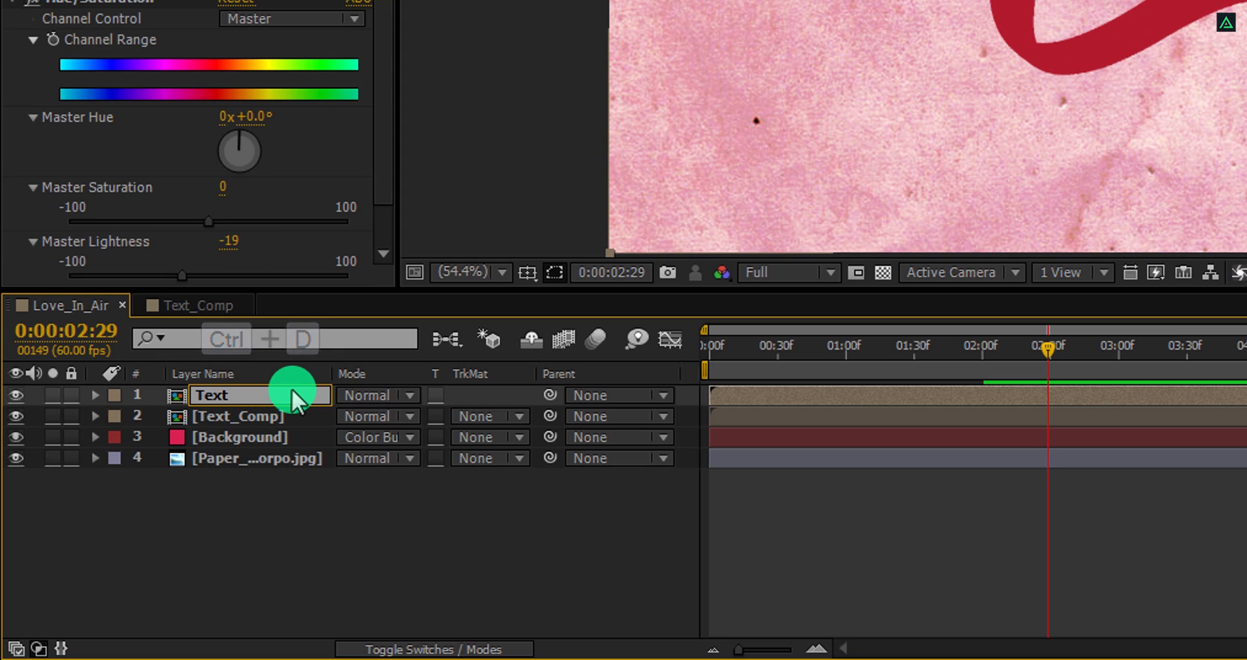
Name the duplicated layer Text_Bump and select its Levels effect for removal
type("Text_Bump")
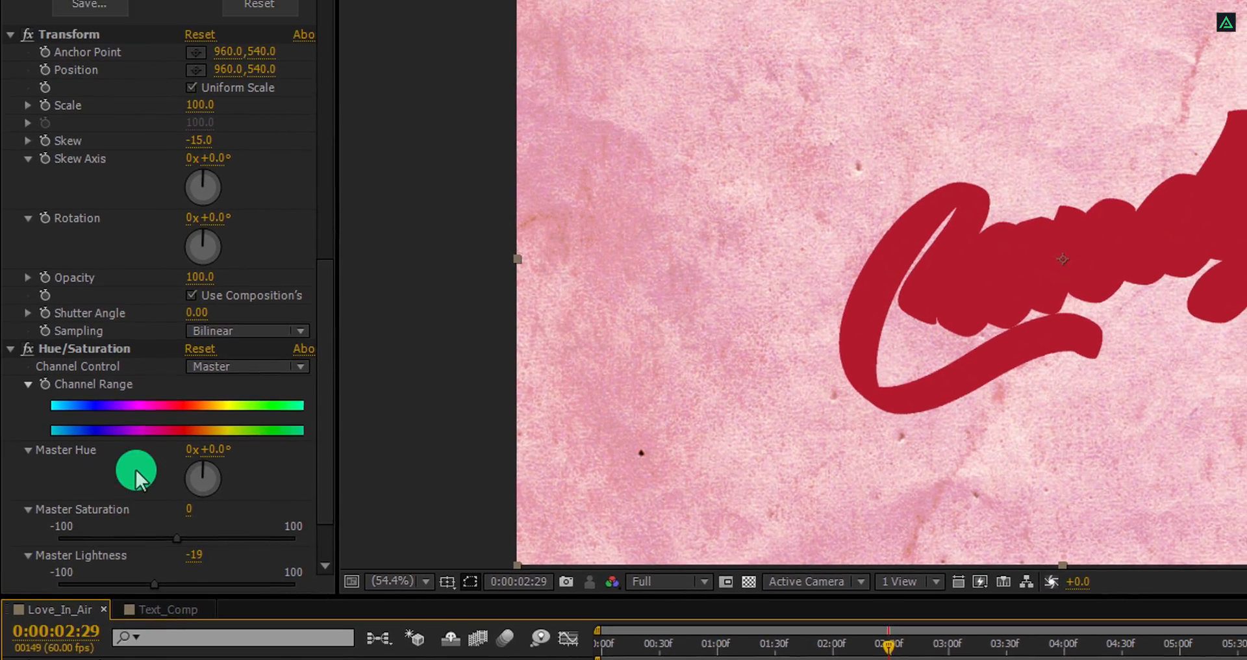
right_click(83, 425)
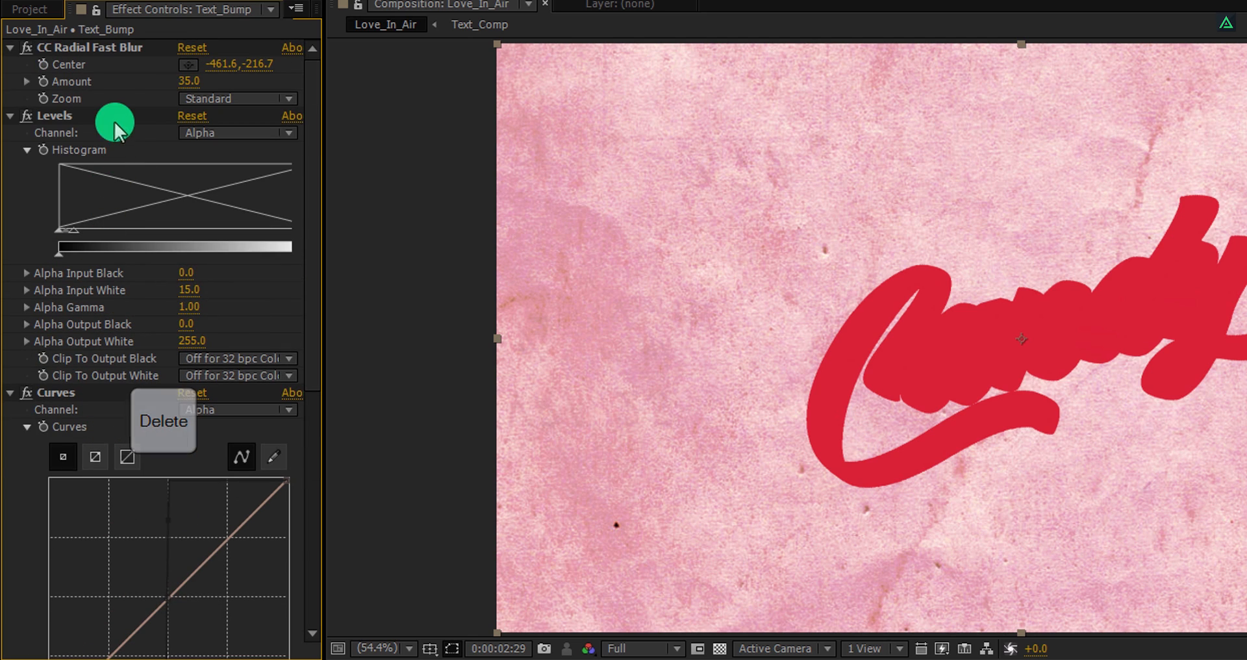
left_click(164, 421)
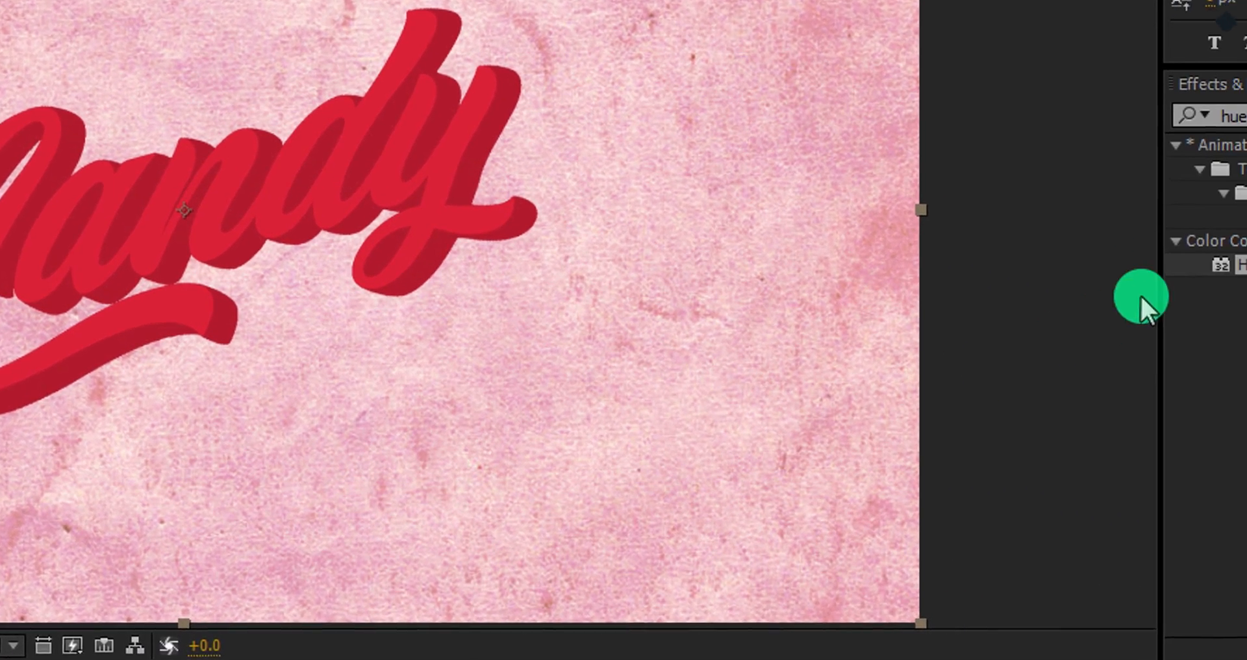
Apply CC Glass to the top Candy text layer
type("g")
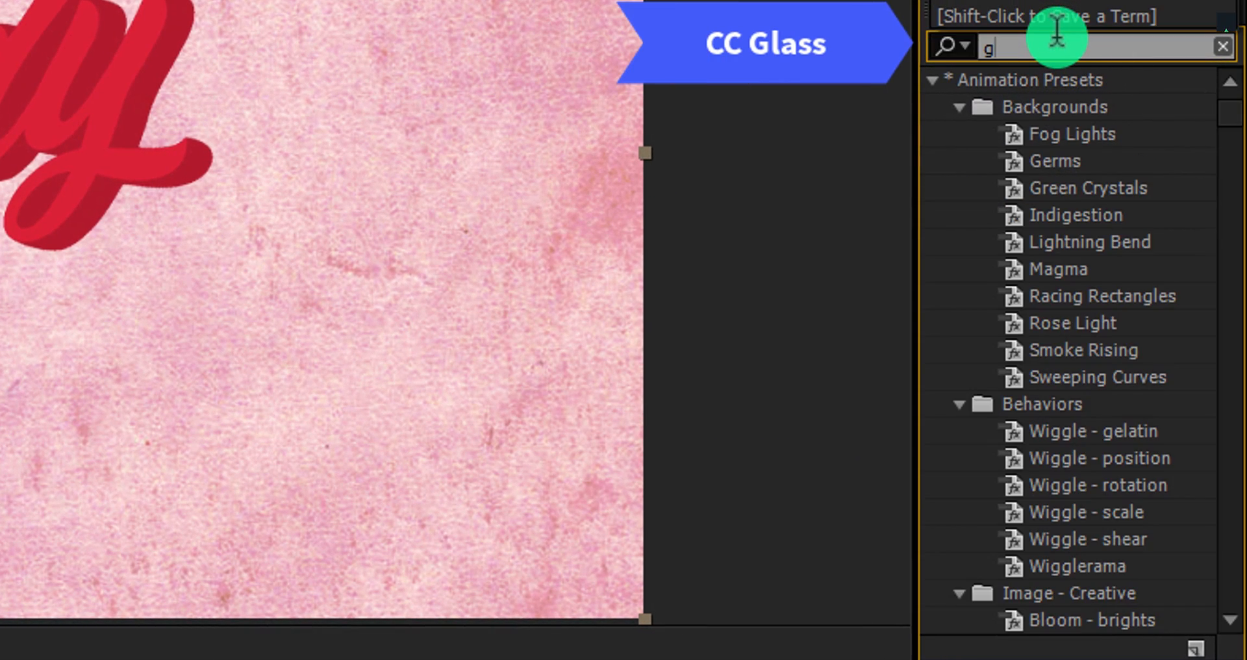
type("lass")
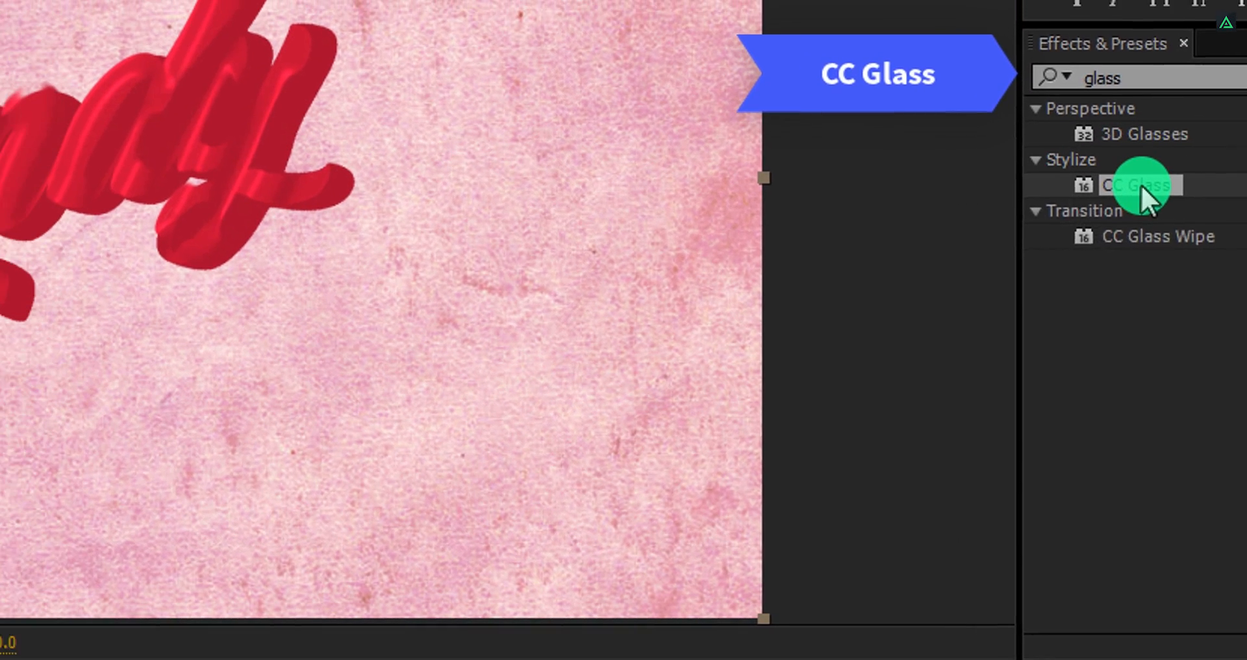
double_click(1136, 185)
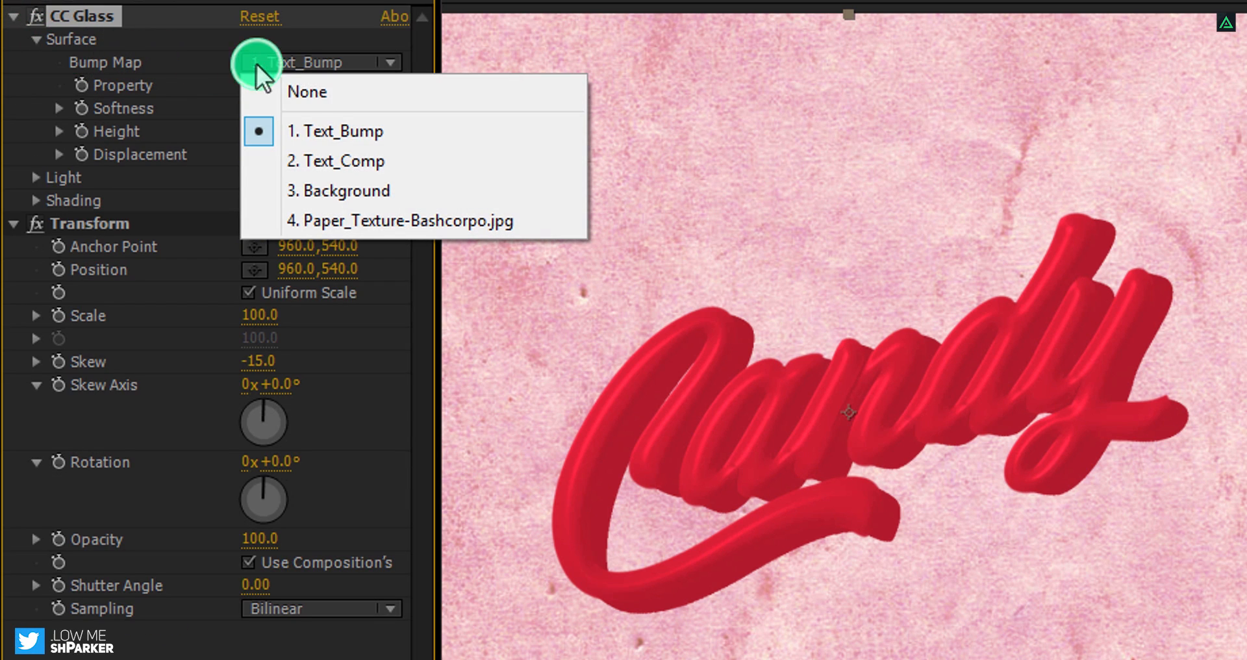
Set the glass Bump Map to Text_Bump with Softness 20, Height 10 and Displacement 10
left_click(335, 131)
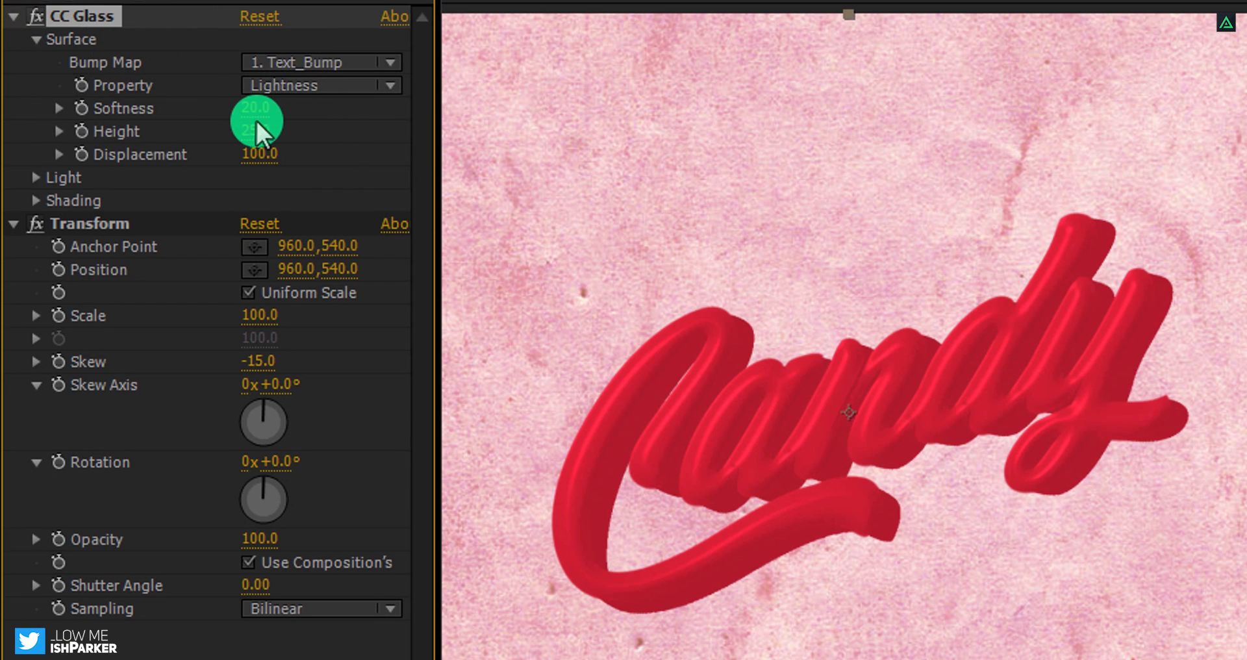
left_click_drag(258, 131, 314, 132)
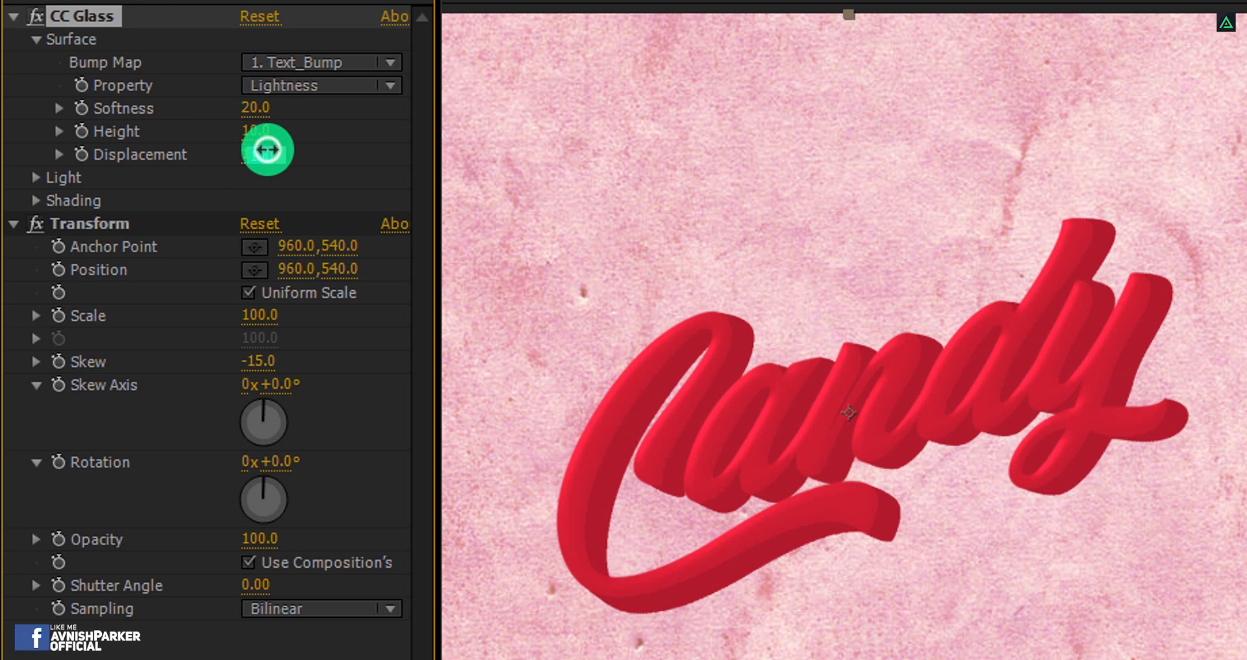
left_click_drag(256, 130, 314, 148)
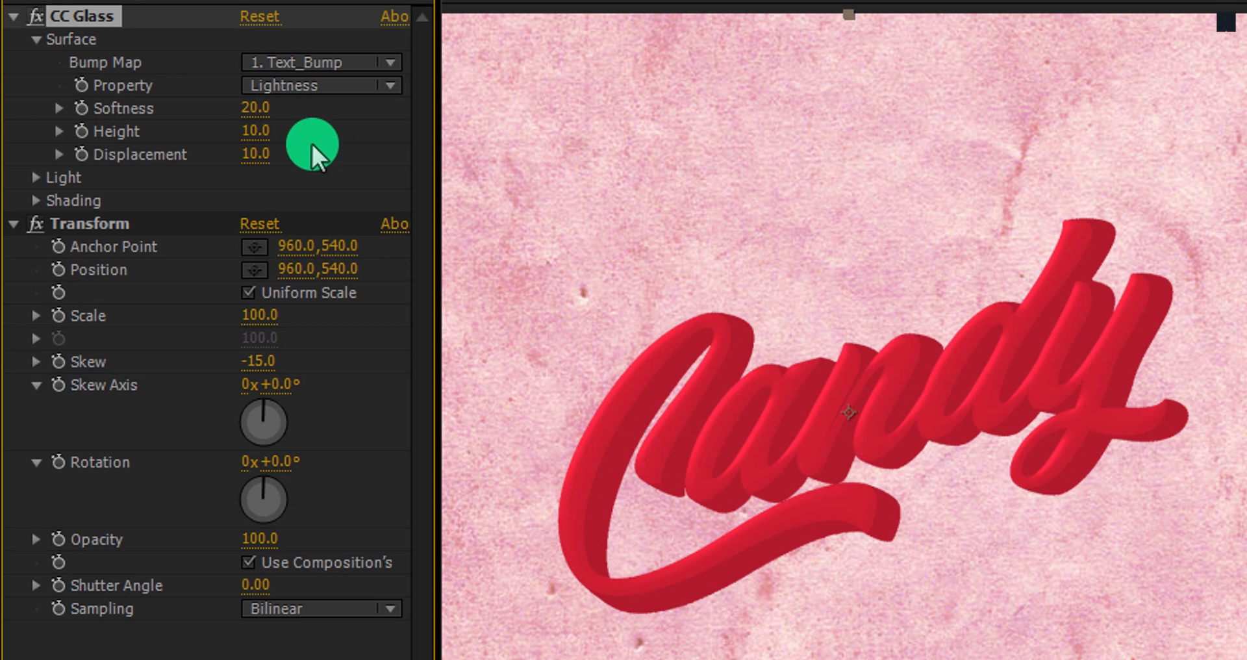
Raise the CC Glass Light Intensity to 300
left_click(37, 177)
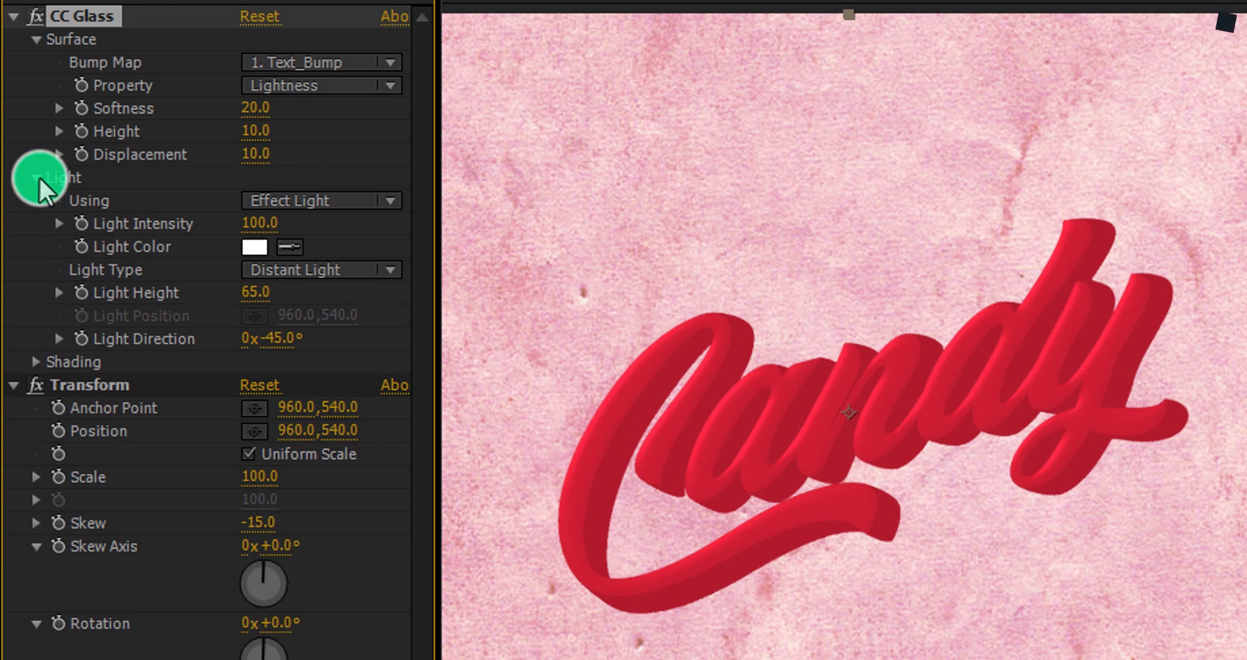
double_click(258, 223)
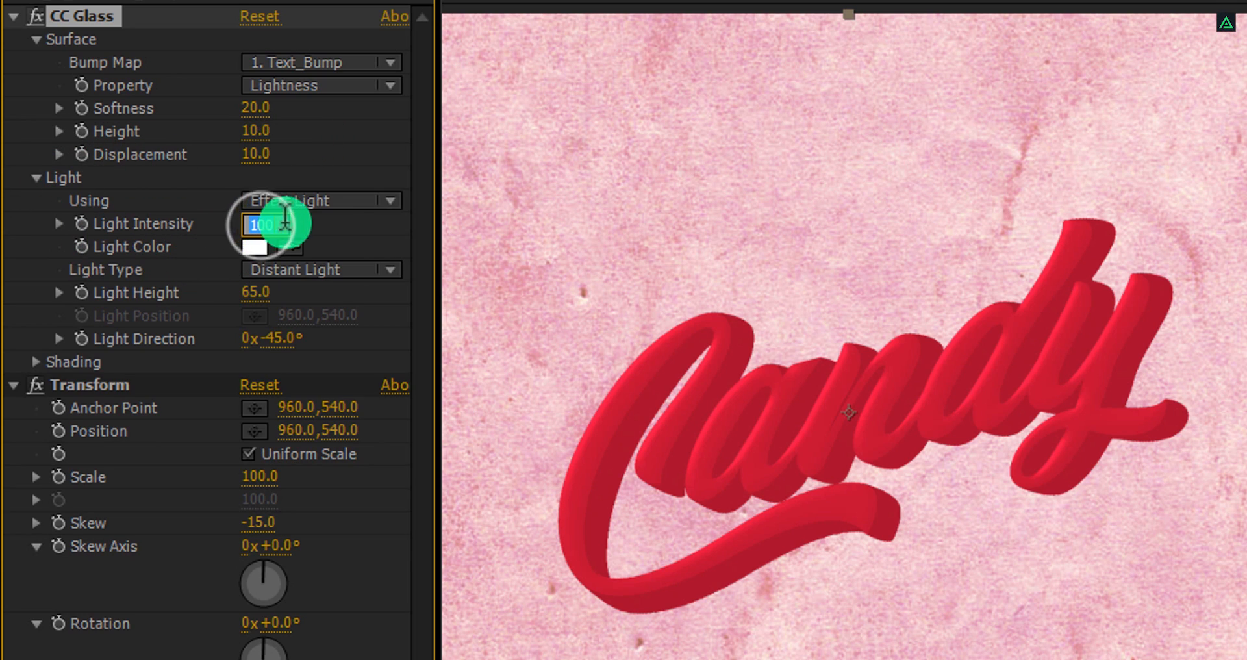
type("300.0")
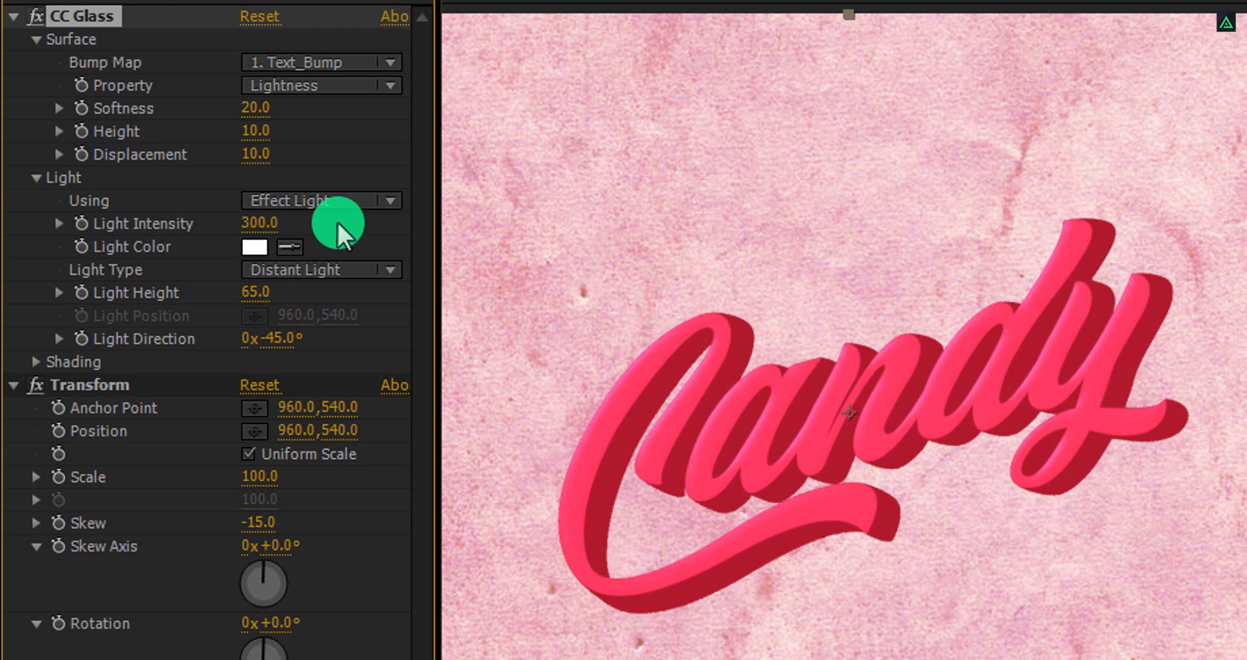
mouse_move(40, 366)
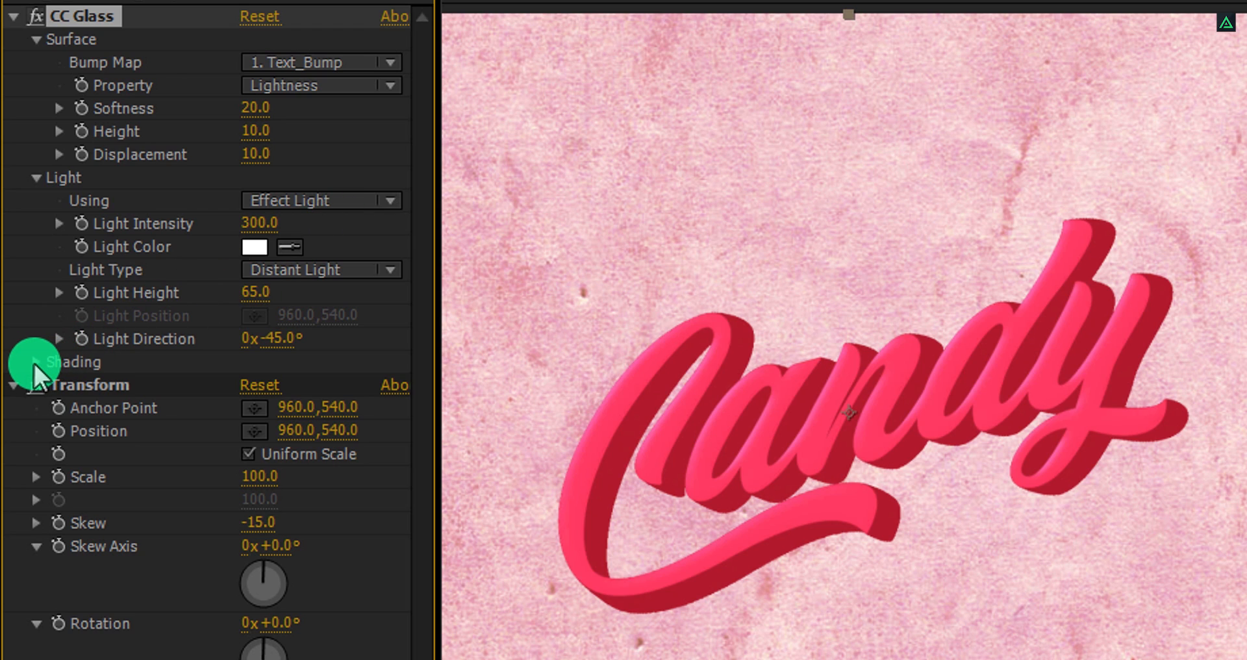
Adjust glass shading to metal 31 and ambient 44, light height 71 and direction -116°
left_click(38, 361)
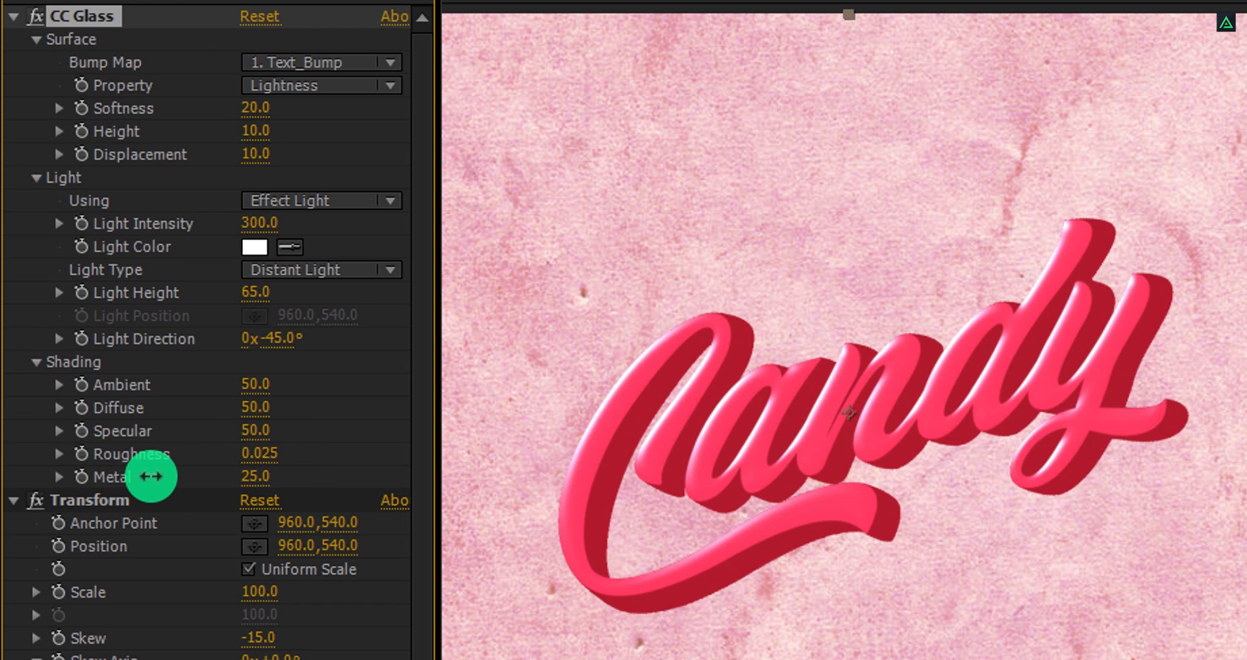
left_click_drag(150, 477, 249, 394)
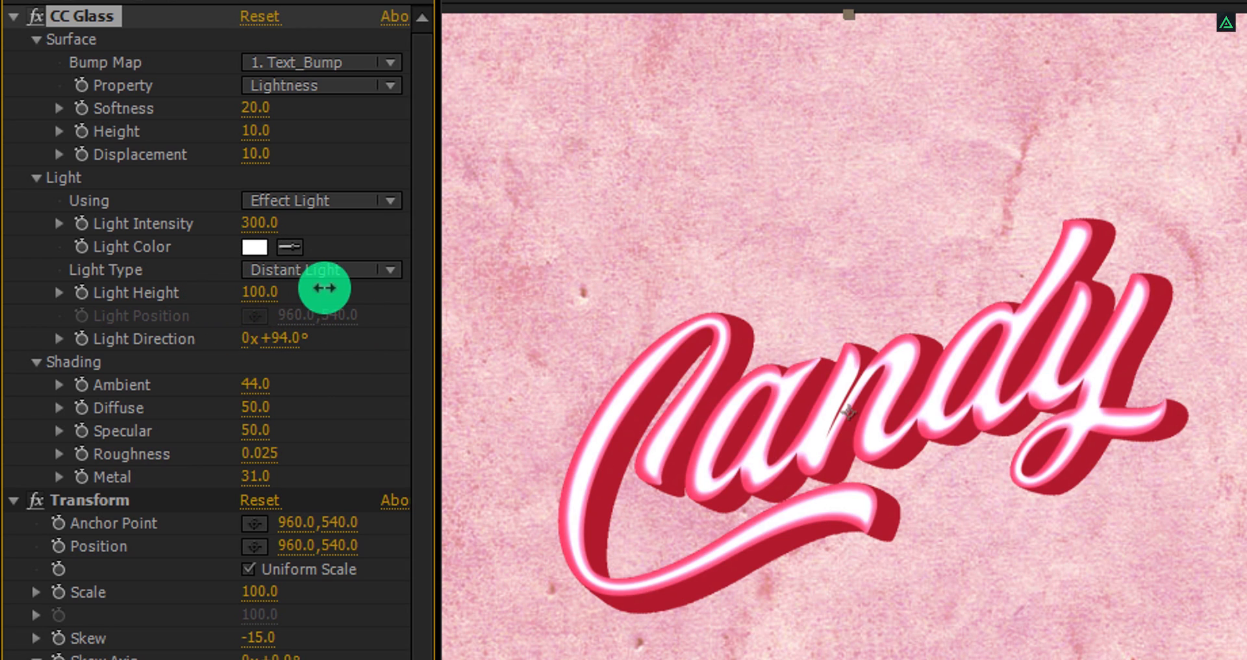
left_click_drag(270, 292, 255, 292)
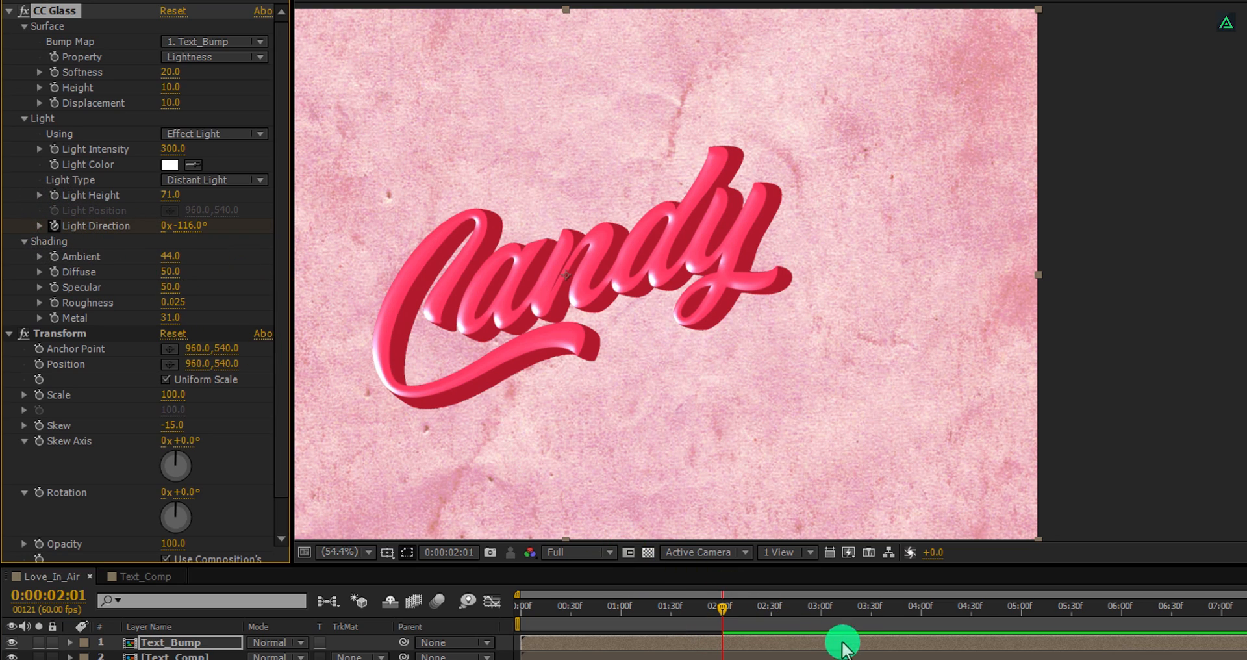
At the 4-second mark, turn the glass Light Direction to +122° for the keyframed sweep
left_click_drag(840, 637, 891, 591)
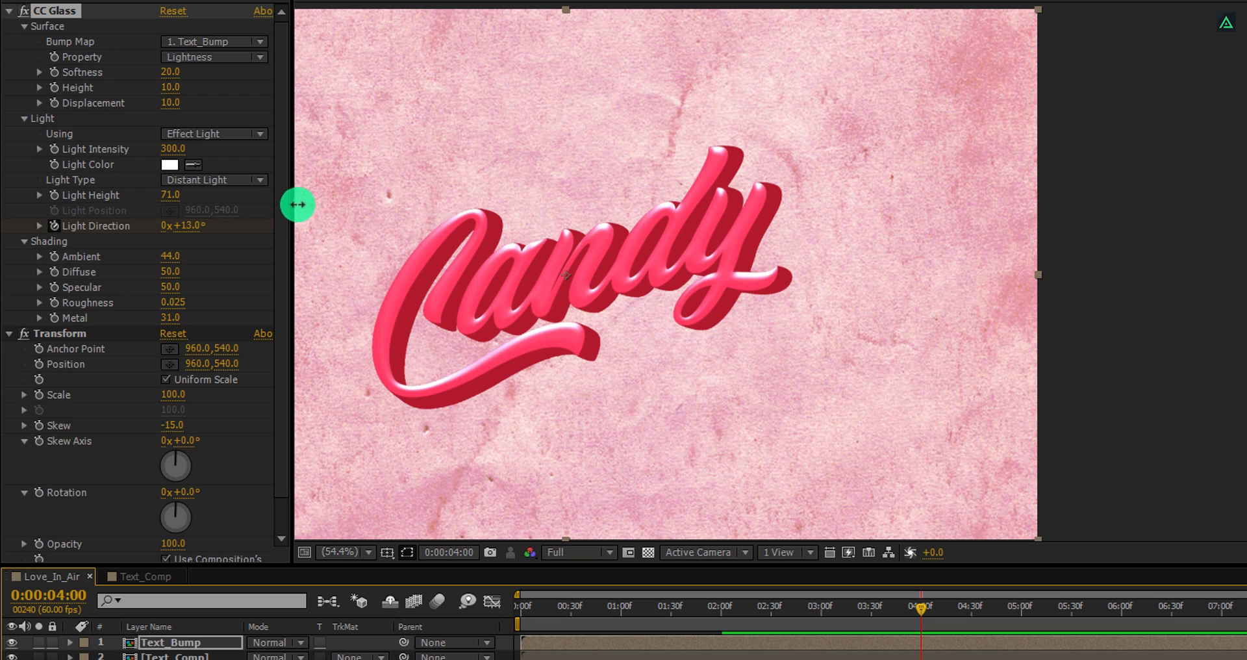
left_click_drag(299, 205, 338, 201)
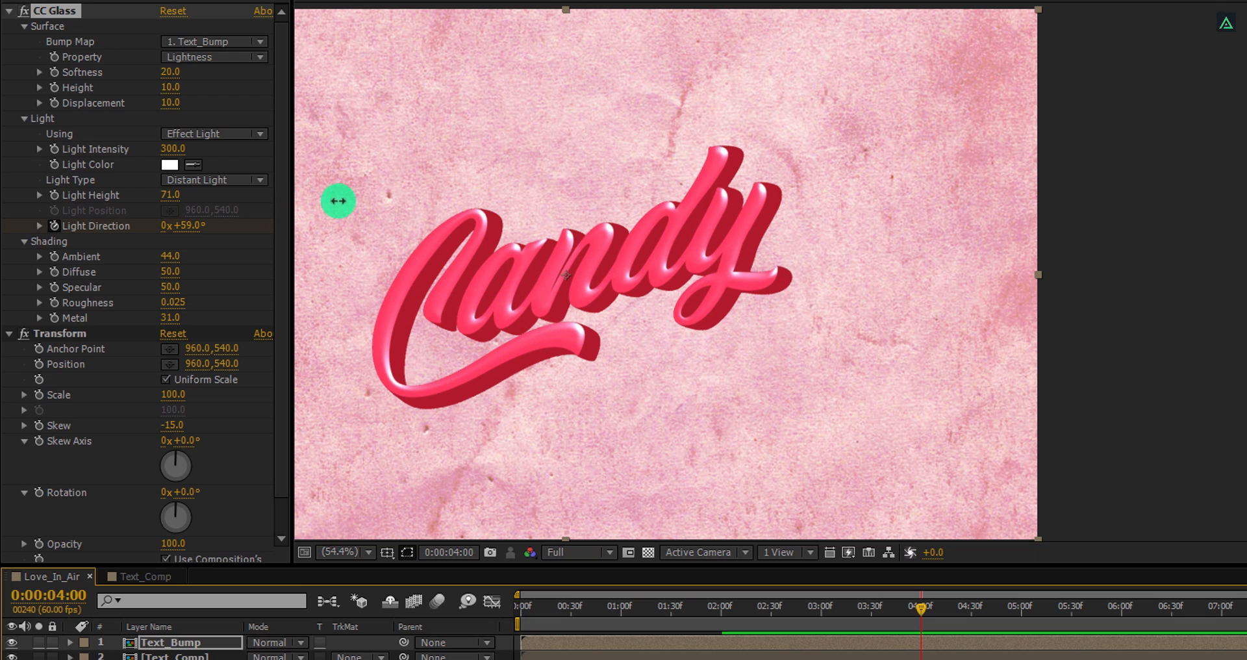
left_click_drag(338, 202, 386, 197)
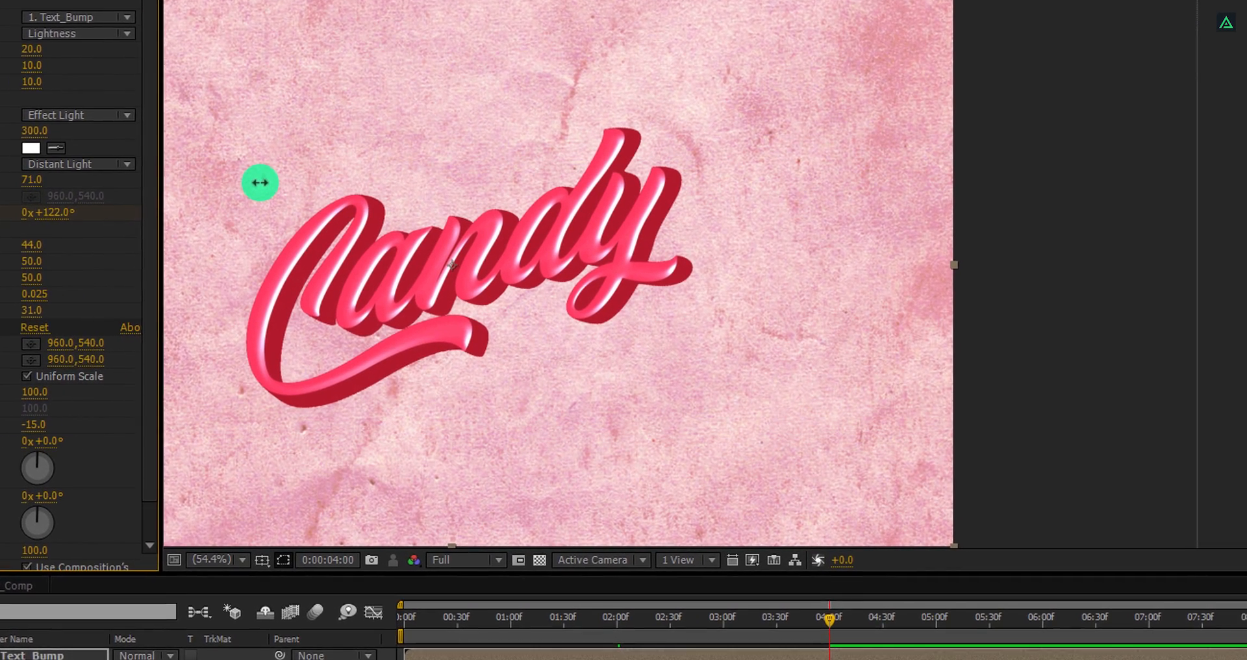
Apply CC Light Sweep to the text with its center placed near the C of Candy
type("glass")
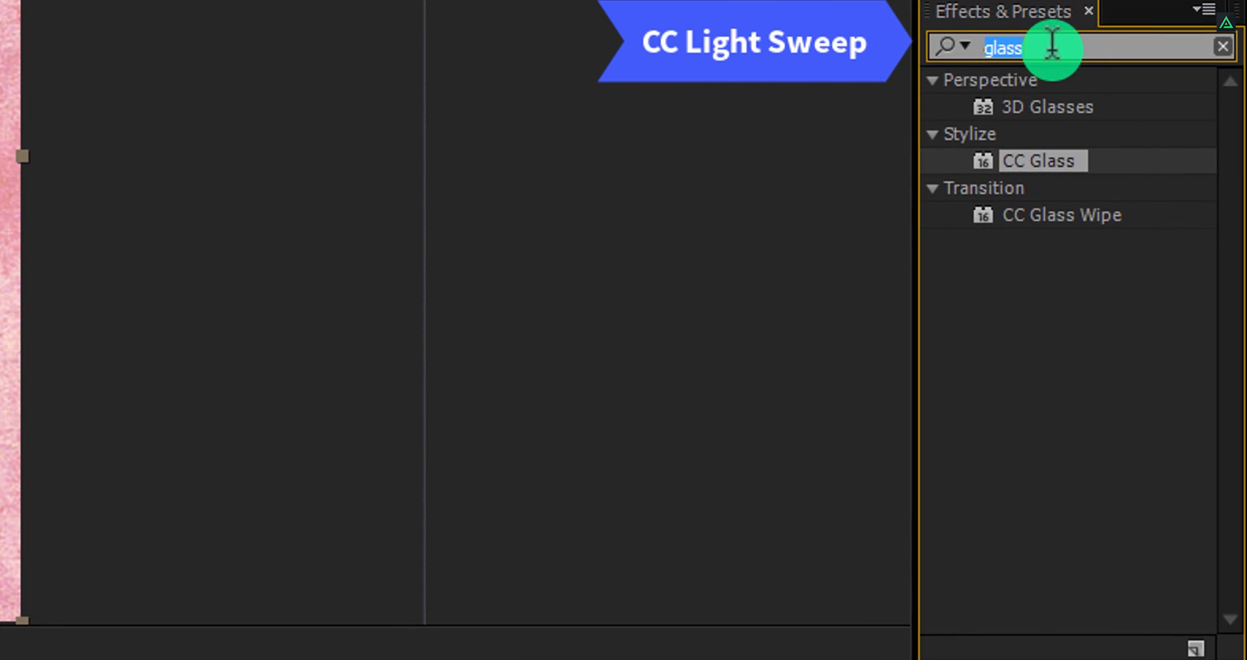
type("light sweep")
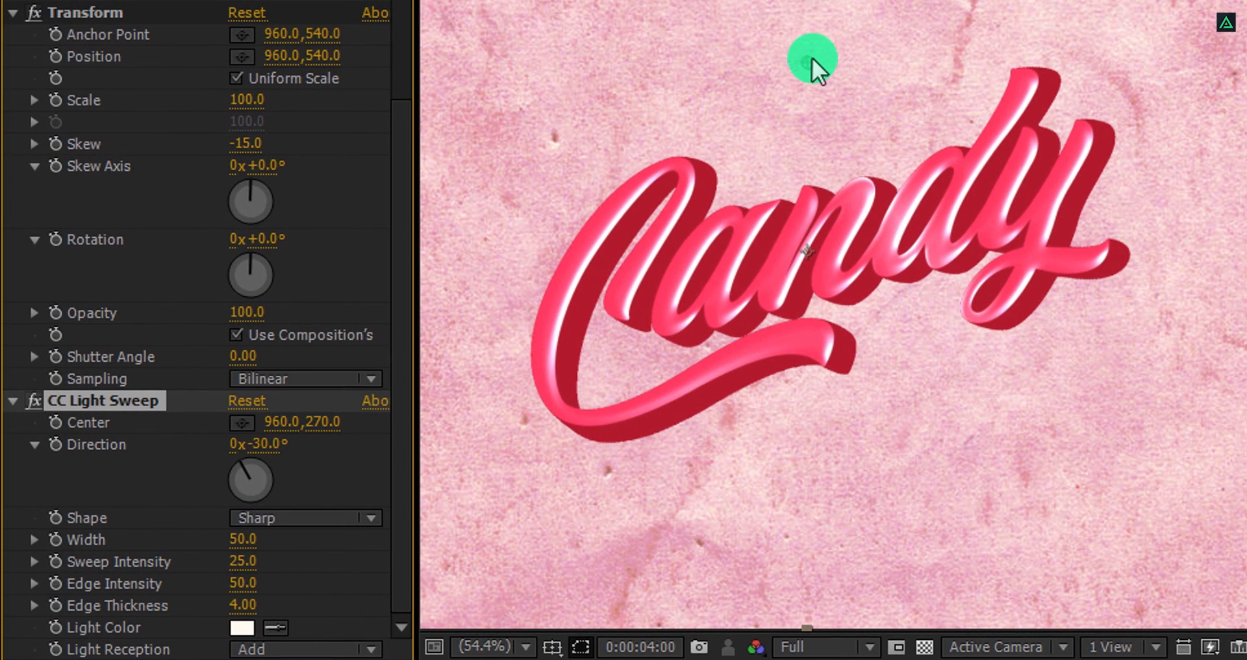
left_click_drag(810, 60, 611, 191)
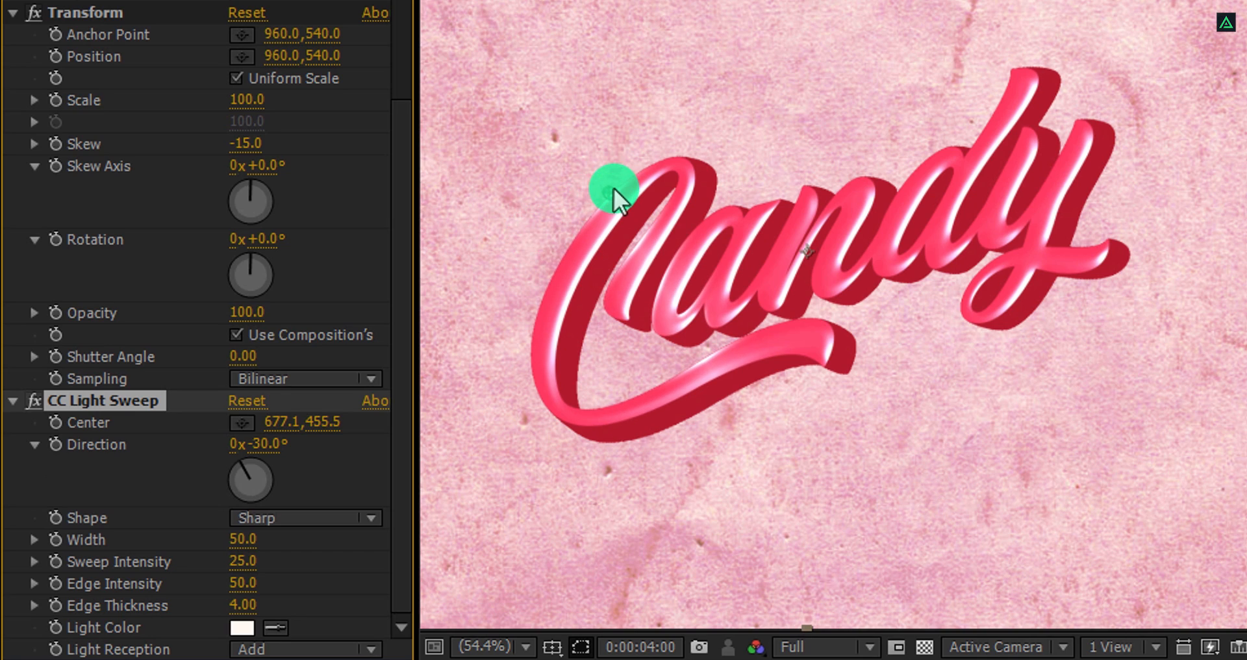
left_click_drag(614, 188, 603, 196)
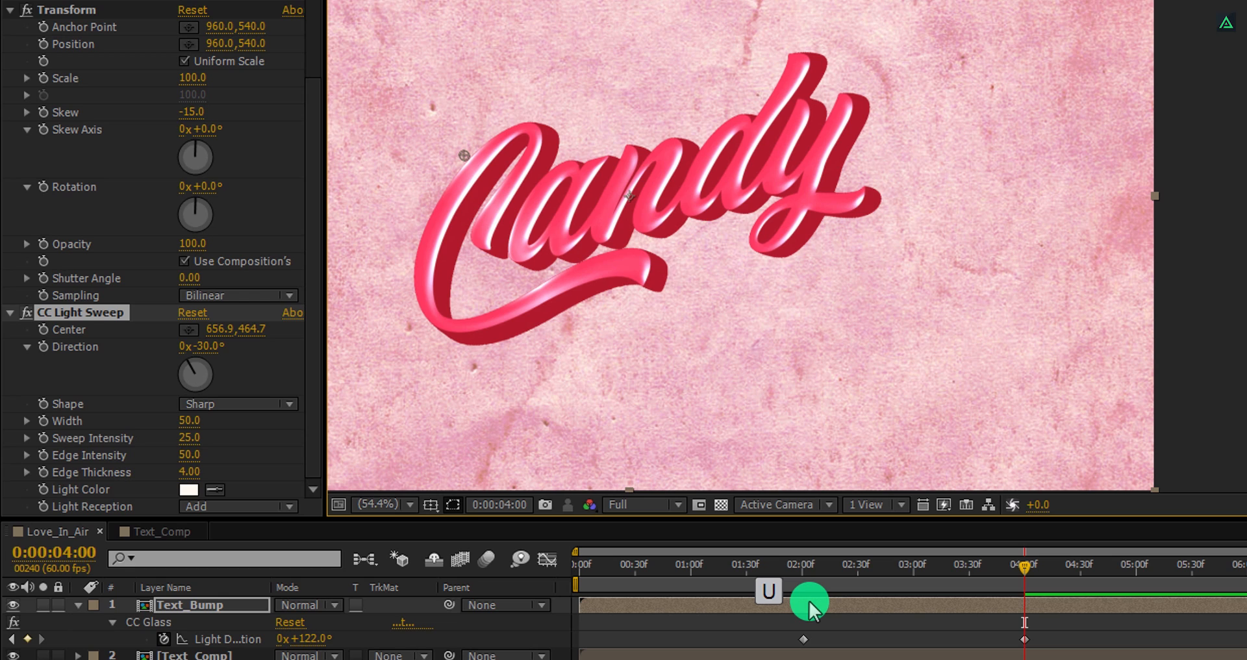
Keyframe the sweep Center from a lower-left start position to travel across the letters
left_click_drag(464, 155, 536, 150)
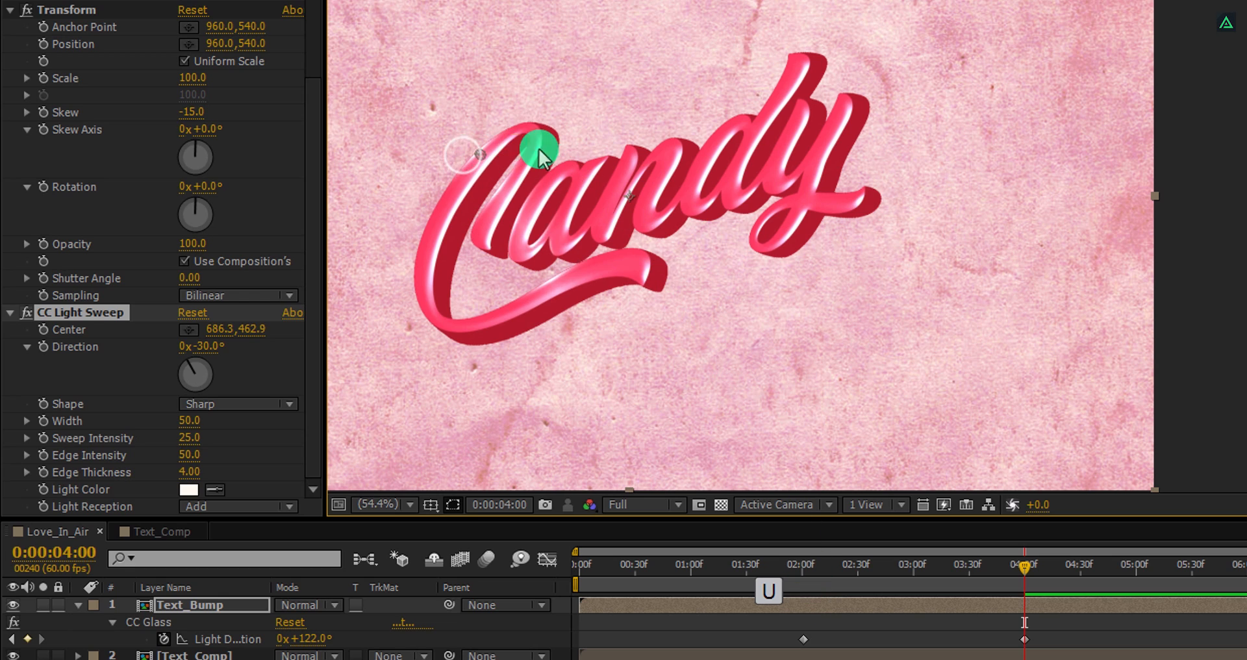
left_click_drag(536, 147, 922, 79)
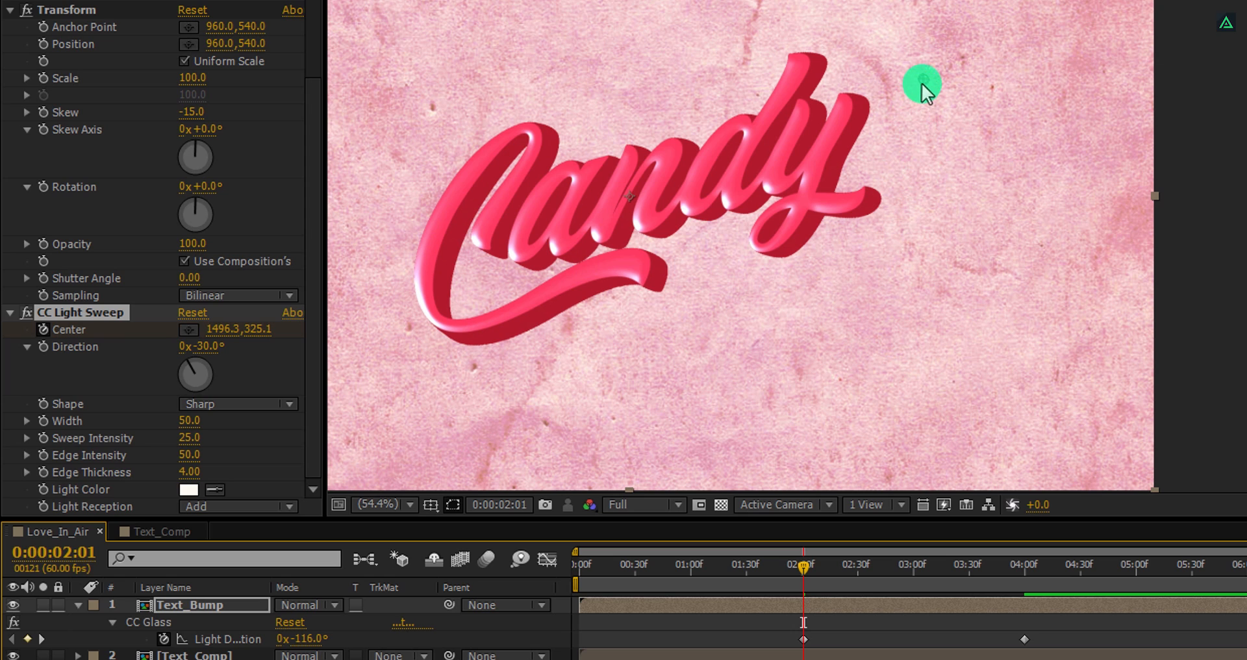
left_click_drag(923, 86, 390, 366)
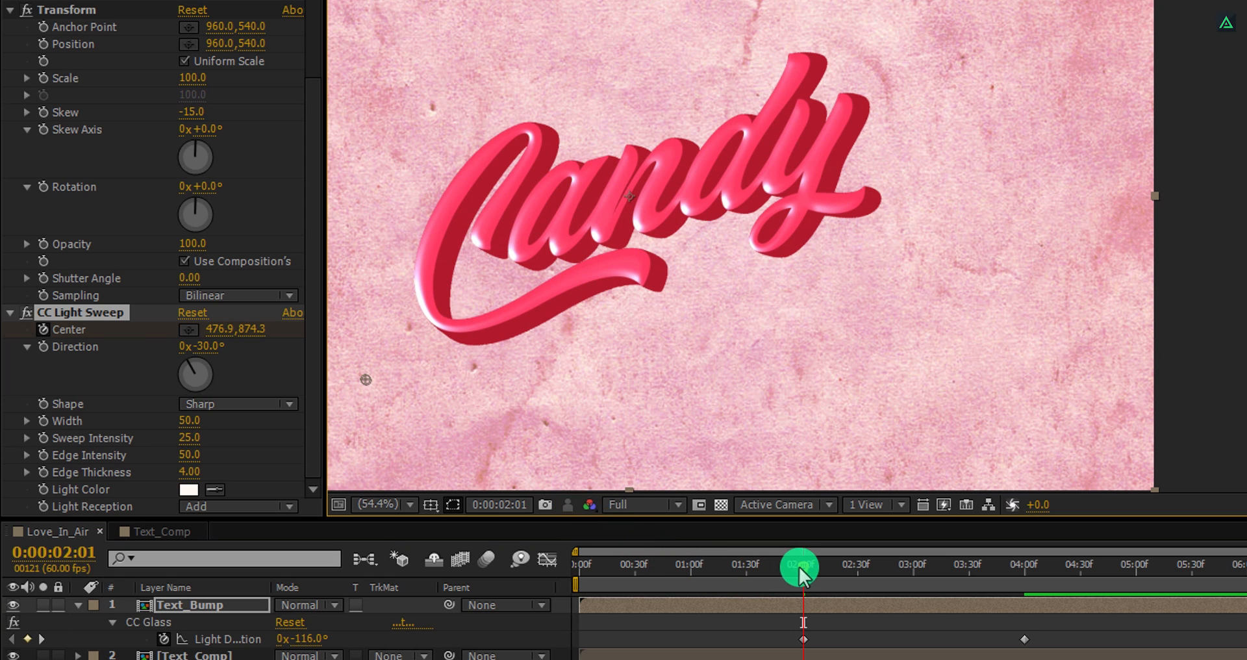
left_click_drag(799, 567, 916, 566)
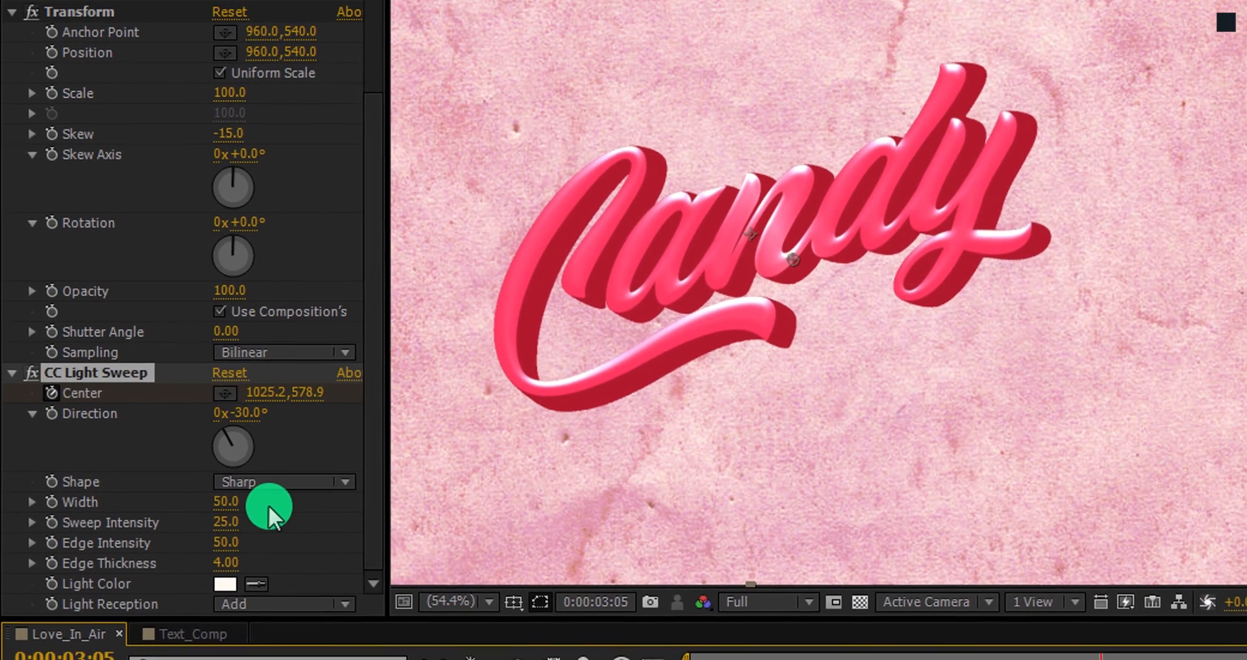
Set sweep Width 100 and Sweep Intensity 50, then preview the glint animation
left_click(226, 502)
type("100")
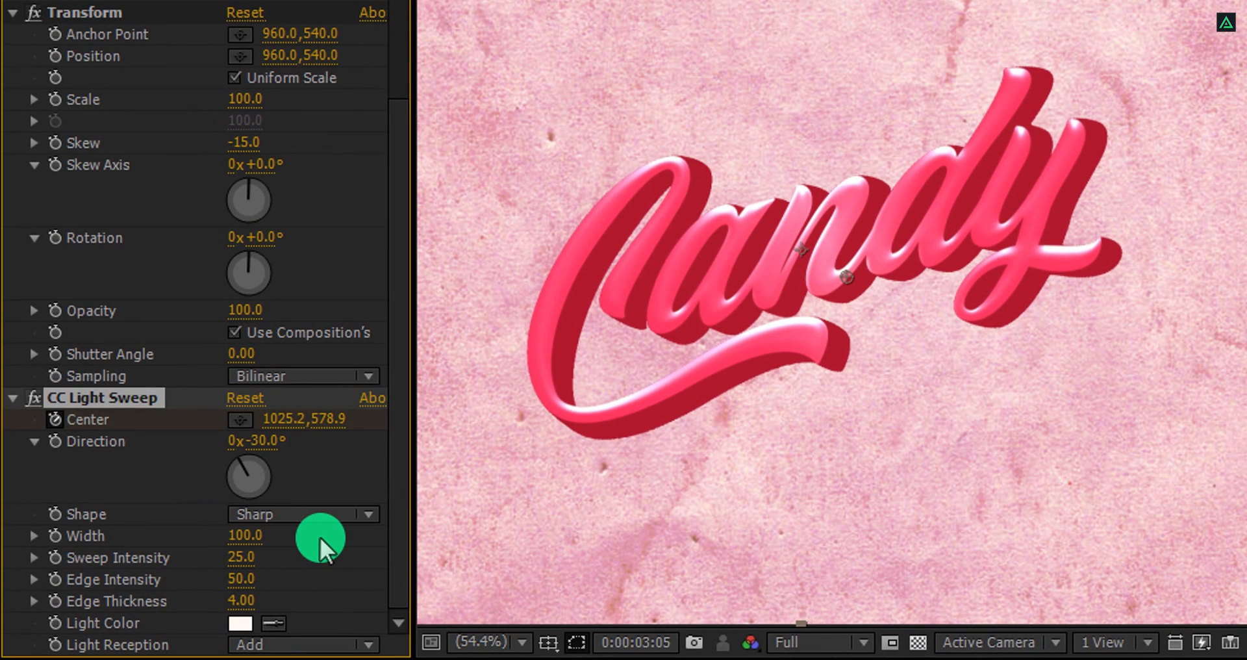
double_click(242, 556)
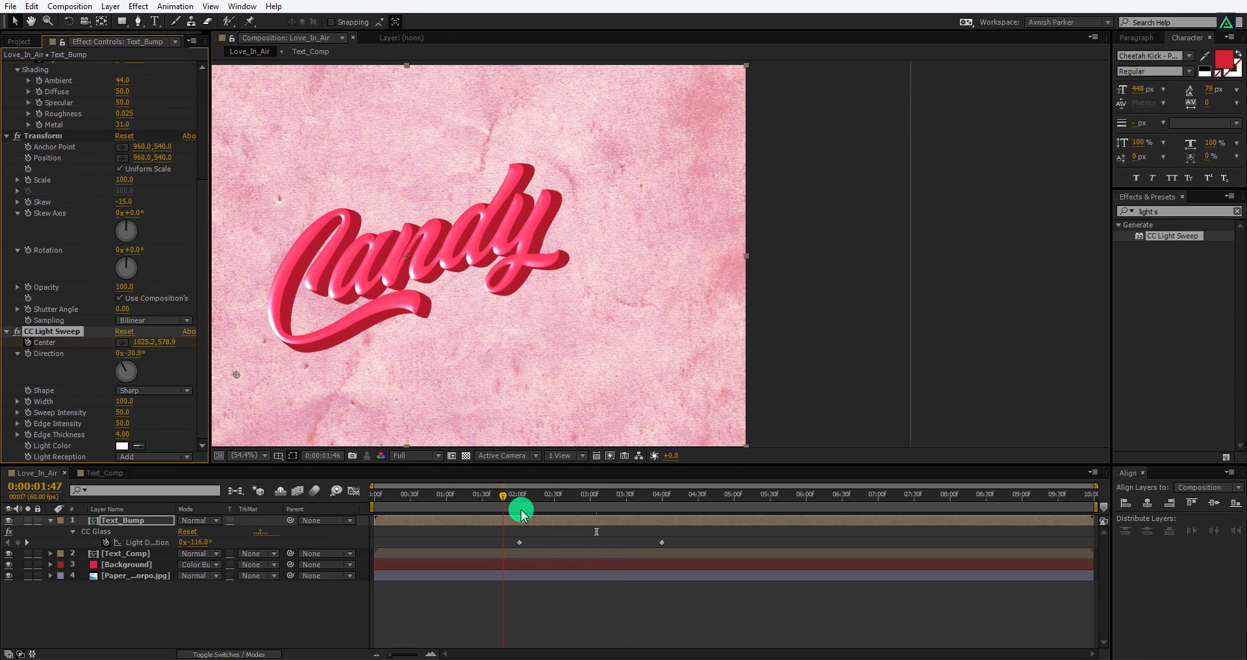
left_click_drag(517, 506, 587, 525)
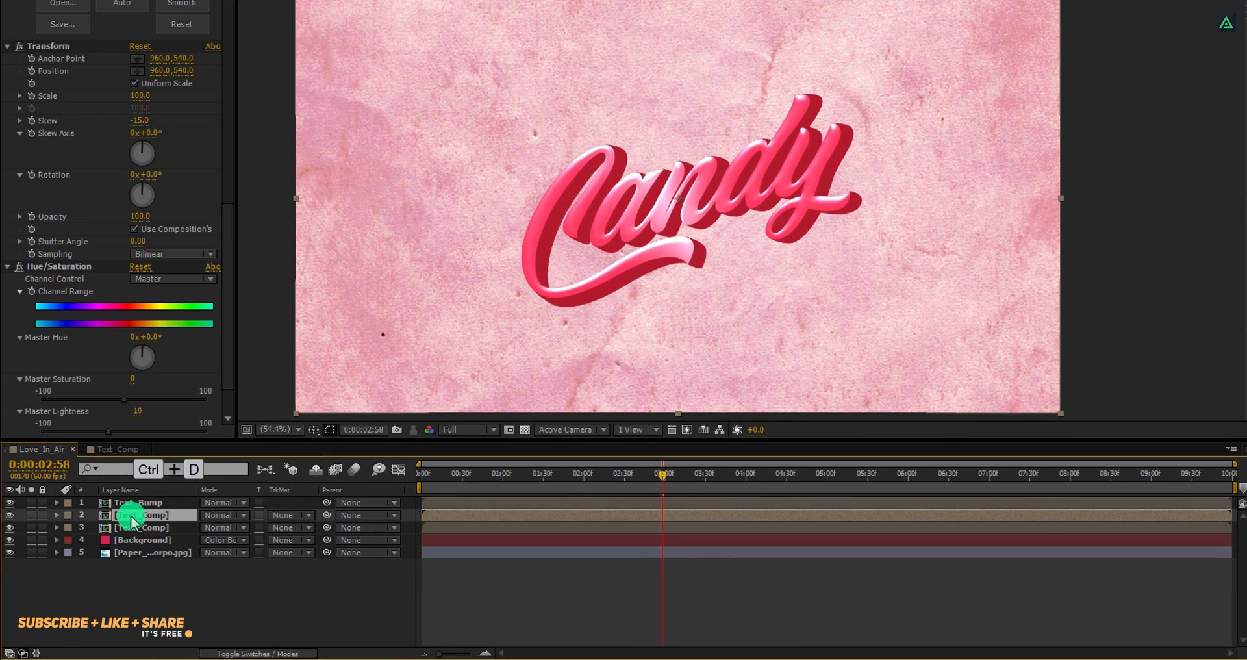
Rename the duplicate layer Text_Shadow and apply a Fill effect to it
left_click(142, 527)
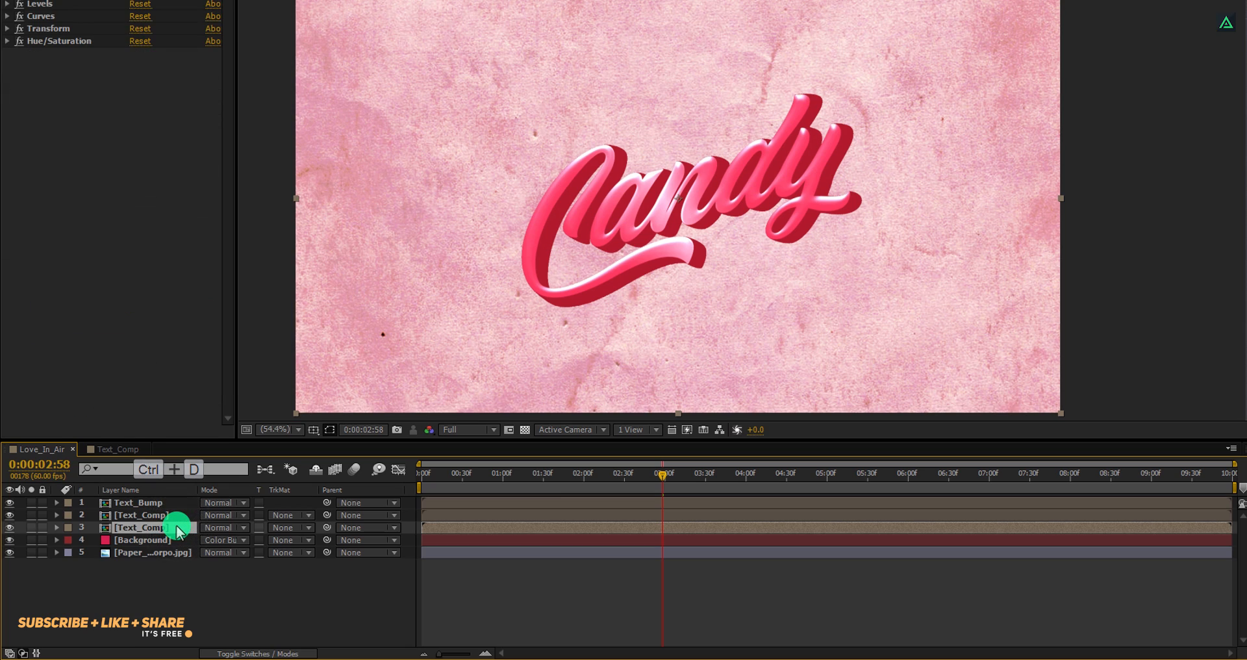
double_click(140, 527)
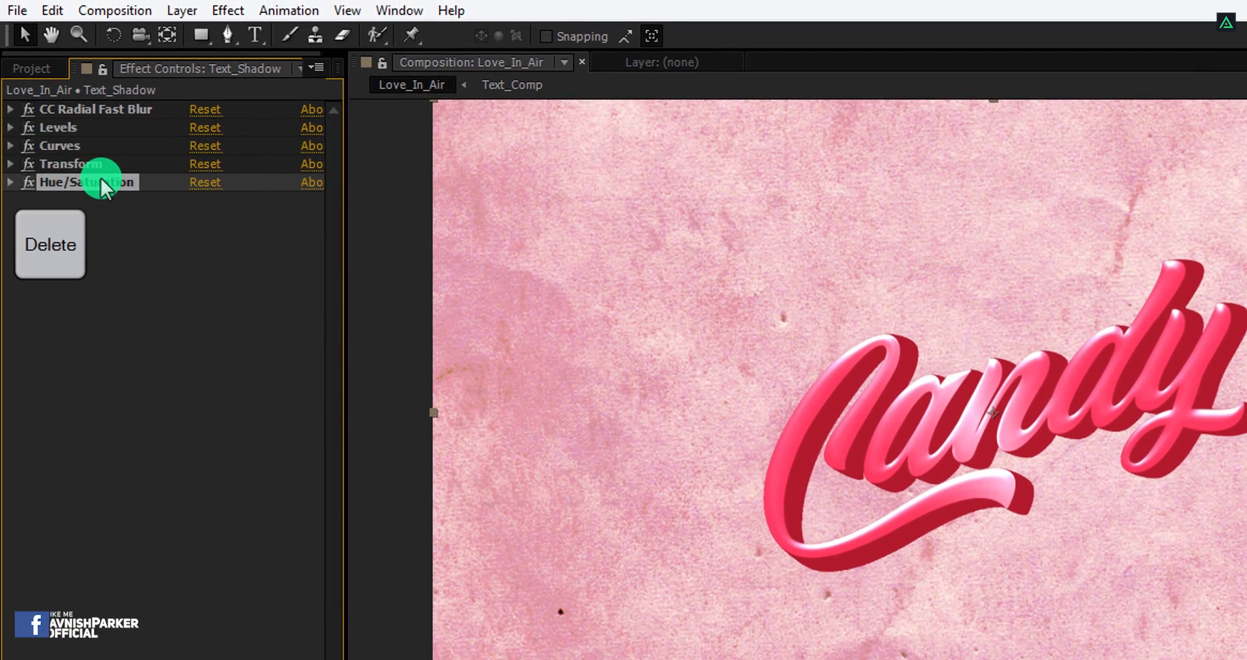
type("light s")
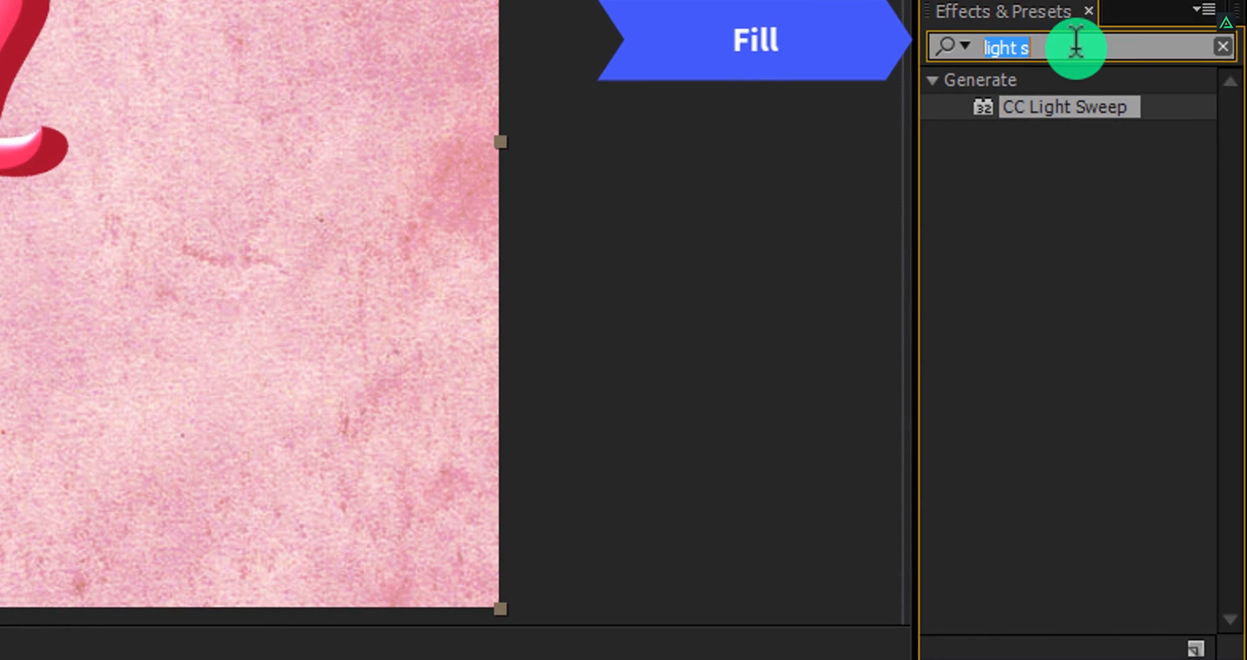
type("fill")
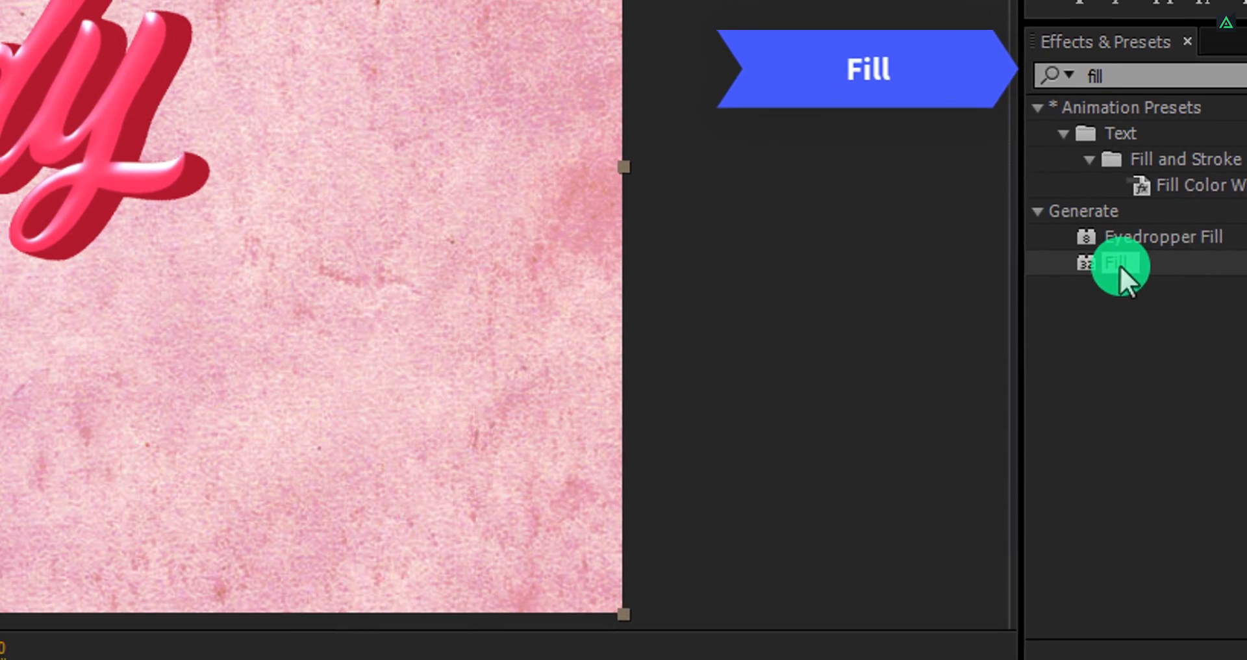
double_click(1118, 264)
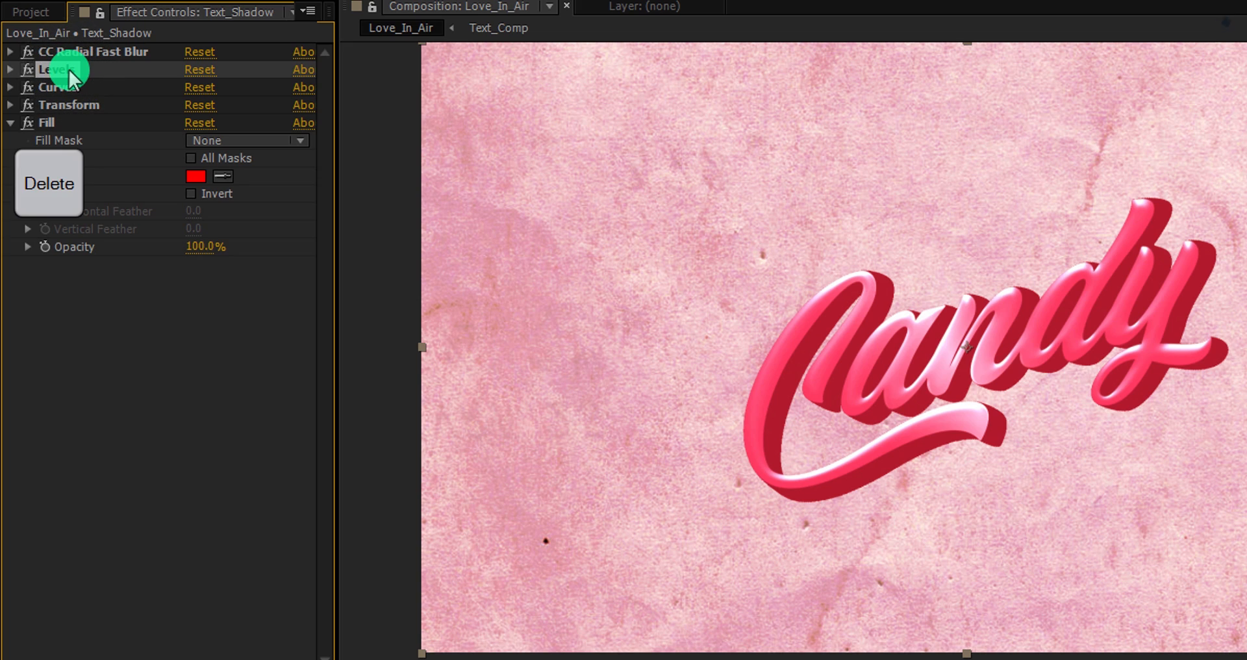
Remove Levels and Curves, move CC Radial Fast Blur below Fill, and set the fill to dark red #921222
left_click(49, 183)
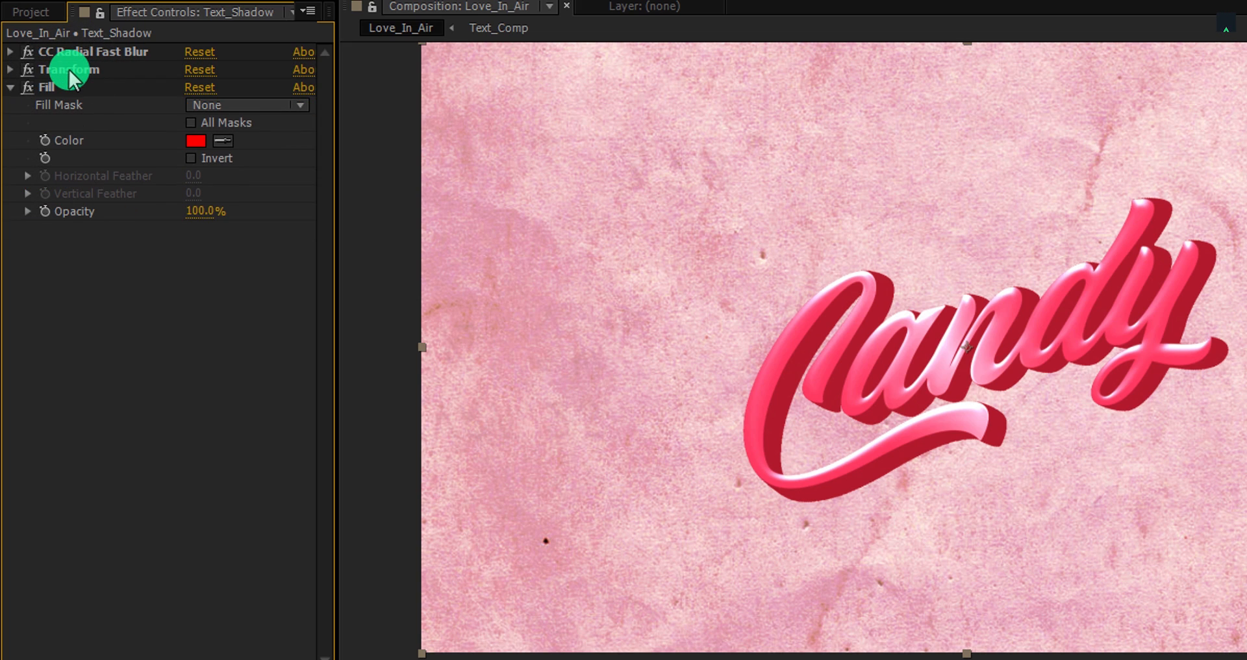
left_click(9, 51)
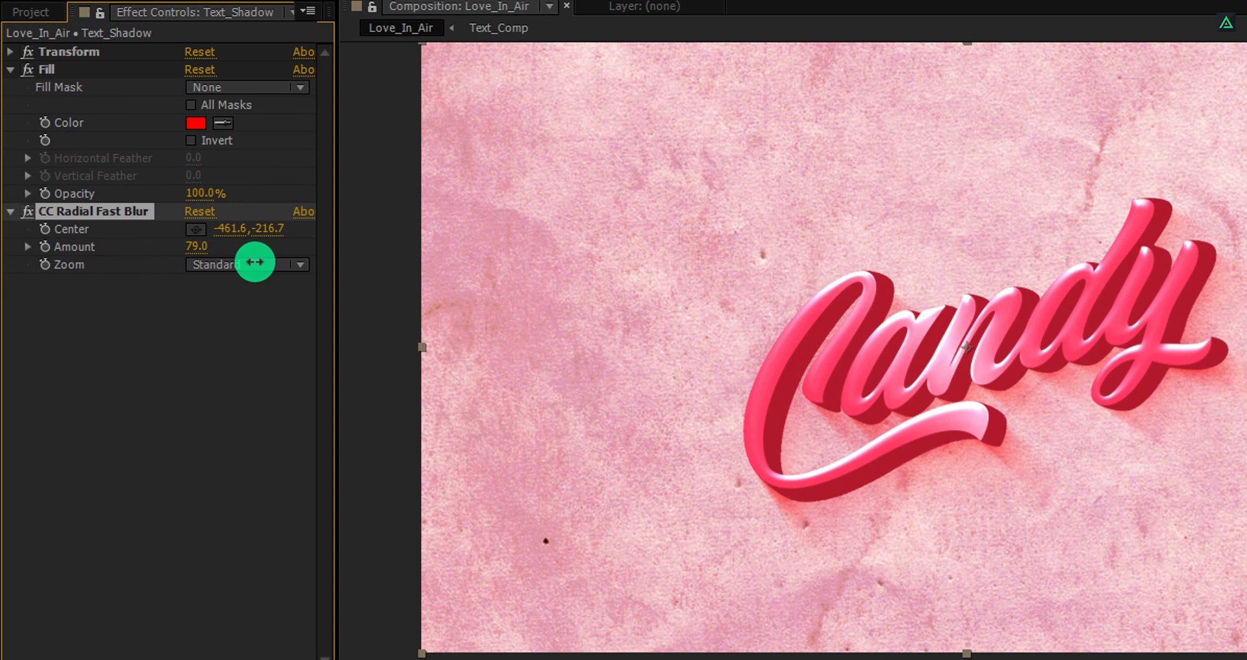
mouse_move(203, 124)
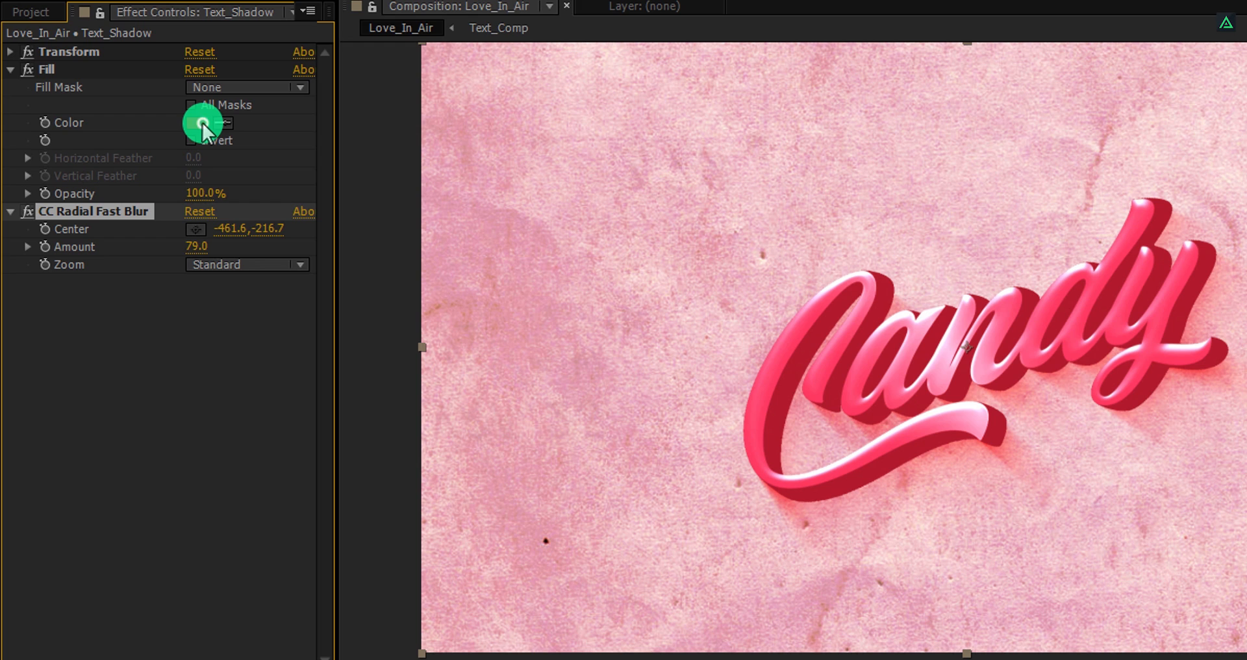
left_click(196, 122)
type("921222")
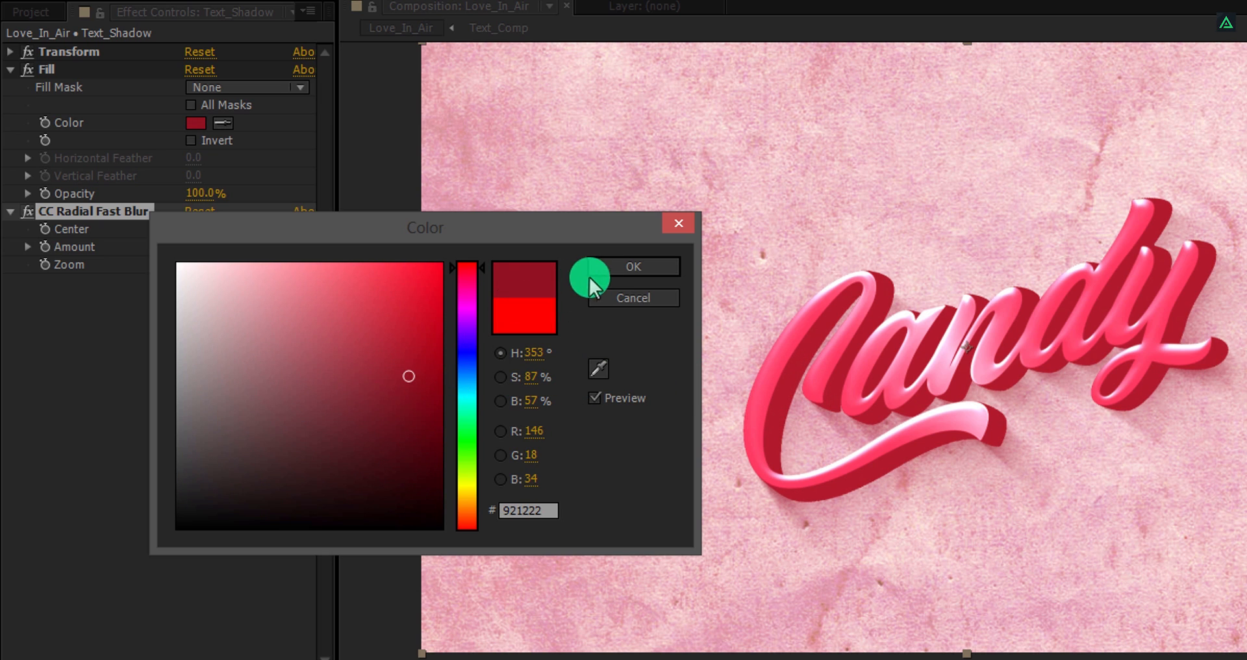
left_click(632, 265)
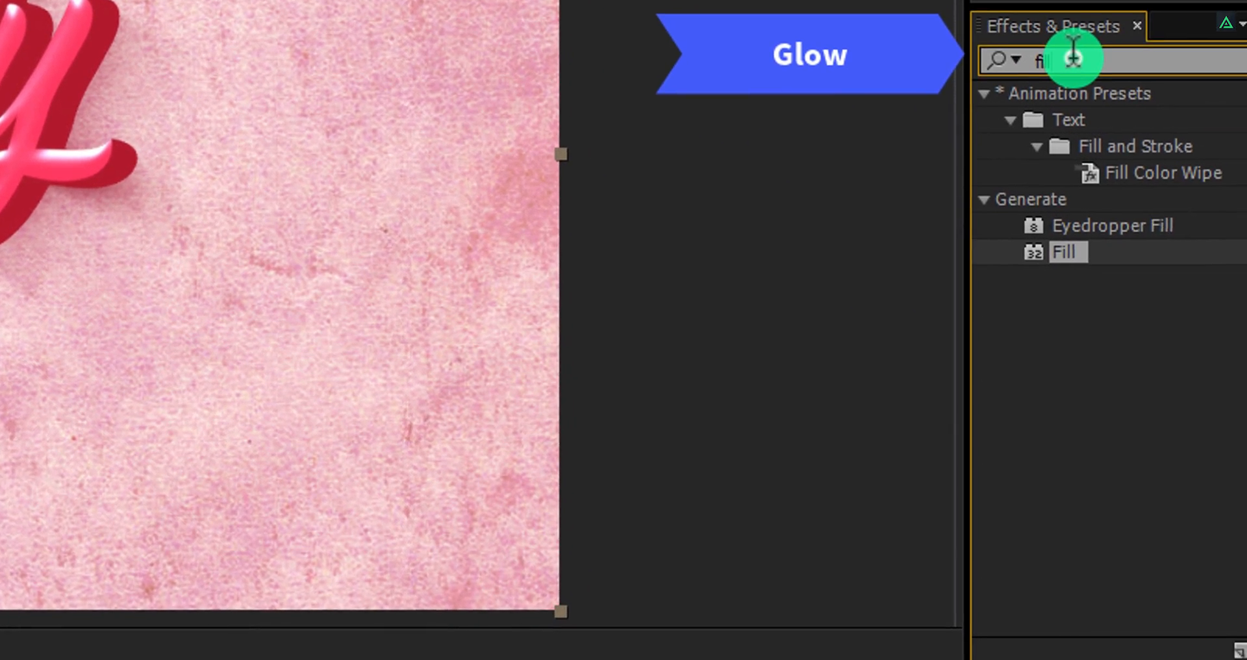
Apply Glow to Text_Shadow and set the layer's blending mode to Multiply
type("glow")
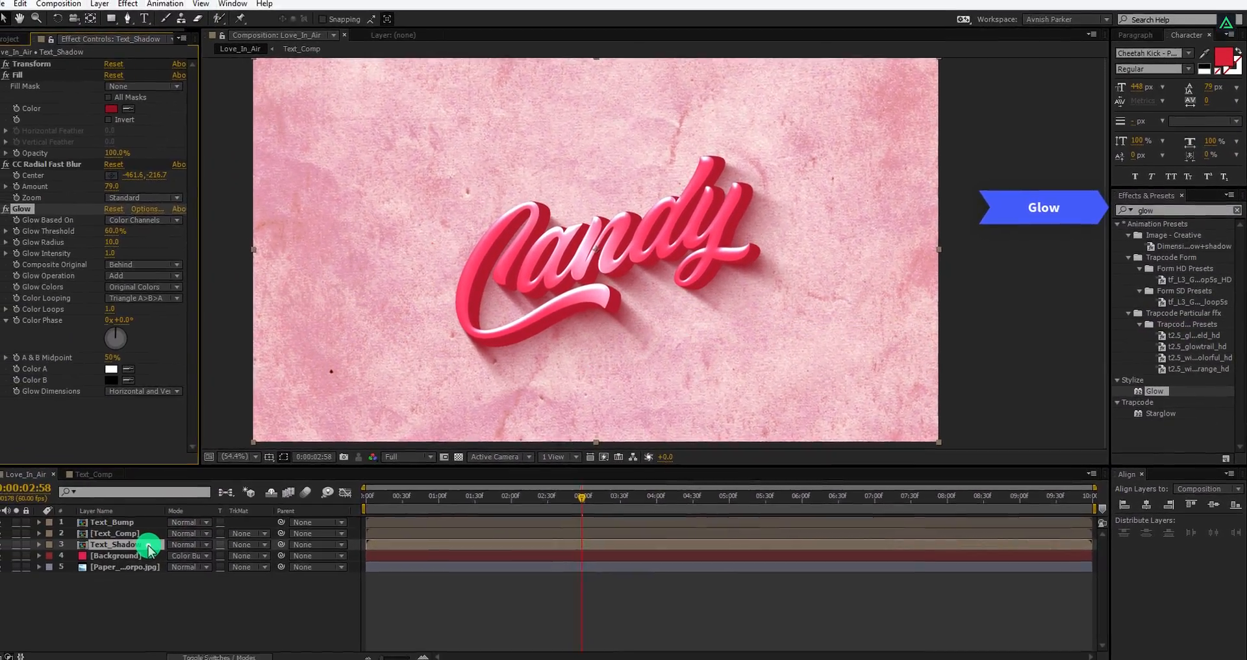
left_click(190, 545)
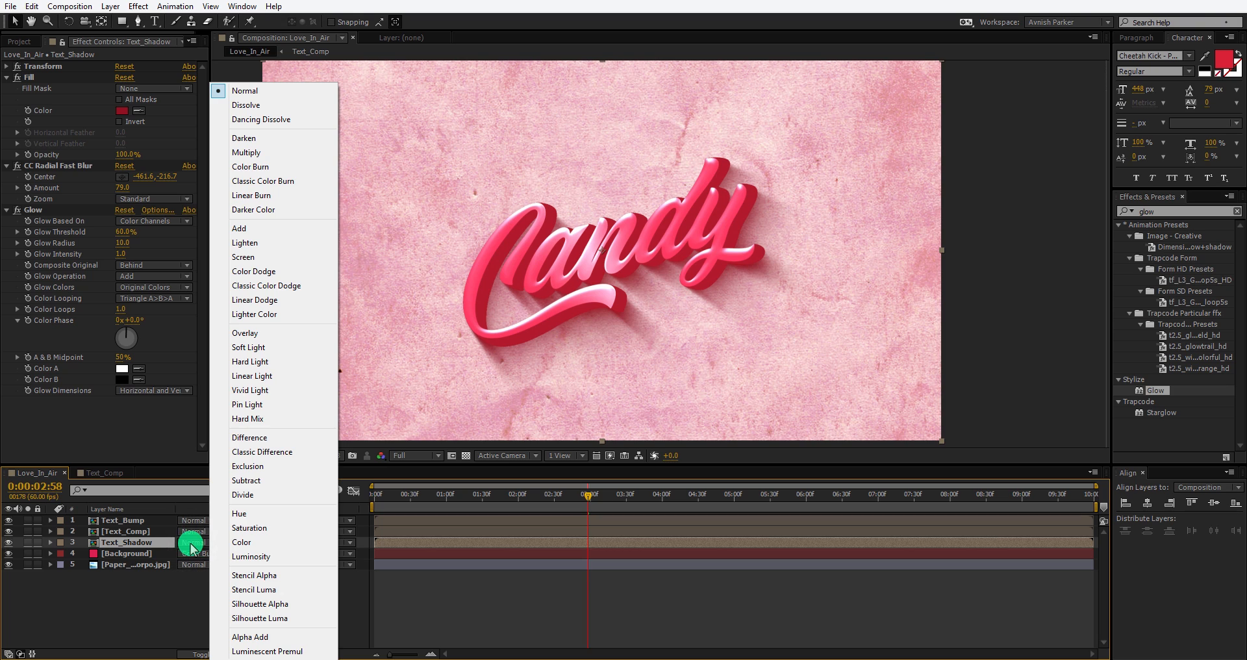
left_click(245, 152)
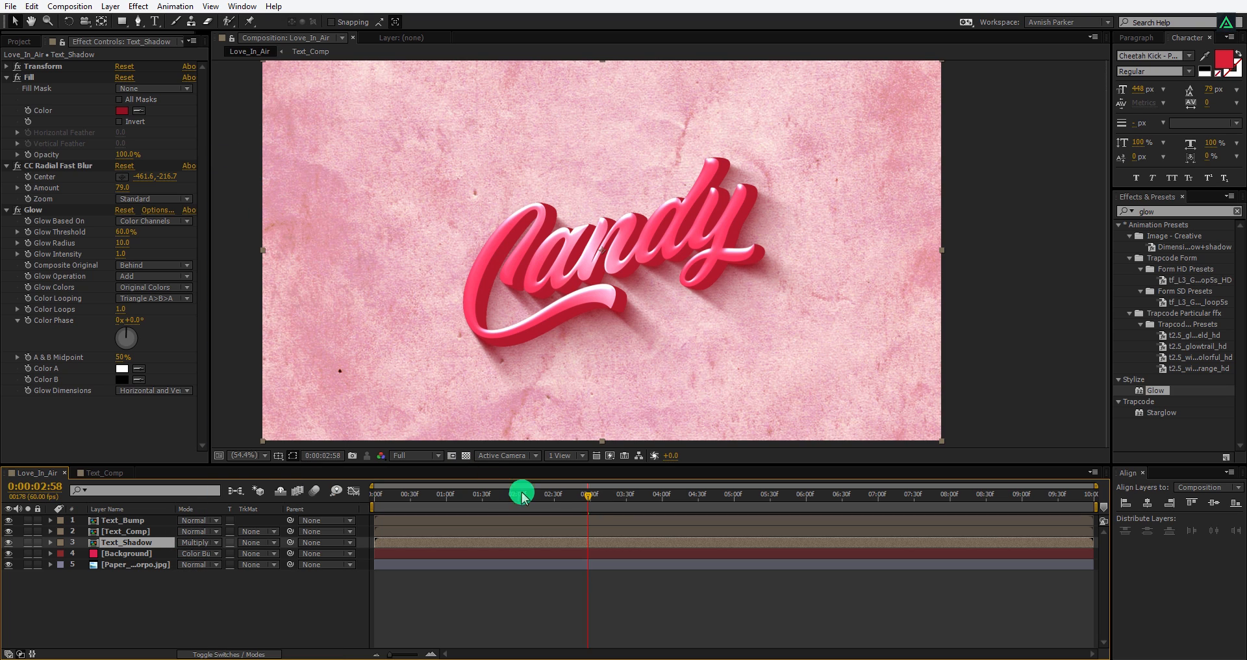
left_click_drag(521, 494, 483, 501)
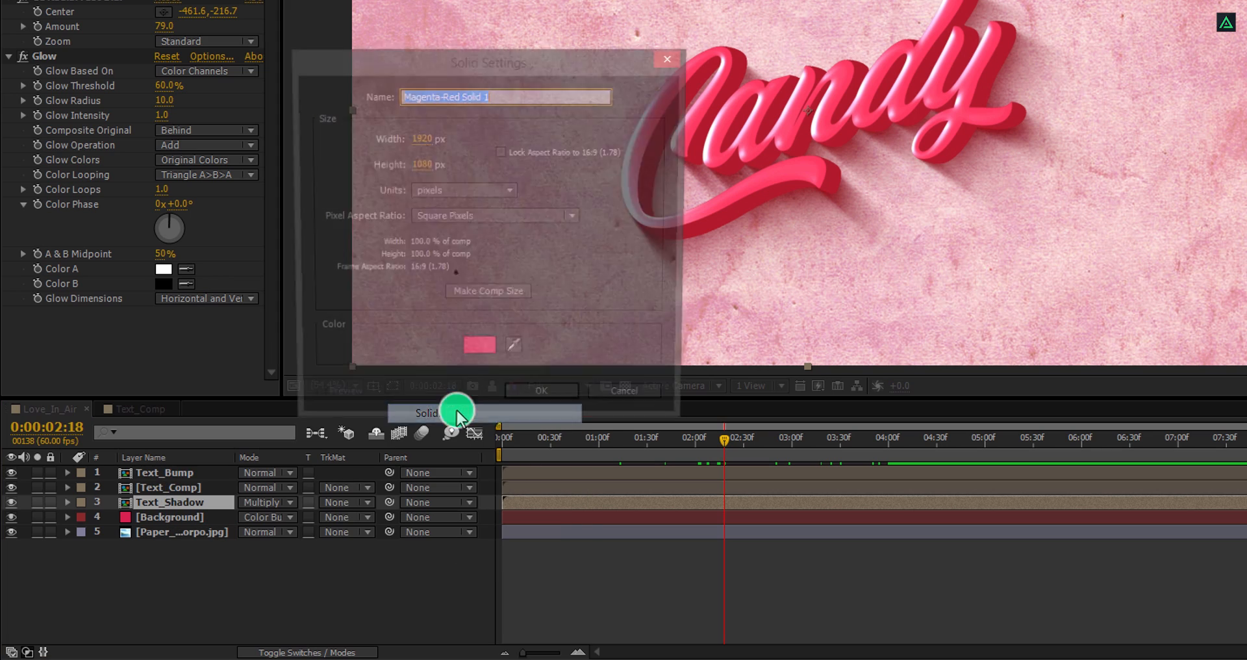
Create a full-frame solid named Particles in crimson #D92251
type("Particles")
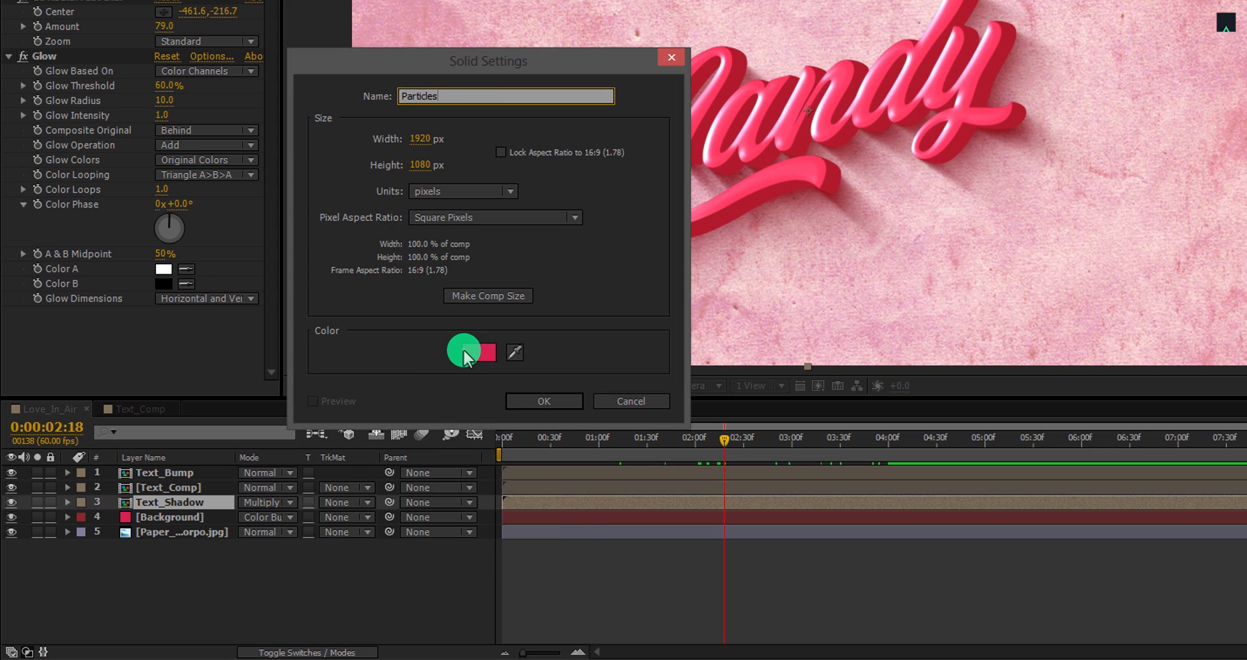
left_click(463, 352)
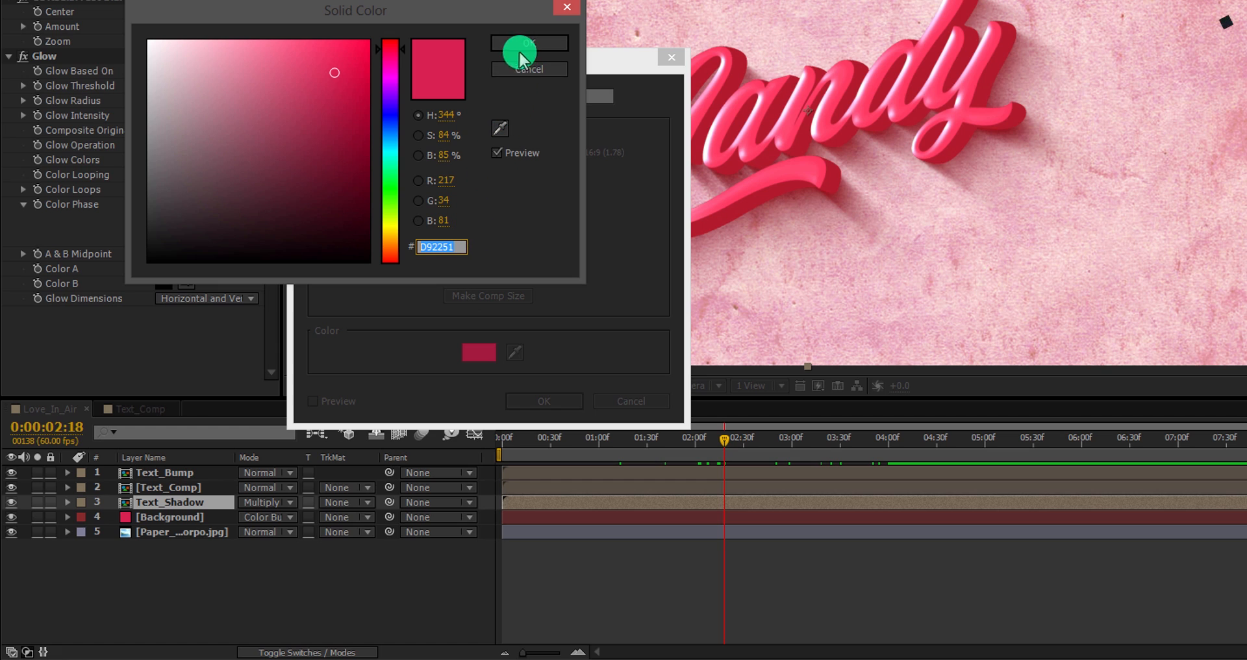
left_click(529, 43)
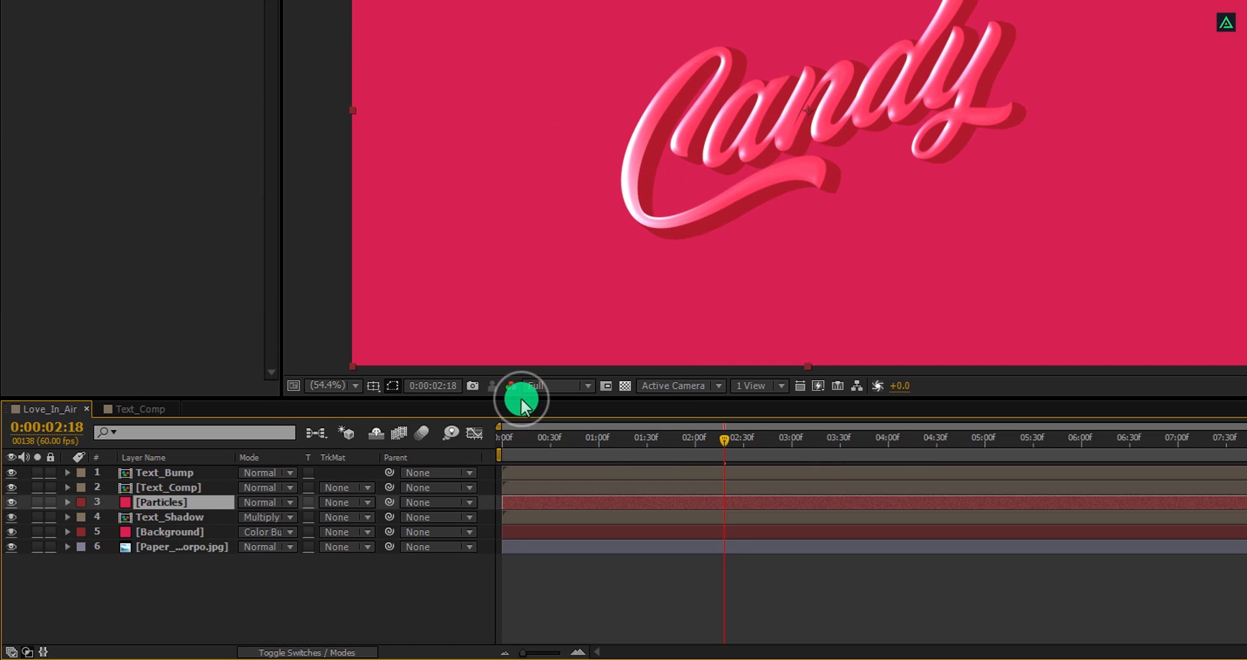
left_click(165, 473)
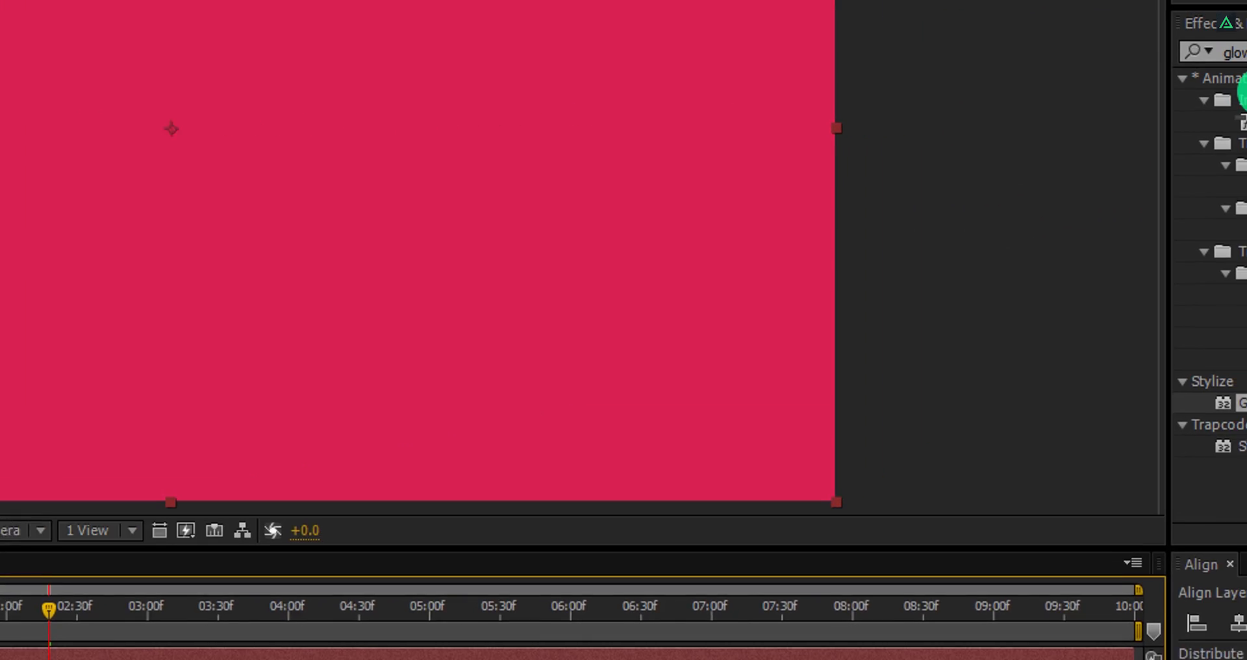
Apply CC Snowfall with 500 flakes, size 15, speed 150, and uncheck Composite With Original
type("cc")
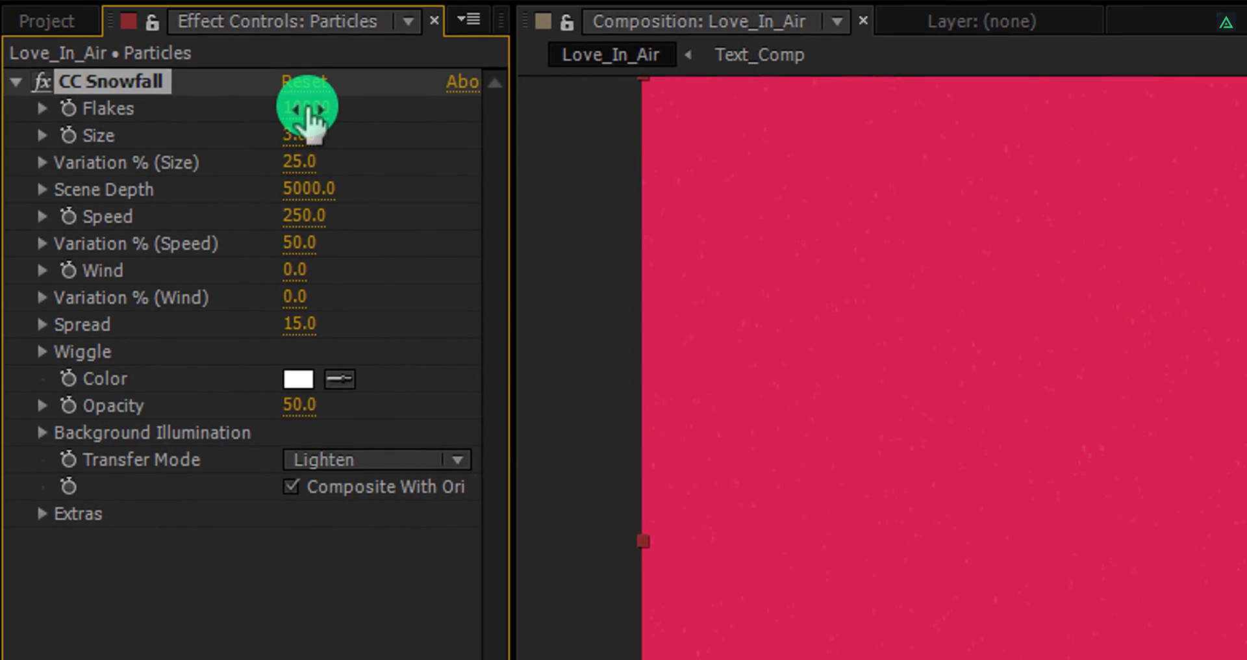
left_click(310, 109)
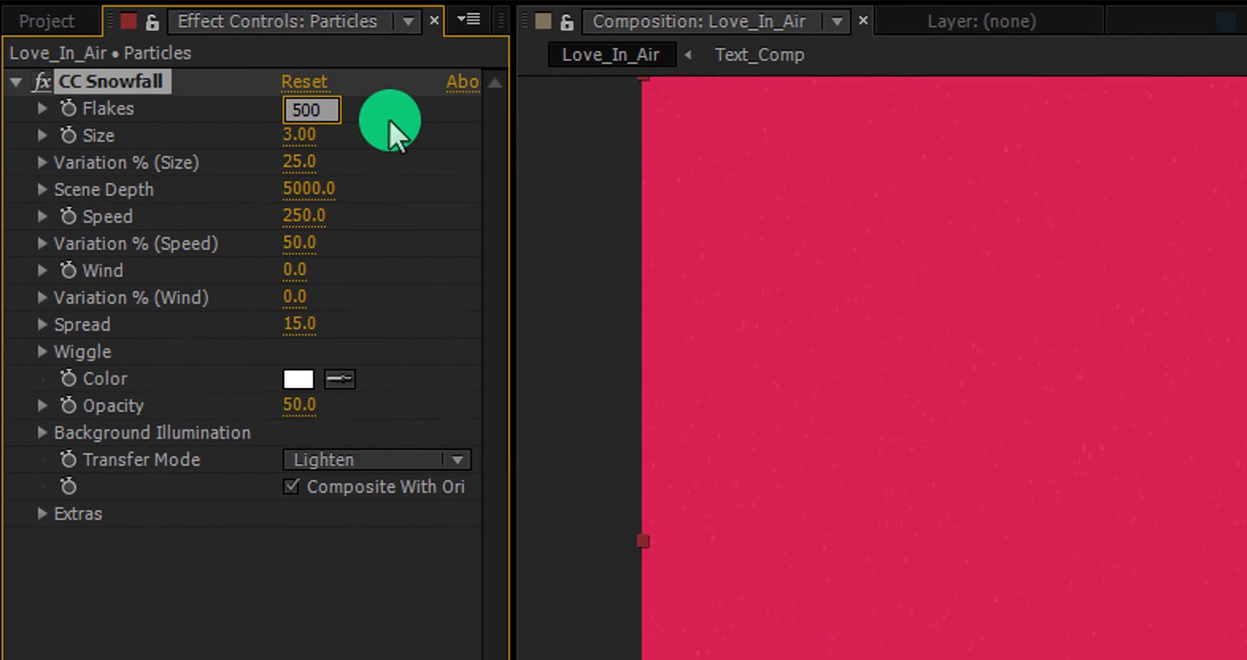
left_click(310, 135)
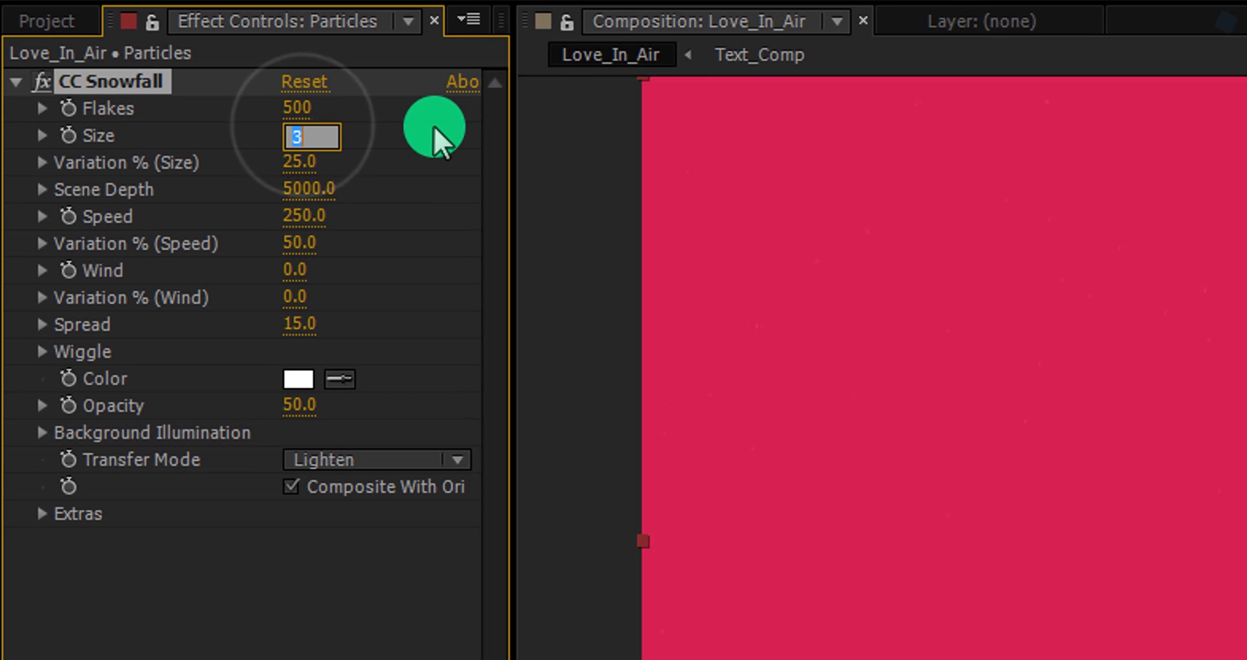
type("15.00")
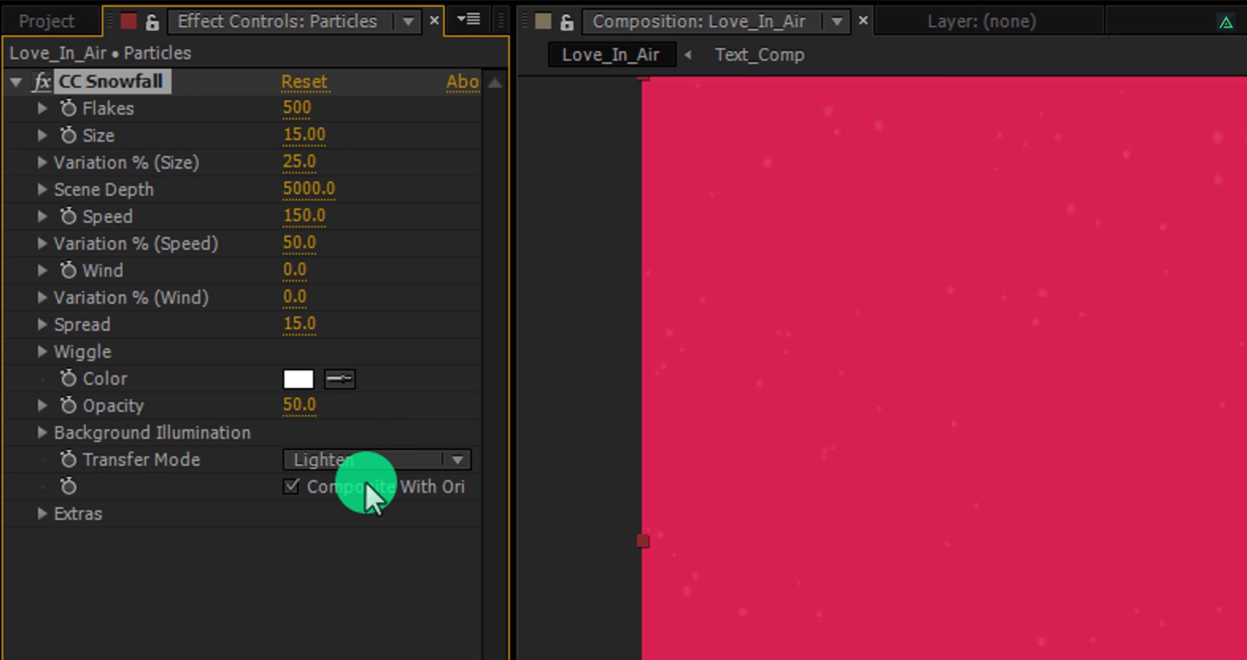
left_click(289, 486)
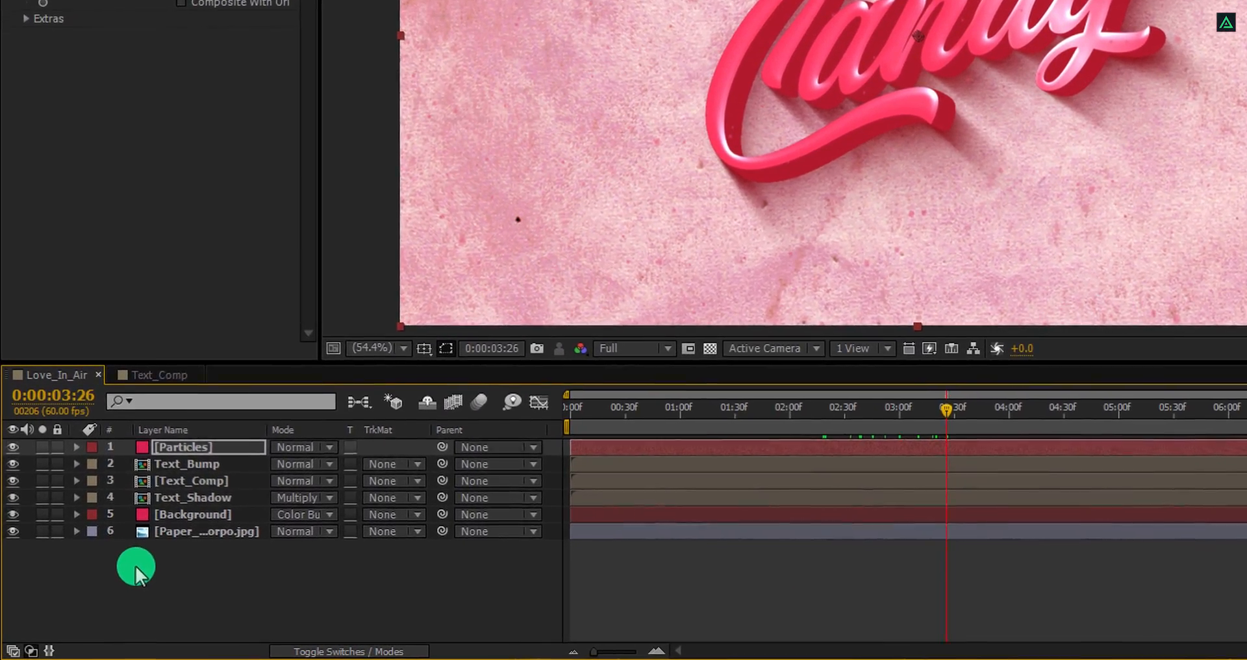
Create a new solid named Zoom_In at the top and parent layers 2–7 to it
right_click(135, 569)
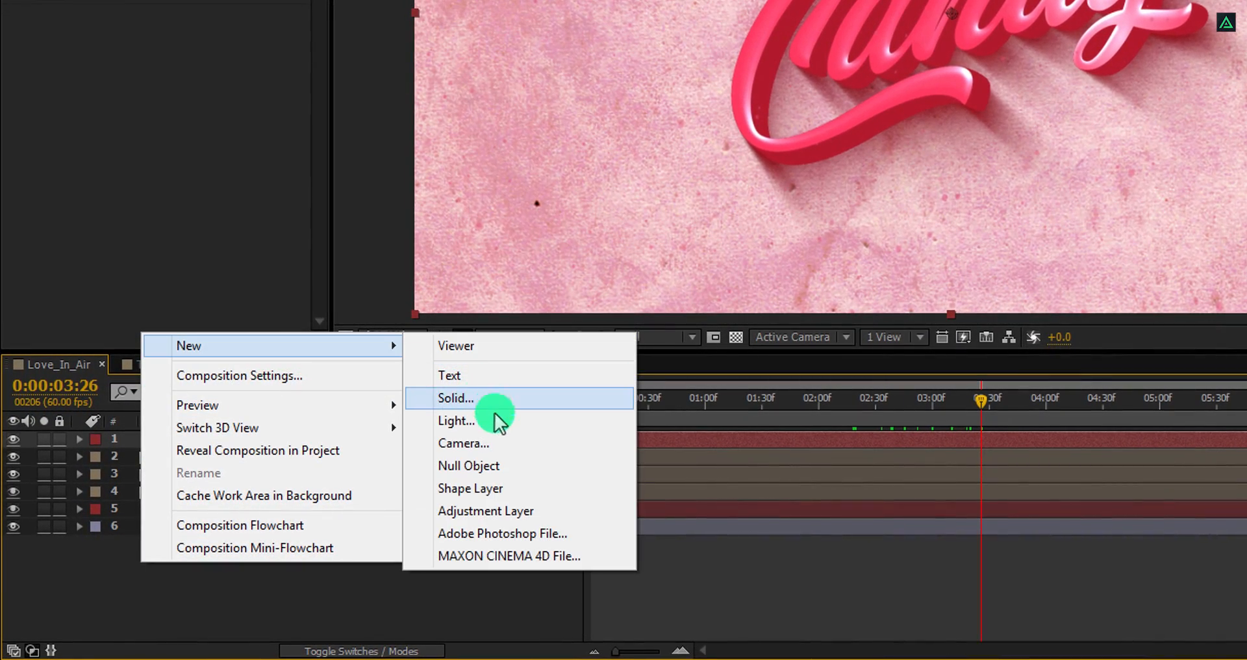
left_click(469, 465)
type("Zoom_In")
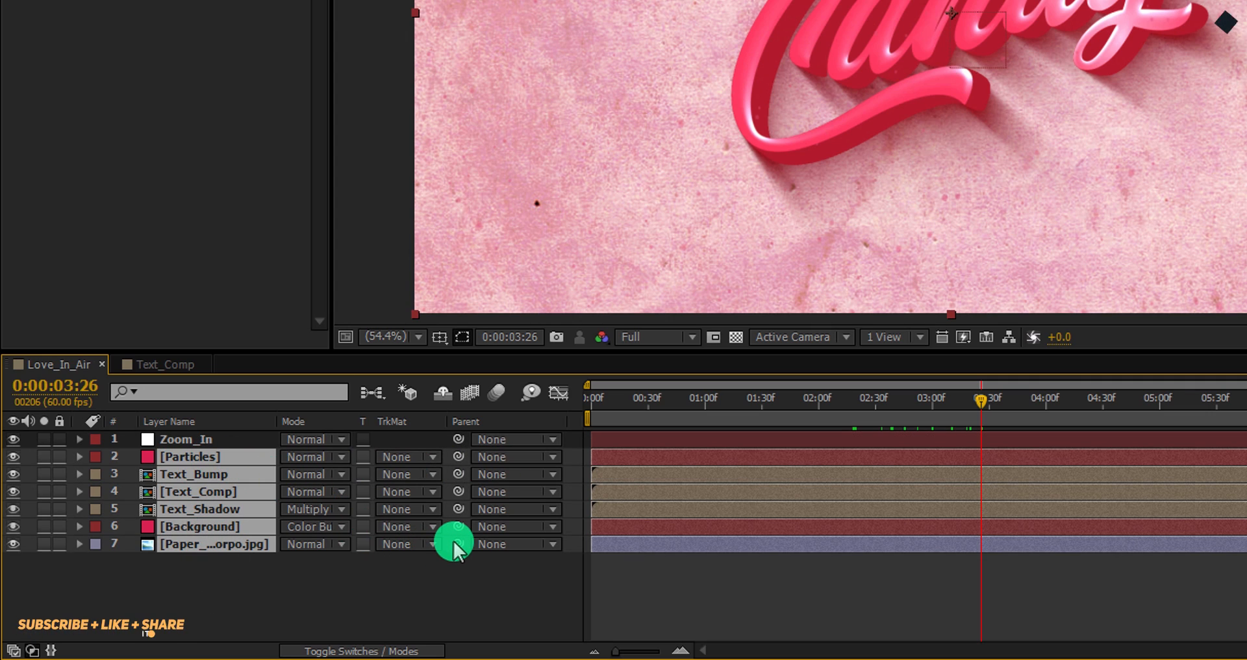
left_click_drag(457, 544, 222, 456)
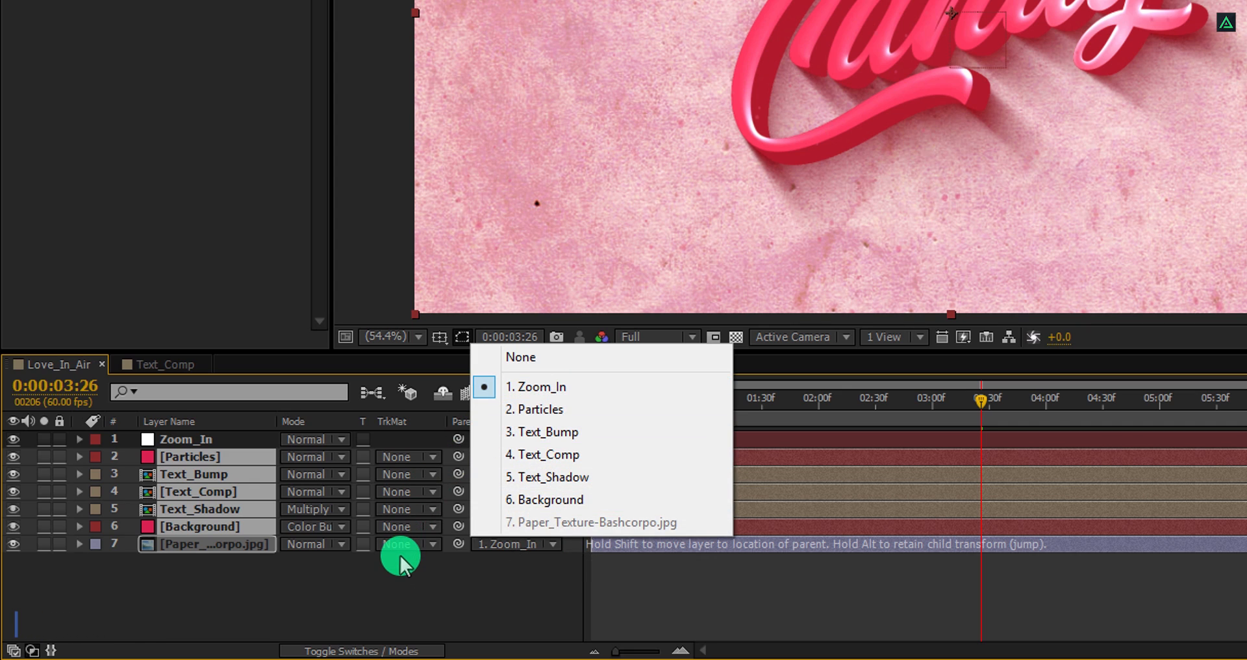
left_click(542, 386)
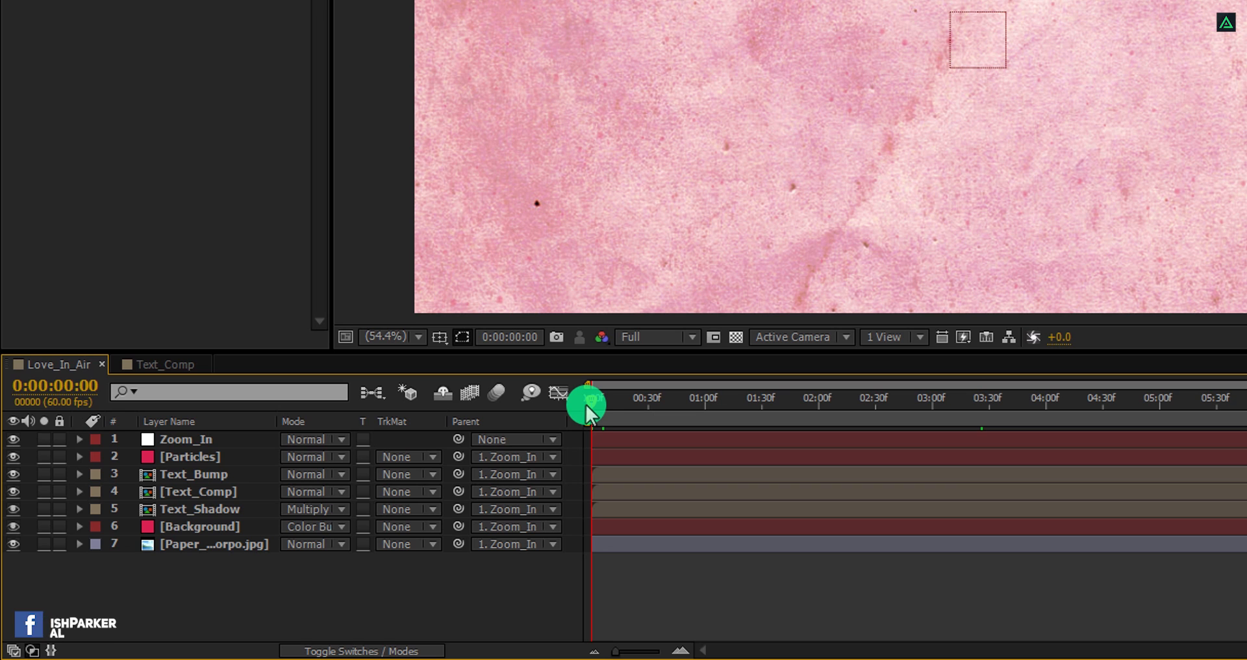
Keyframe Zoom_In's Scale from 100% at 0:00 to 110% at the end with Easy Ease
left_click(184, 439)
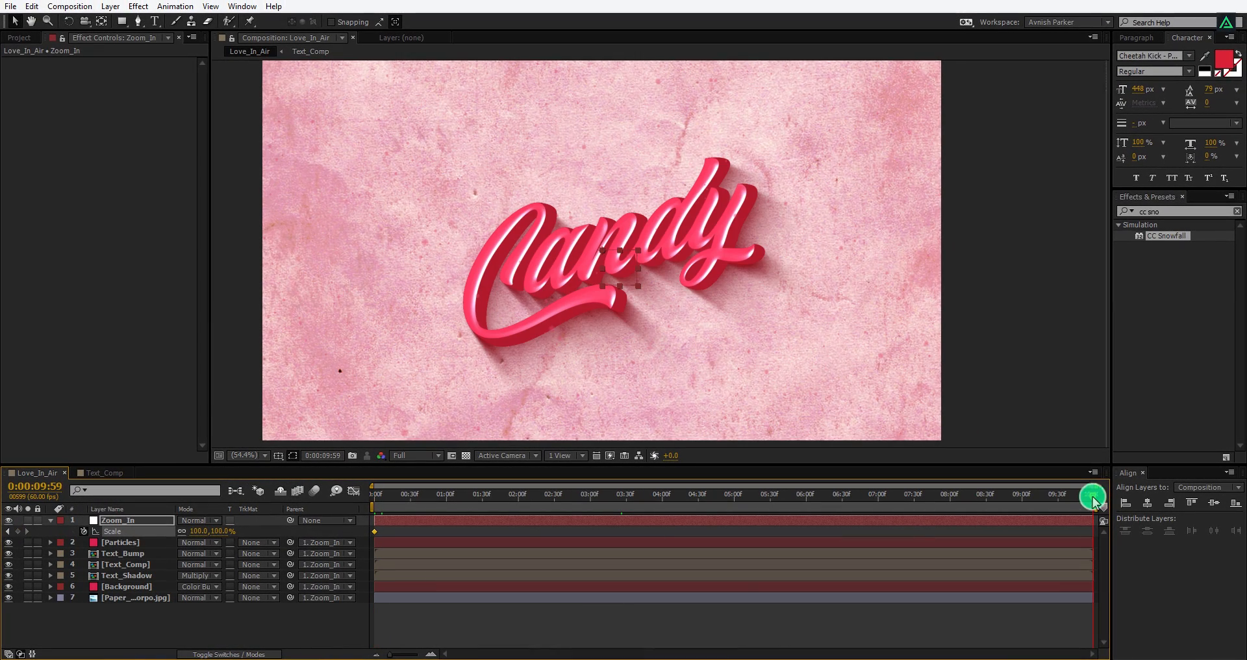
left_click(219, 531)
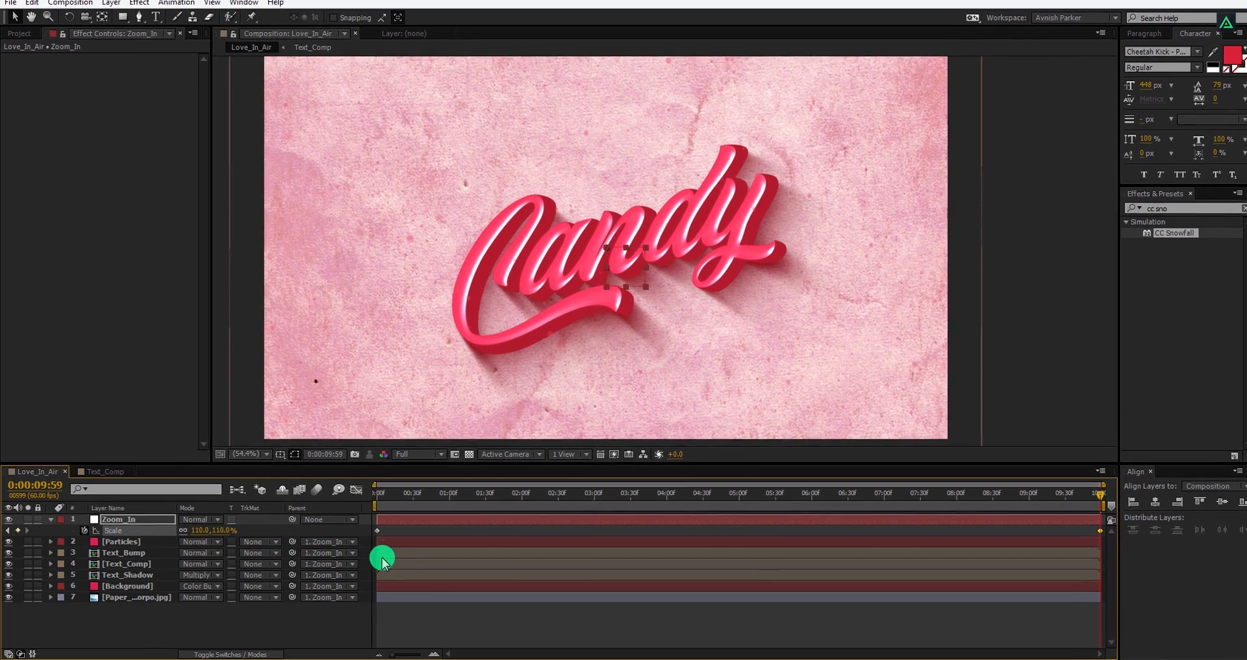
right_click(382, 559)
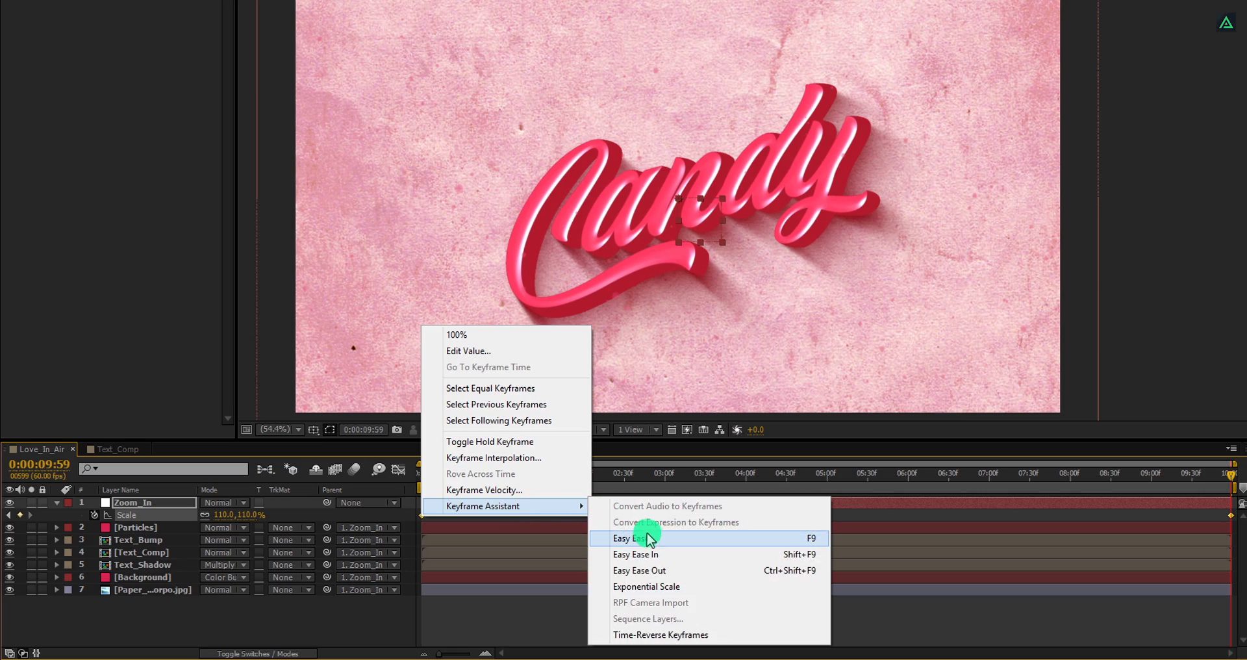
left_click(626, 538)
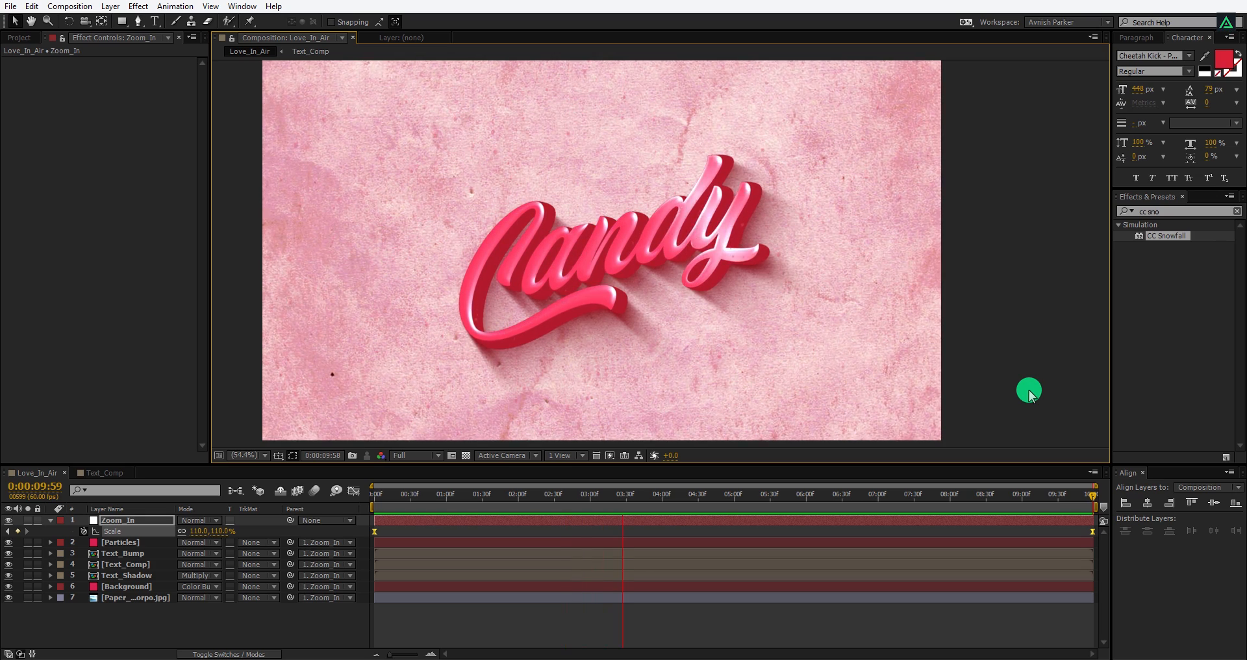
left_click(757, 493)
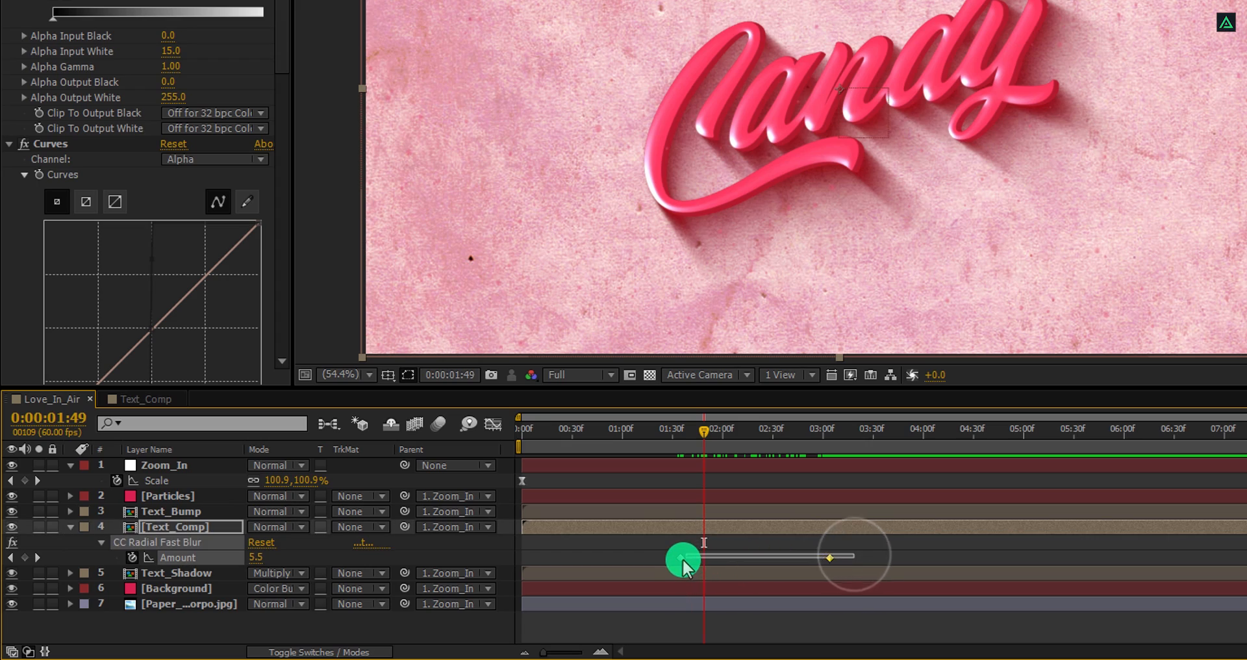
Adjust the interpolation of Text_Comp's CC Radial Fast Blur Amount keyframe
right_click(686, 559)
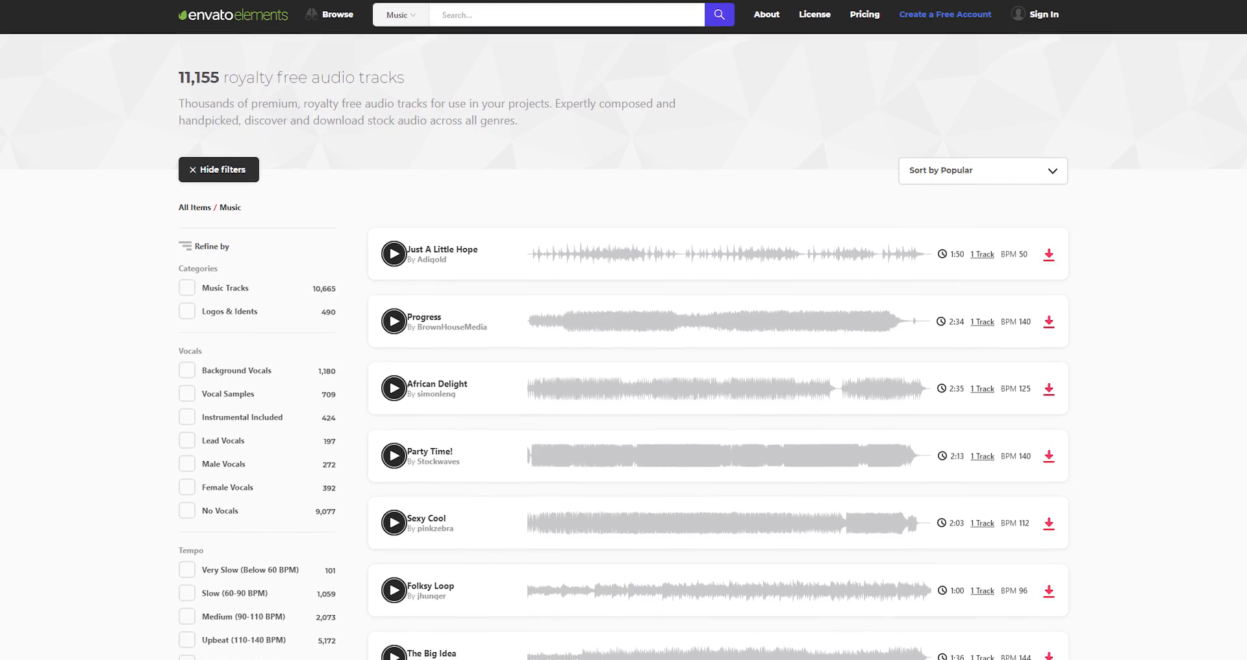
Scroll down the Envato Elements music catalogue to reveal tempo and length filters
scroll("down", 3)
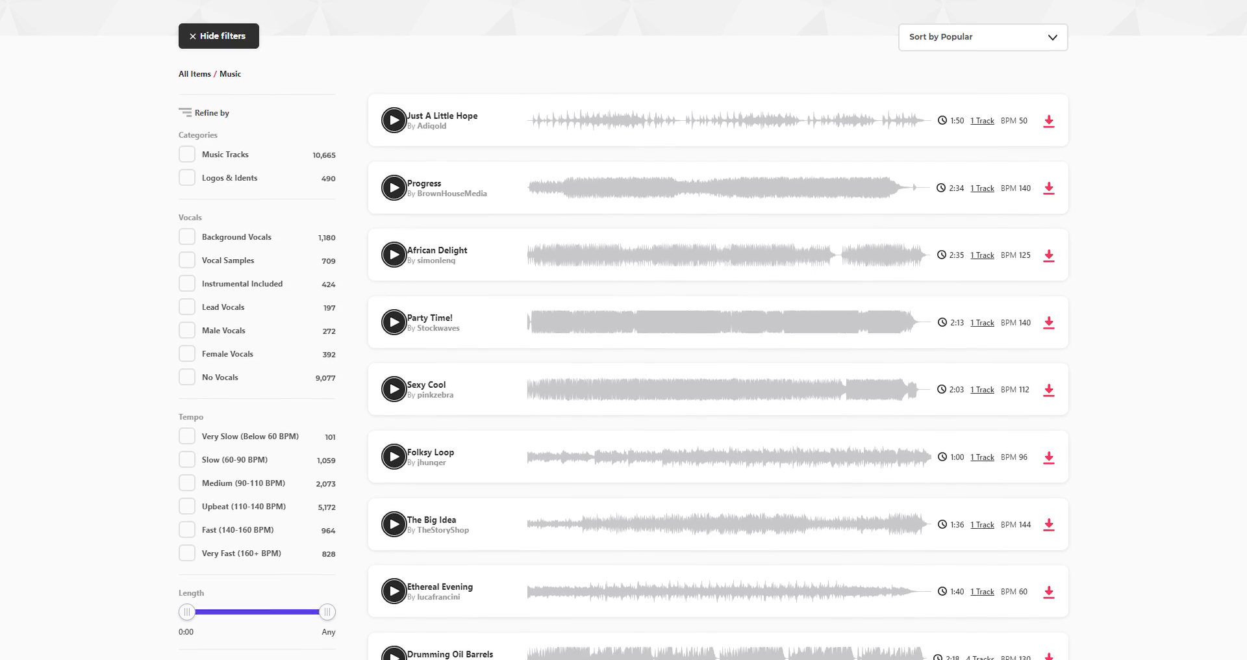